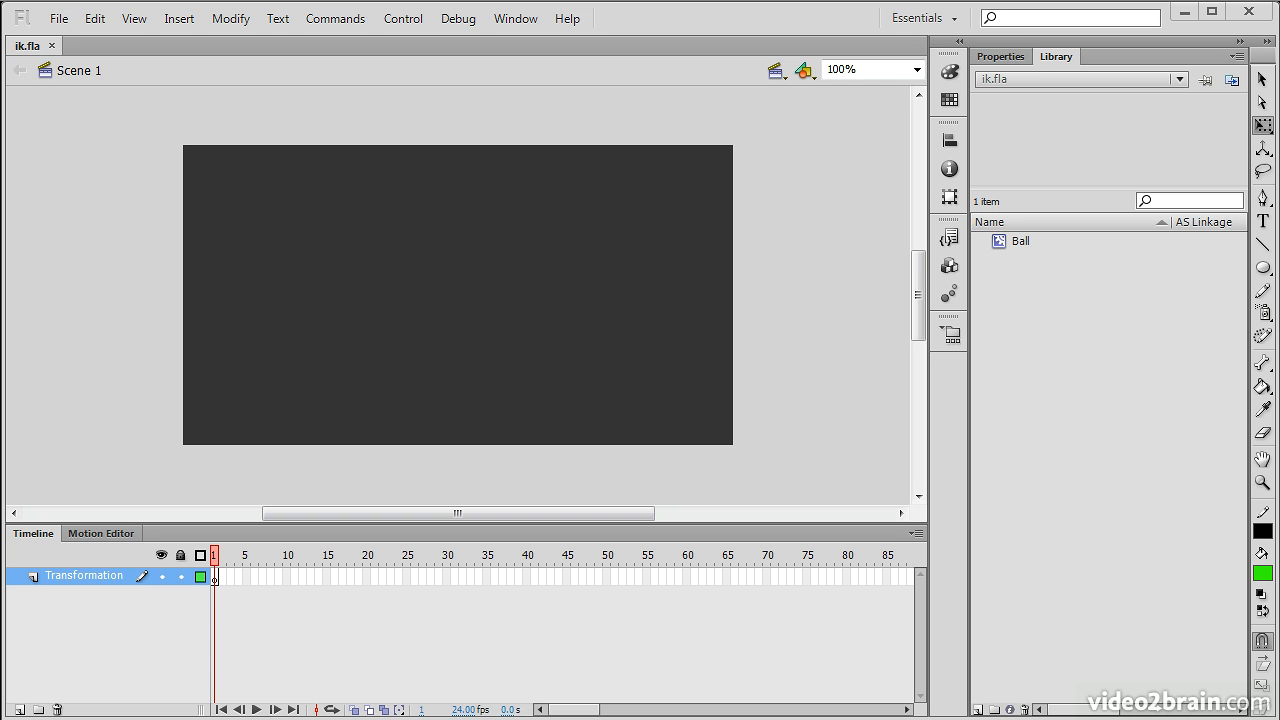
pyautogui.moveTo(632, 322)
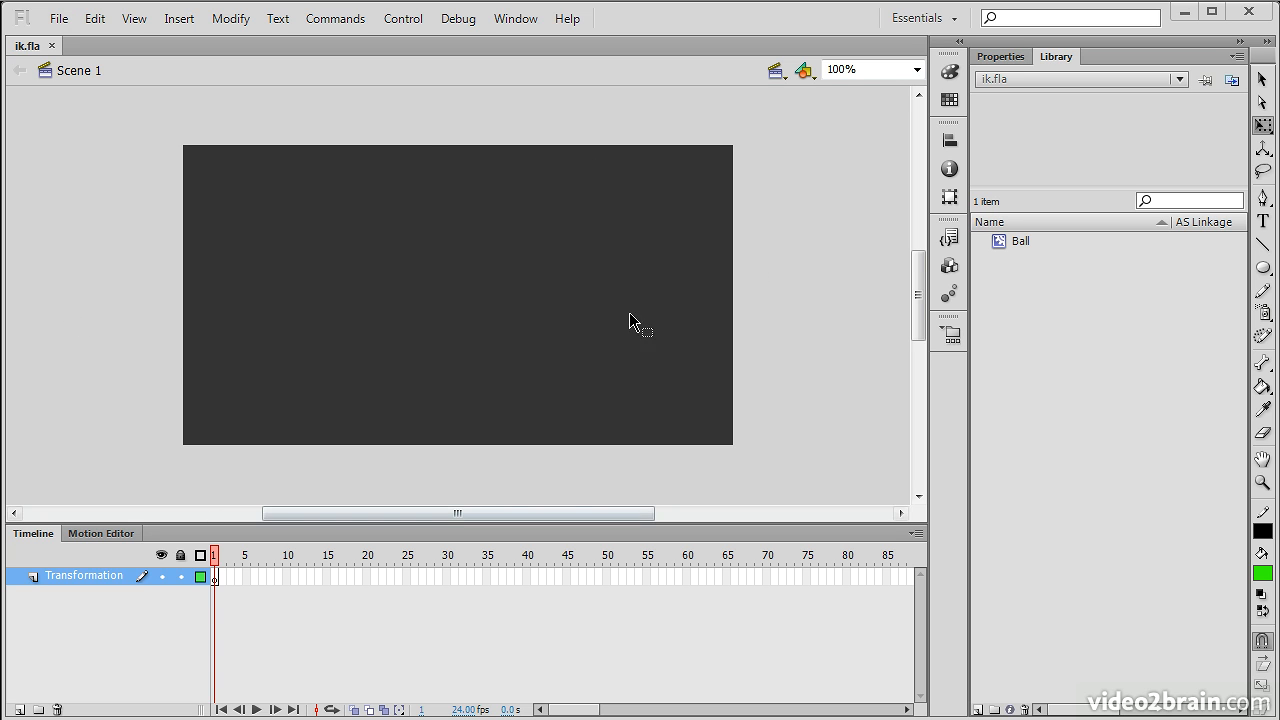
pyautogui.moveTo(385, 410)
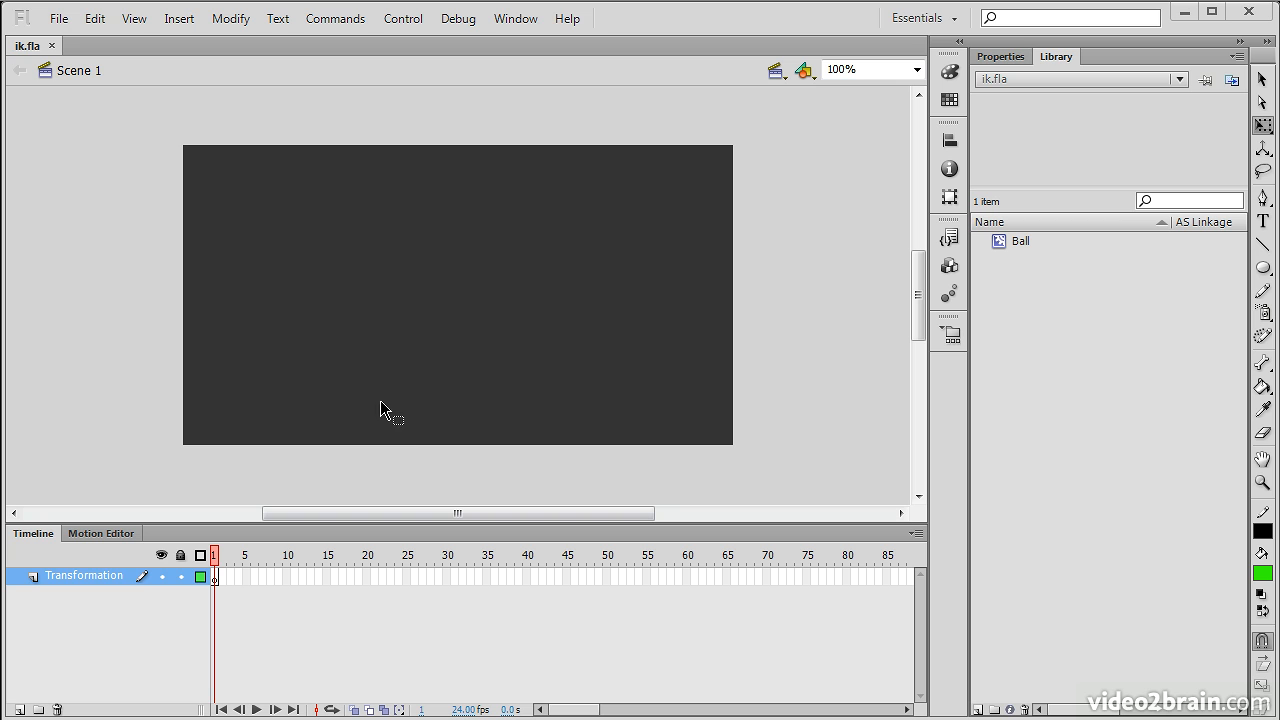
pyautogui.moveTo(409, 452)
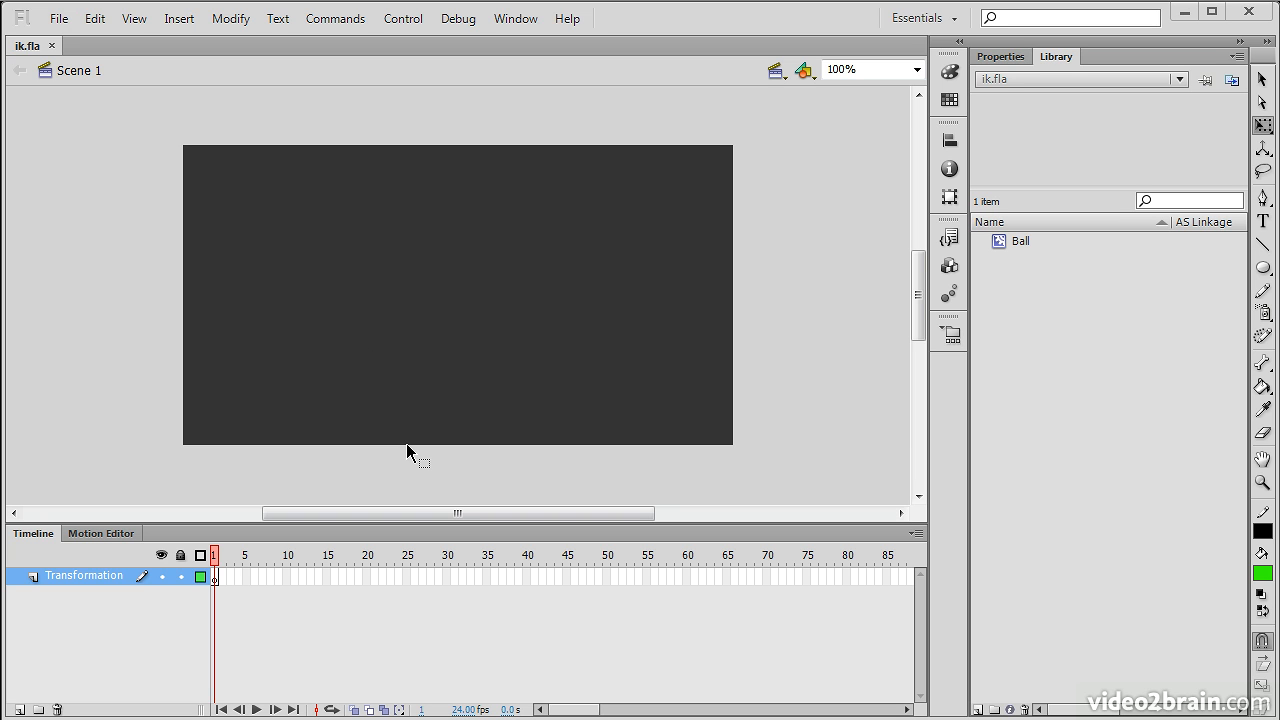
pyautogui.moveTo(410, 452)
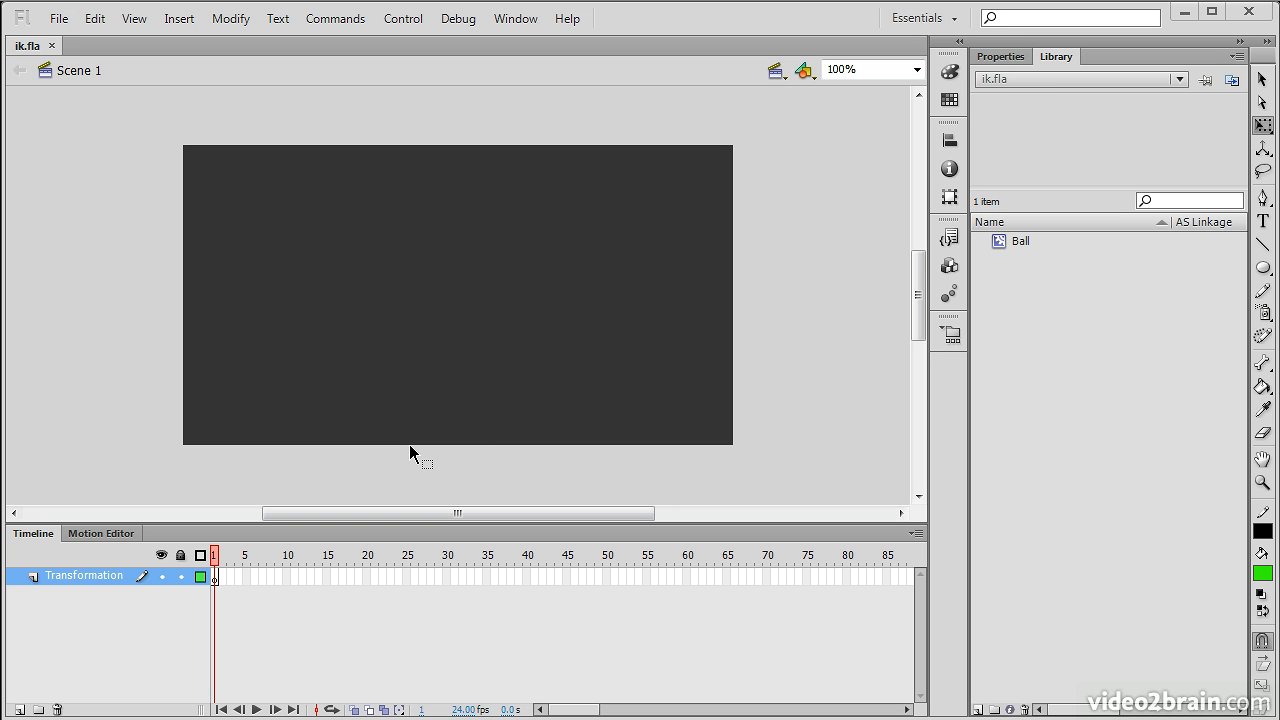
pyautogui.moveTo(1258, 80)
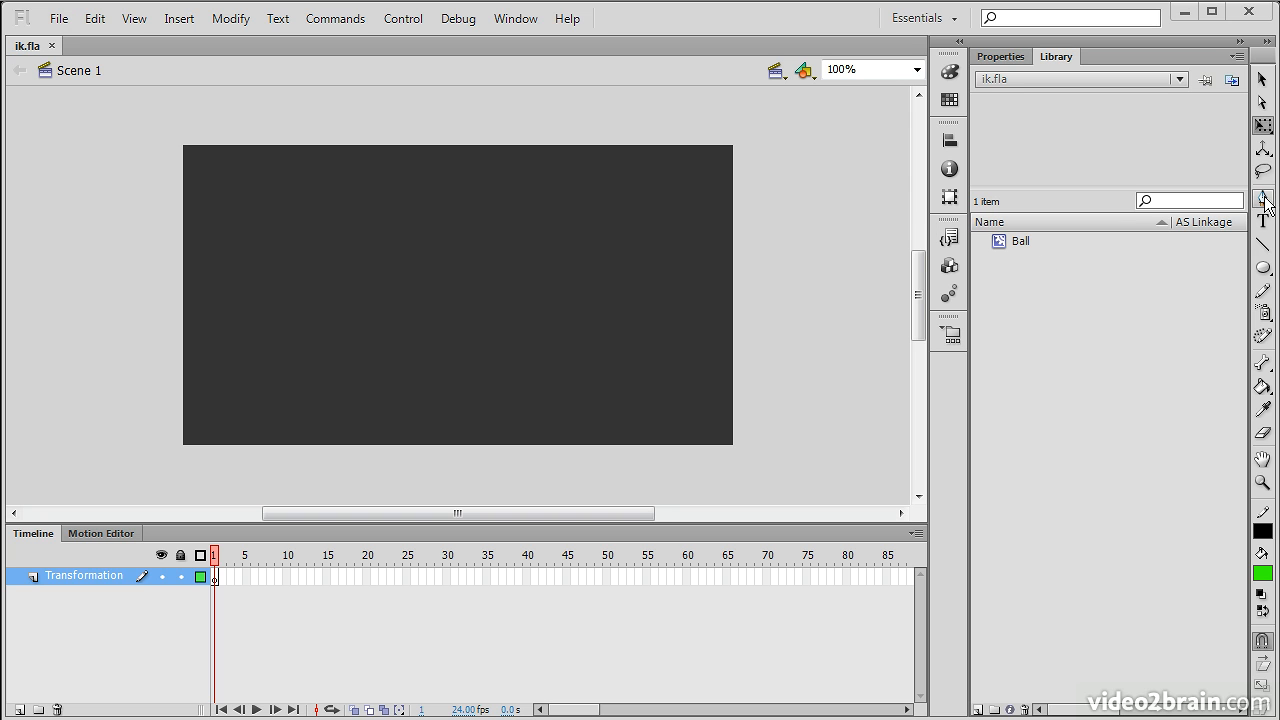
pyautogui.moveTo(1263, 220)
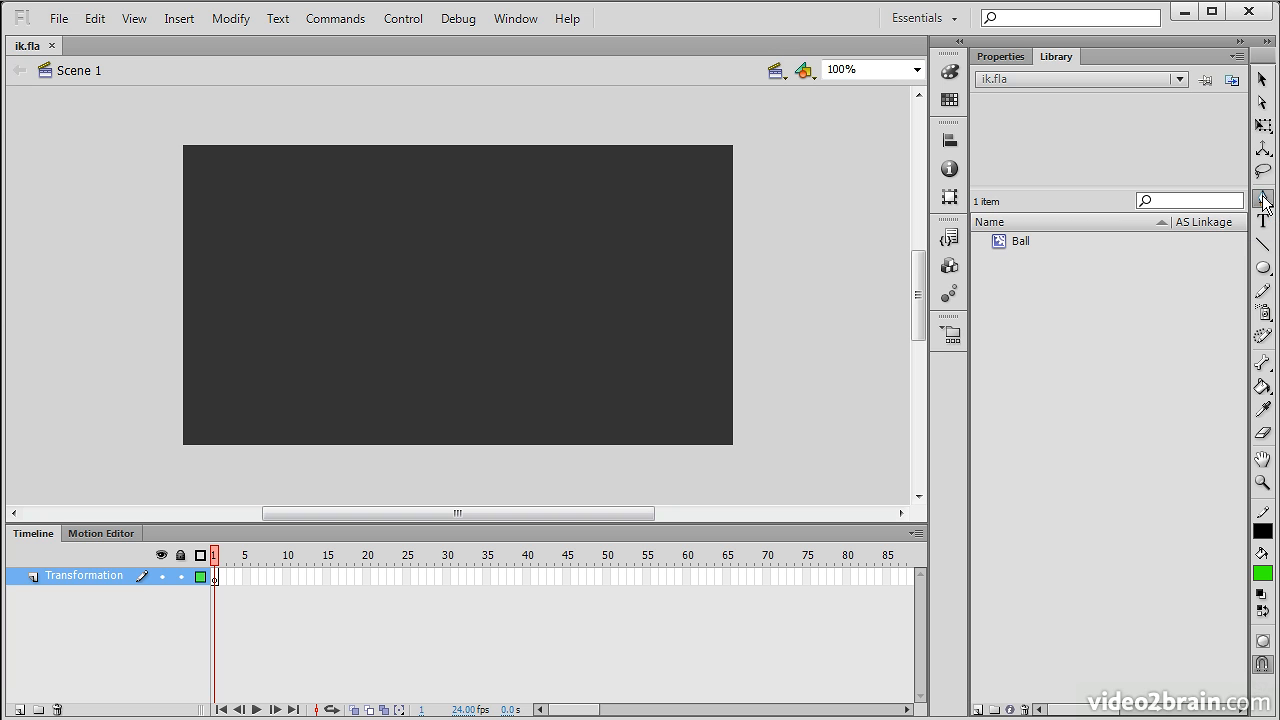
pyautogui.moveTo(521, 423)
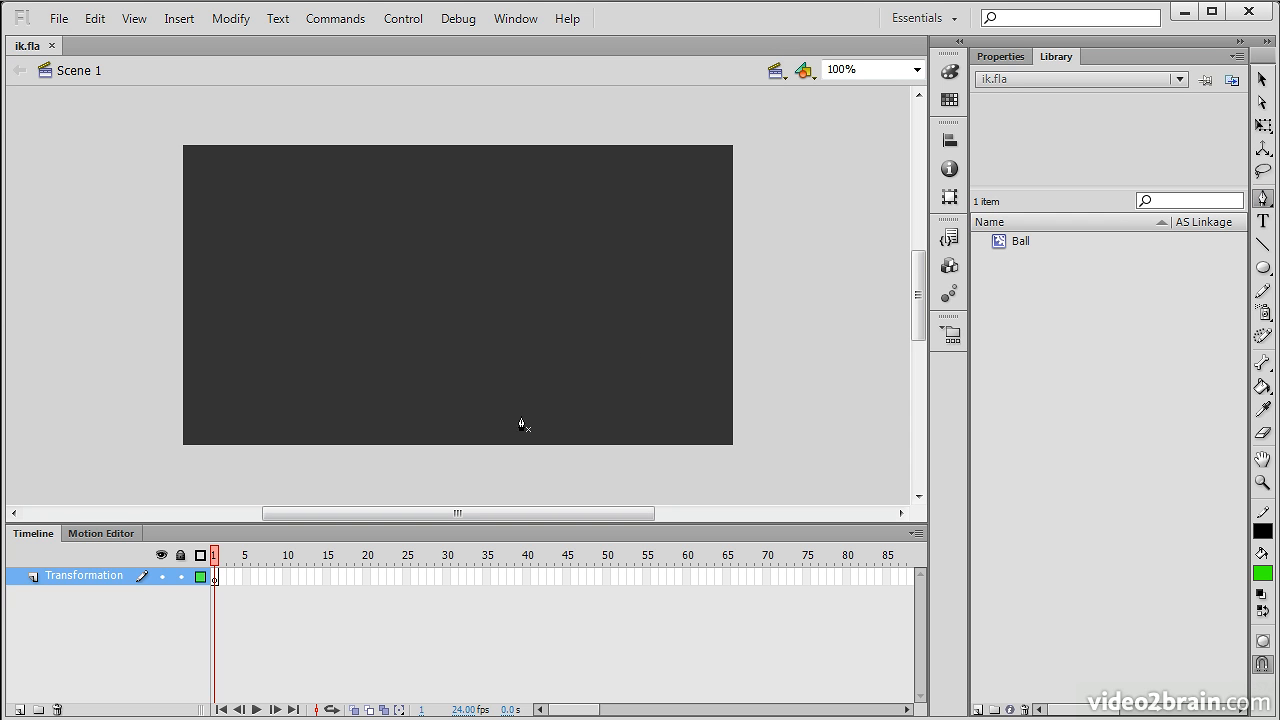
pyautogui.moveTo(200, 397)
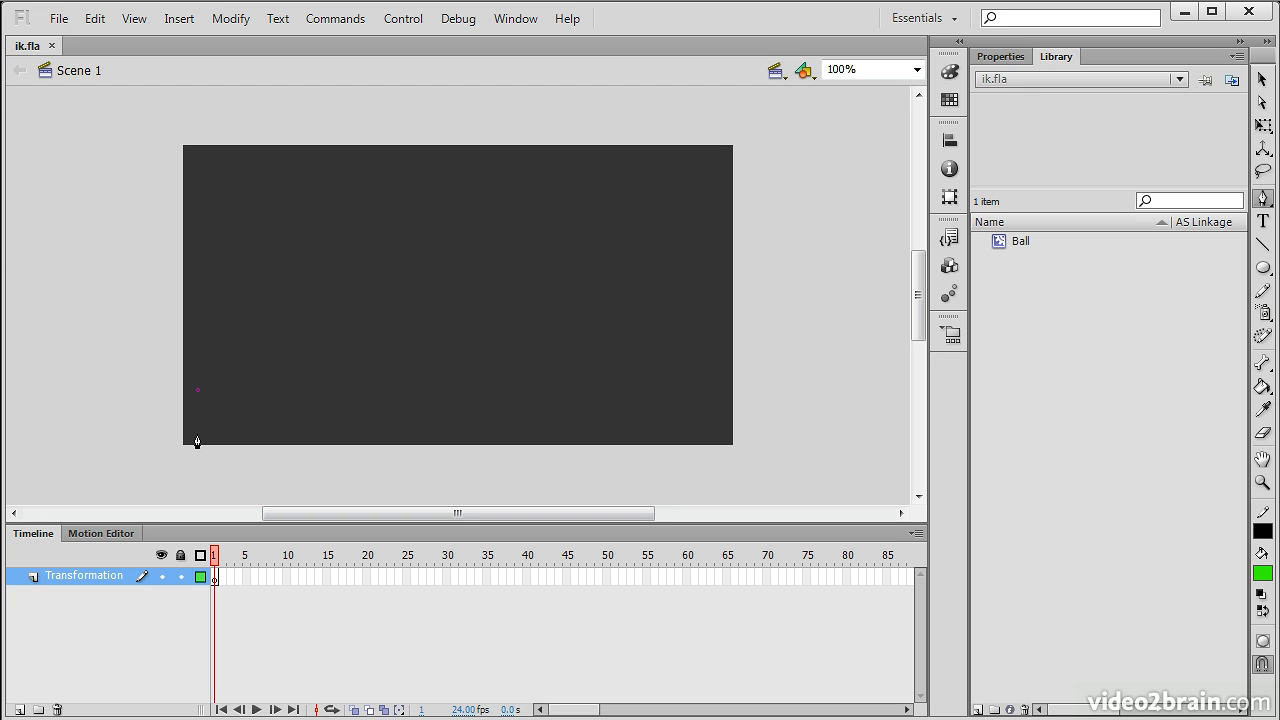
# - Draw a closed rectangular base outline near the bottom-left and display its stroke settings
pyautogui.moveTo(197, 390); pyautogui.dragTo(435, 438)
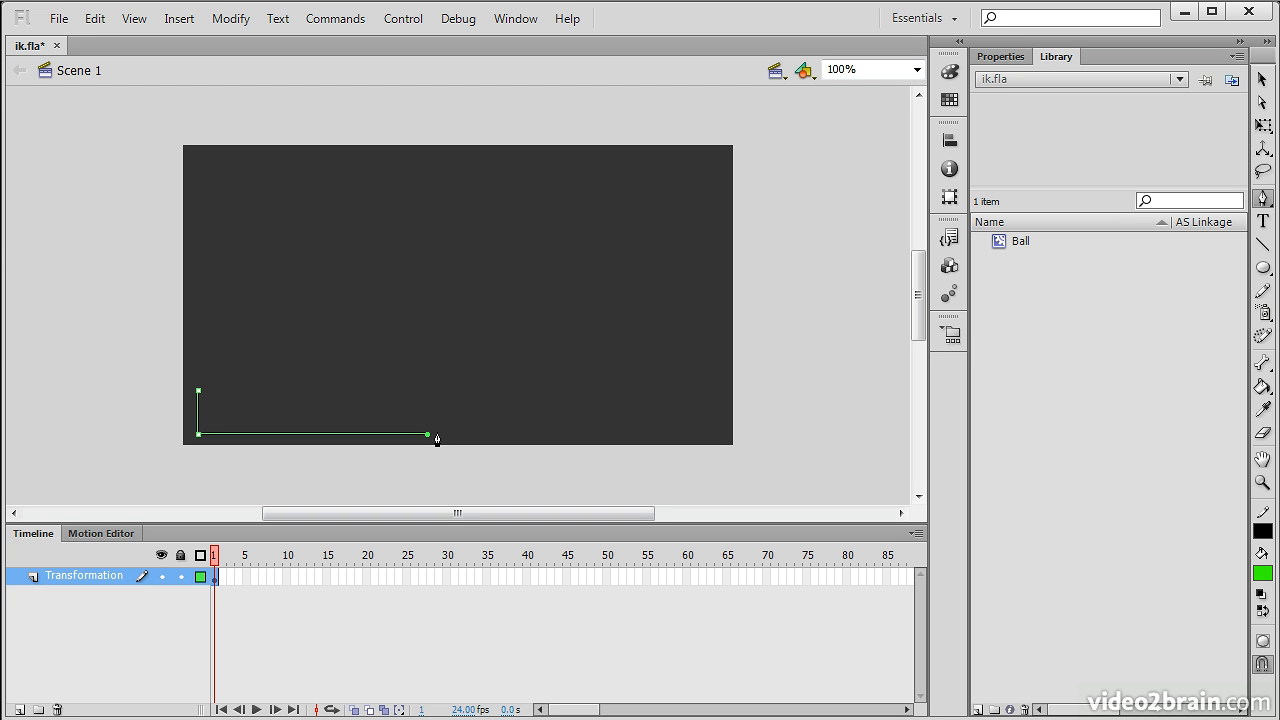
pyautogui.moveTo(427, 435); pyautogui.dragTo(427, 390)
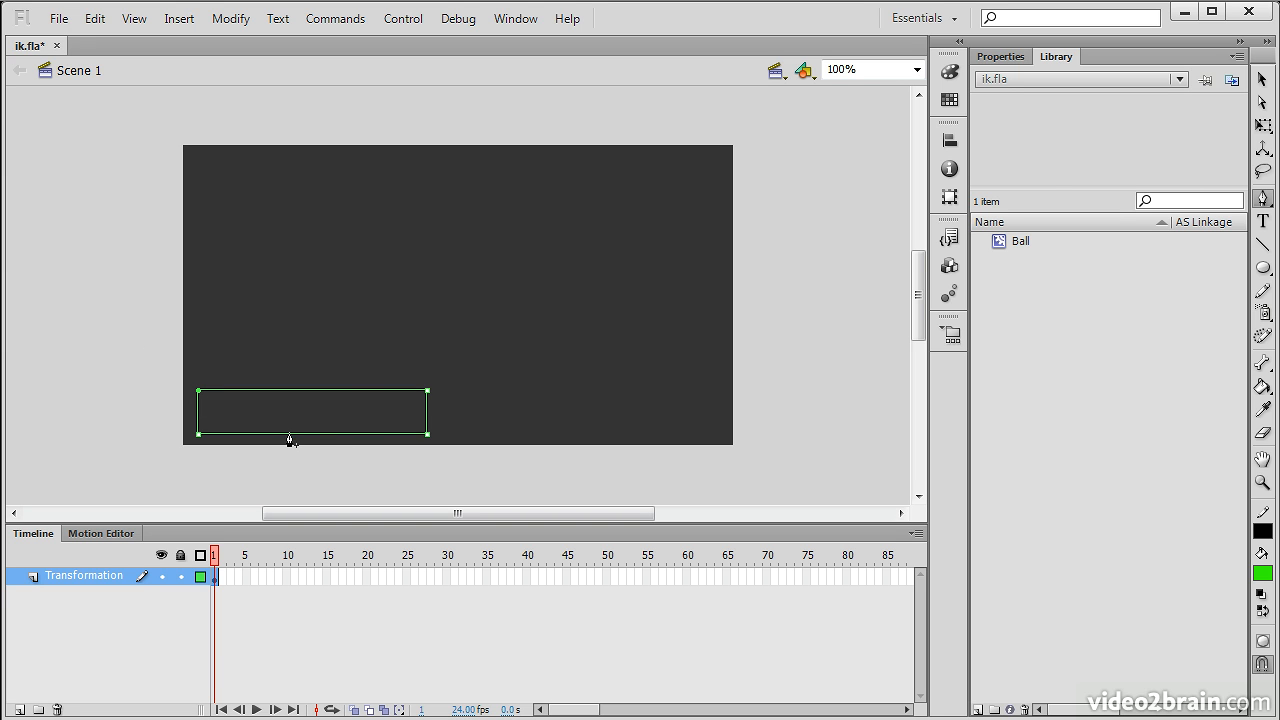
pyautogui.click(999, 56)
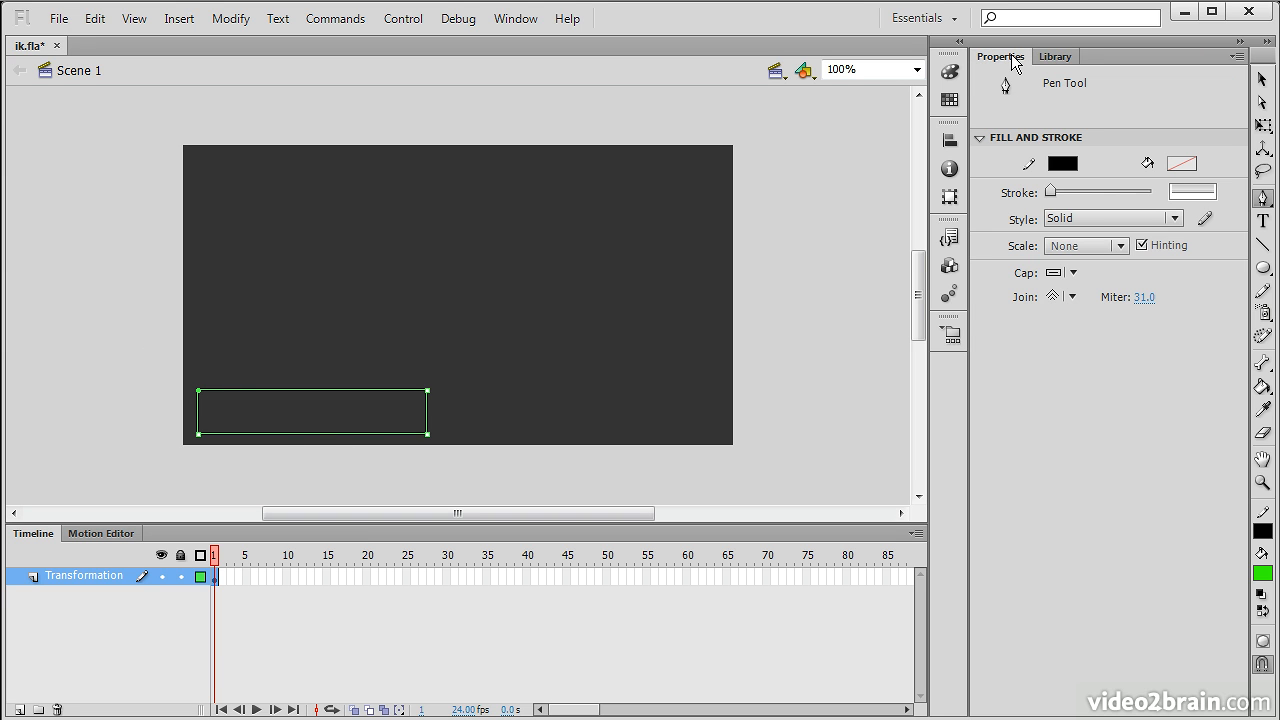
pyautogui.moveTo(1182, 163)
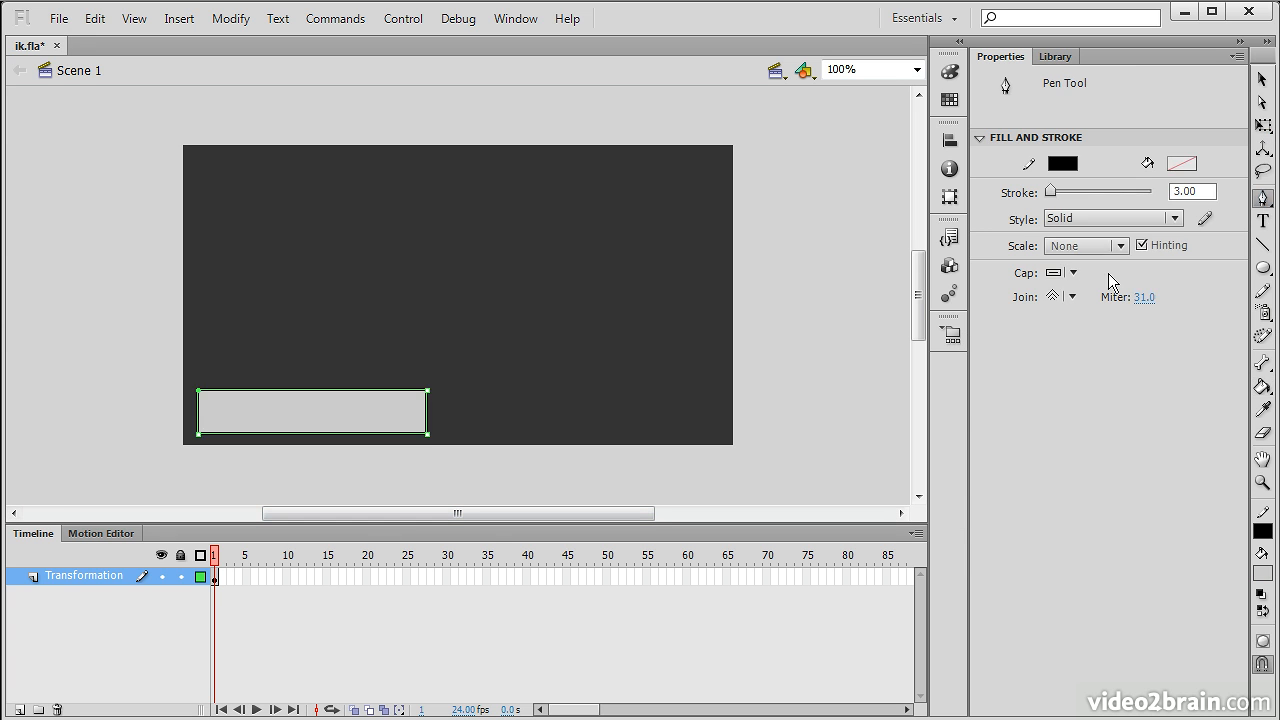
pyautogui.moveTo(237, 237)
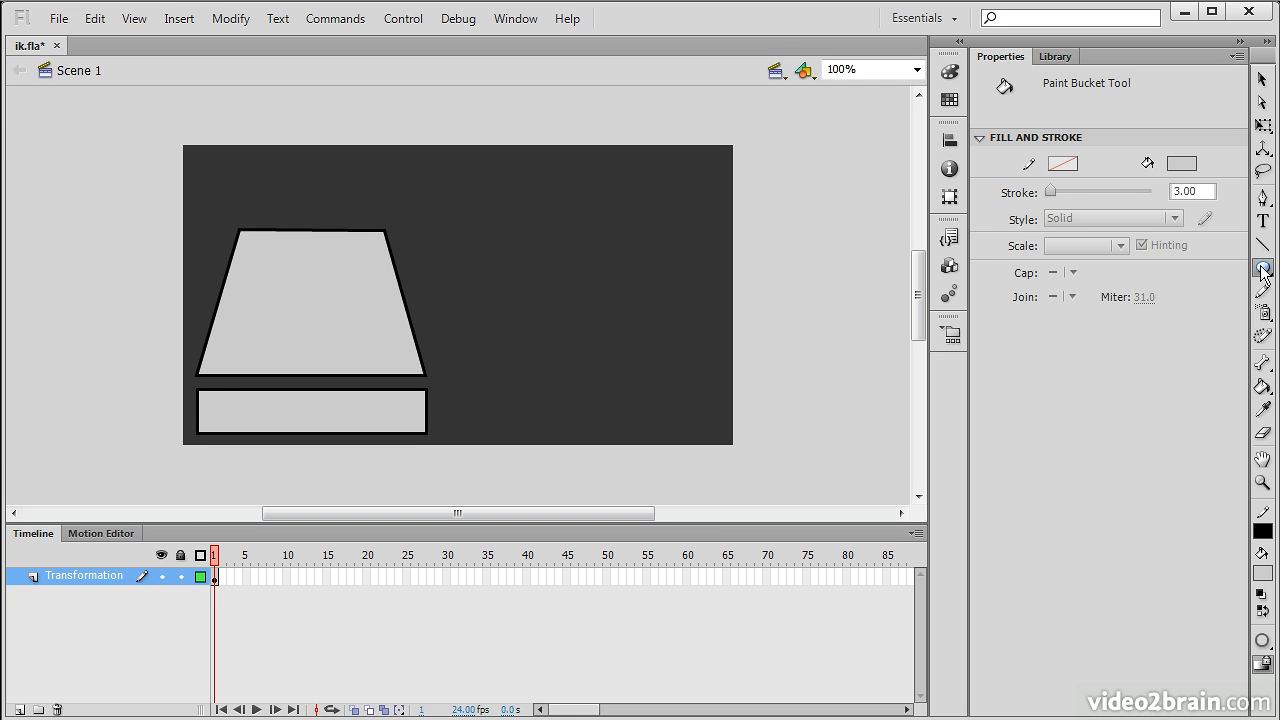
# - With the Rectangle tool, draw a long arm bar and a shorter one below it
pyautogui.click(1263, 267)
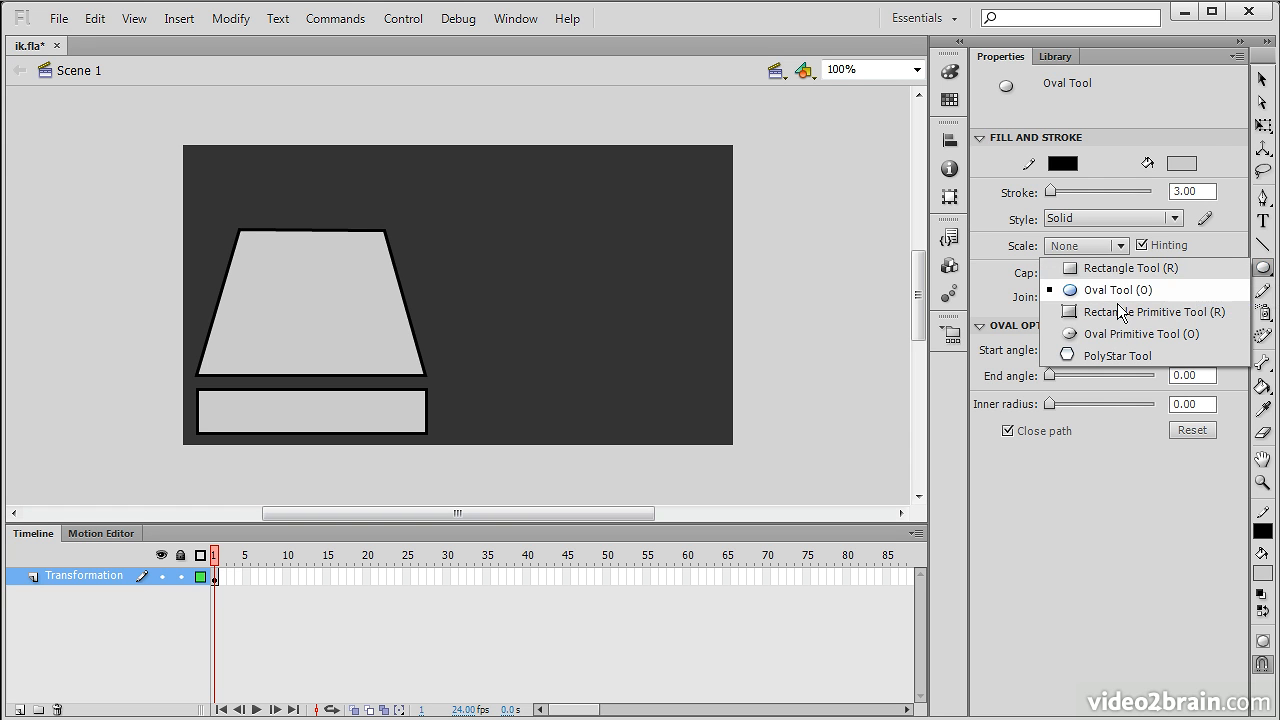
pyautogui.click(1129, 267)
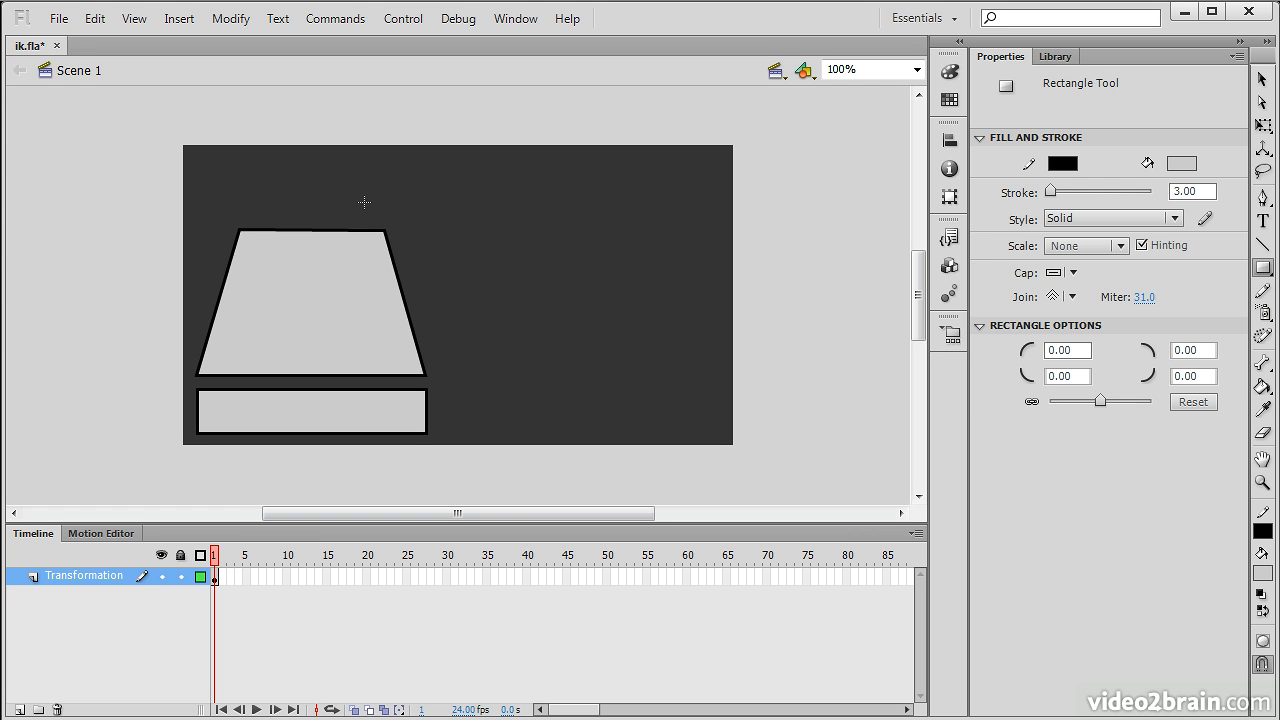
pyautogui.moveTo(400, 226)
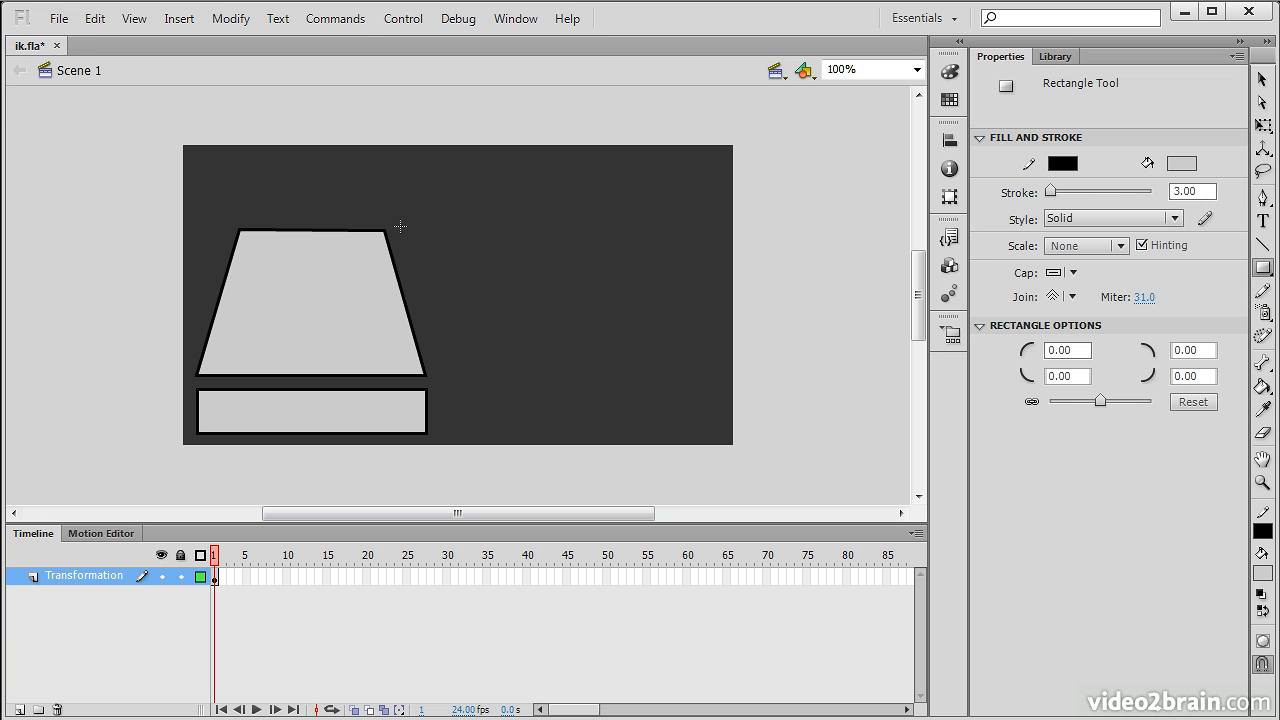
pyautogui.moveTo(400, 227); pyautogui.dragTo(592, 252)
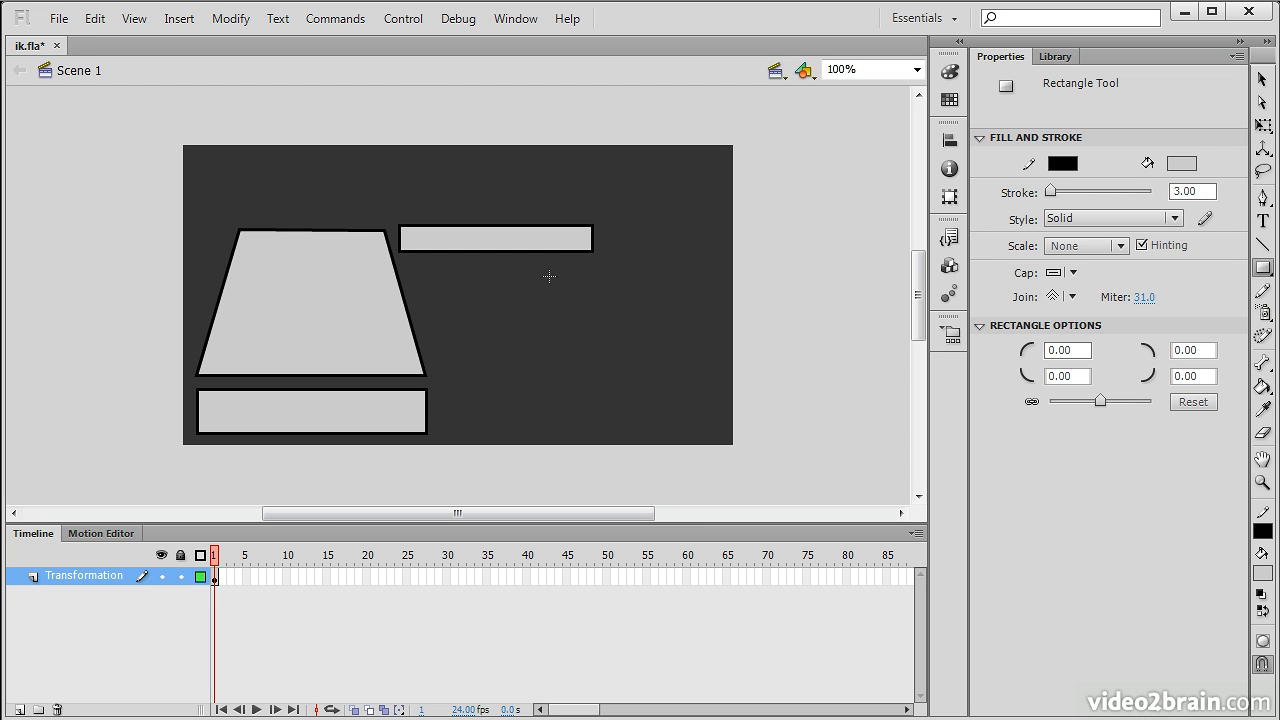
pyautogui.moveTo(500, 270); pyautogui.dragTo(655, 293)
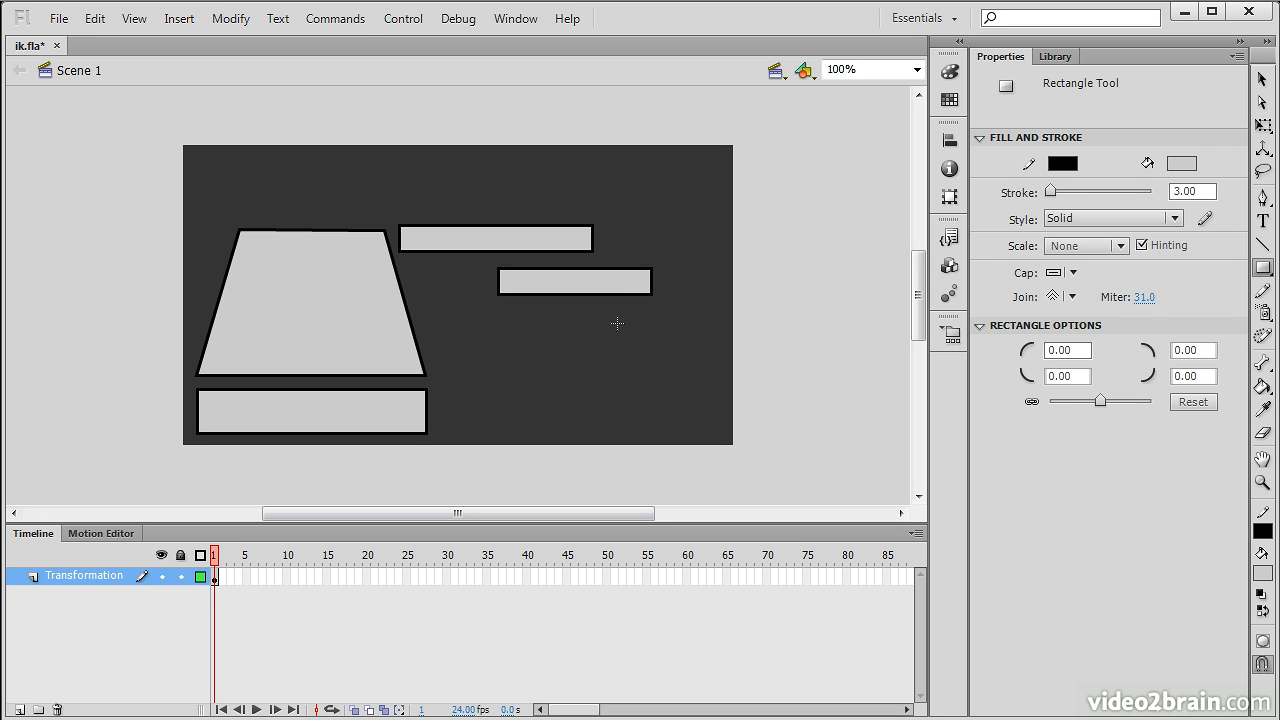
pyautogui.moveTo(859, 286)
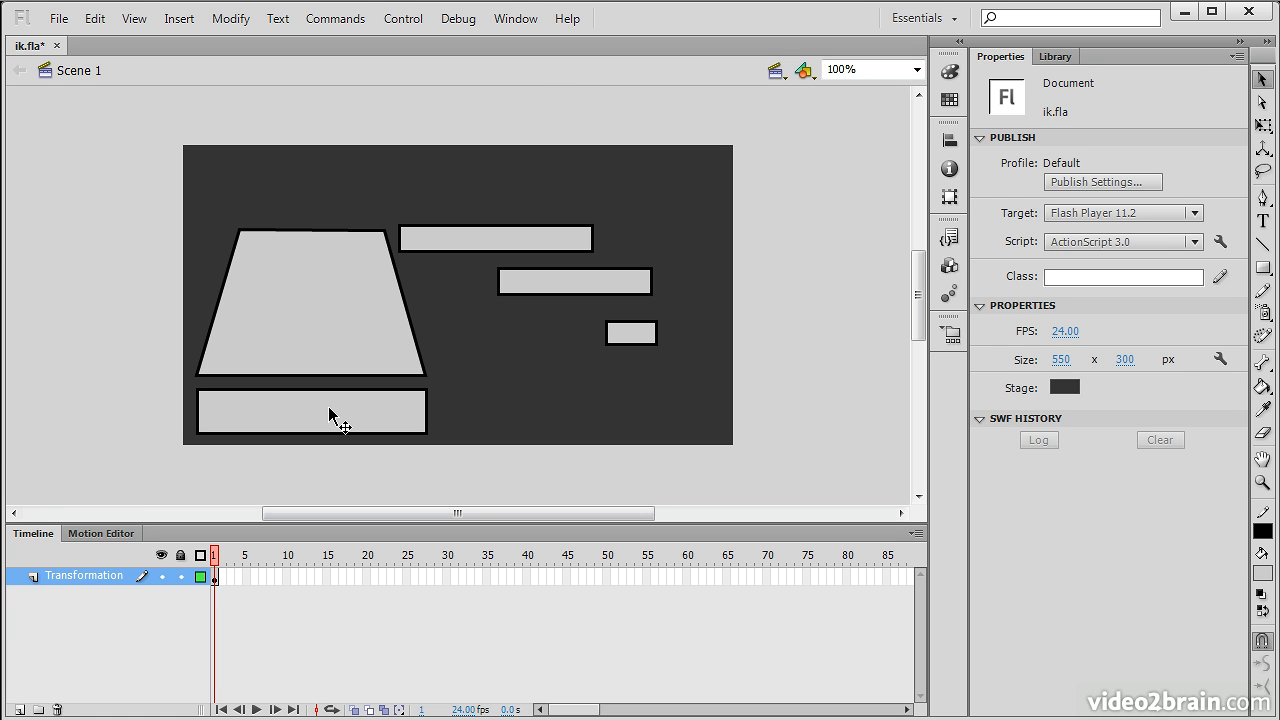
# - Select the trapezoid and base and convert them into a movie clip named Body
pyautogui.click(312, 411)
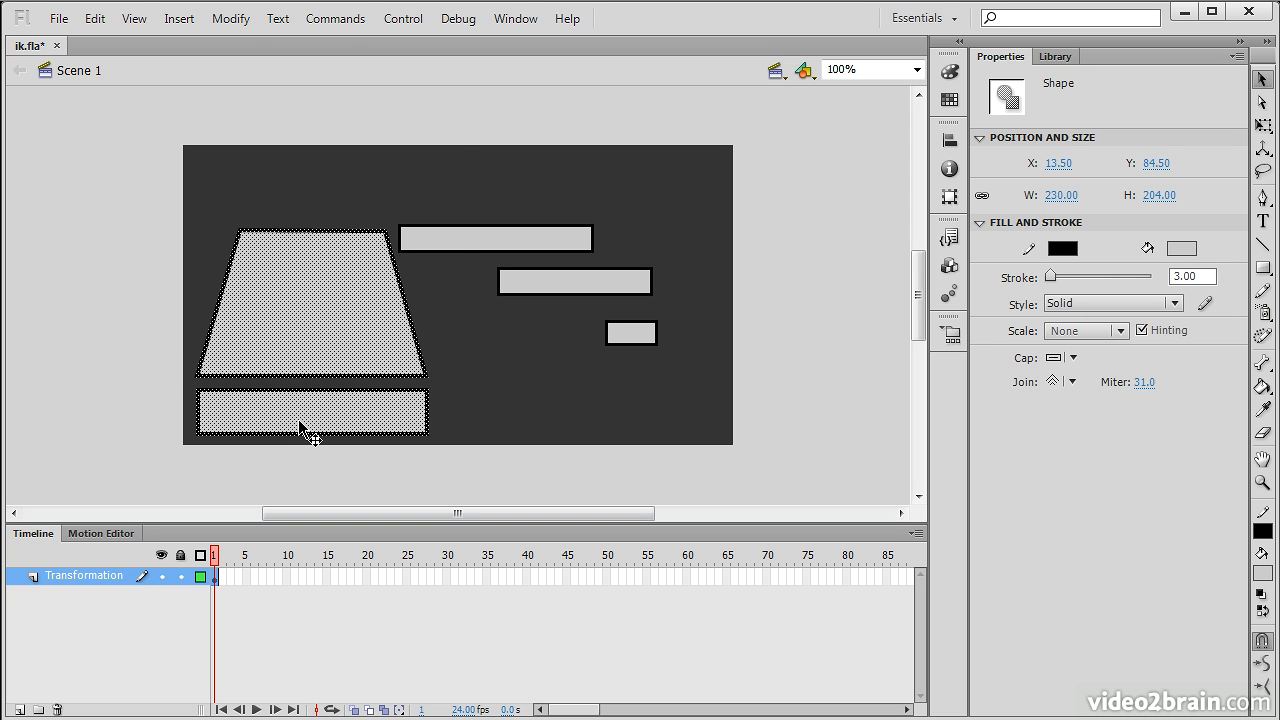
pyautogui.click(230, 18)
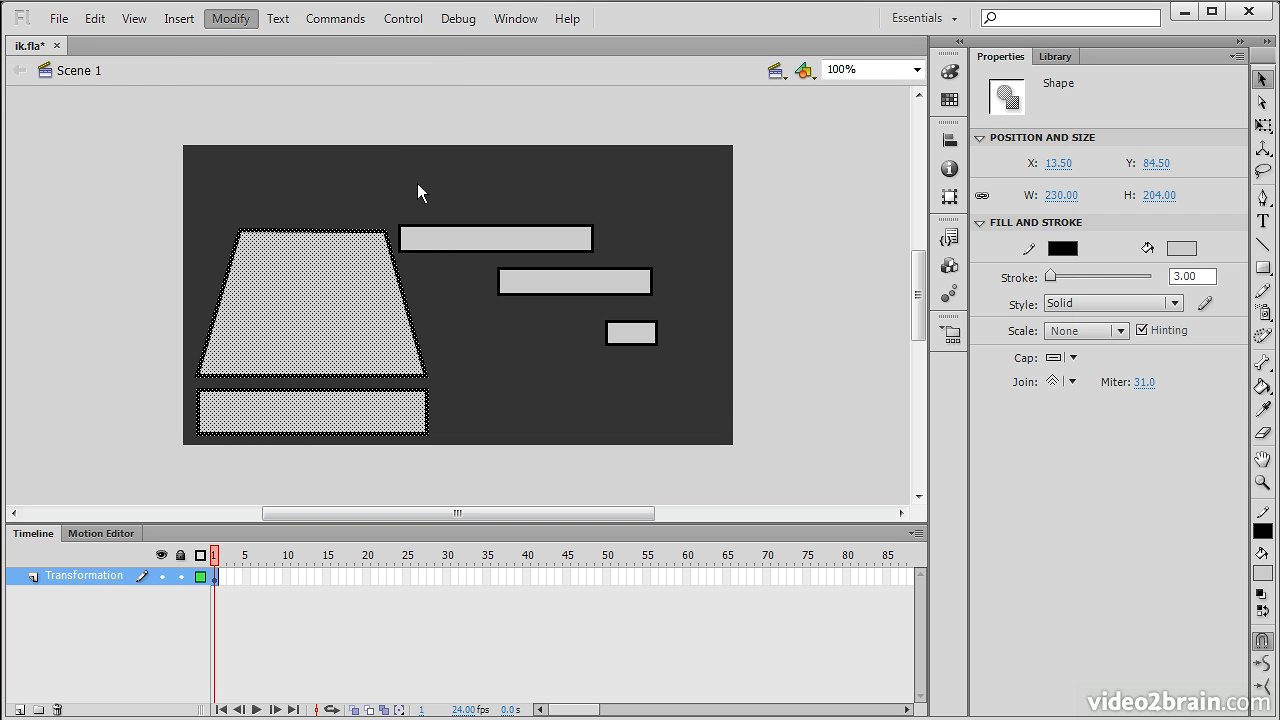
pyautogui.click(231, 18)
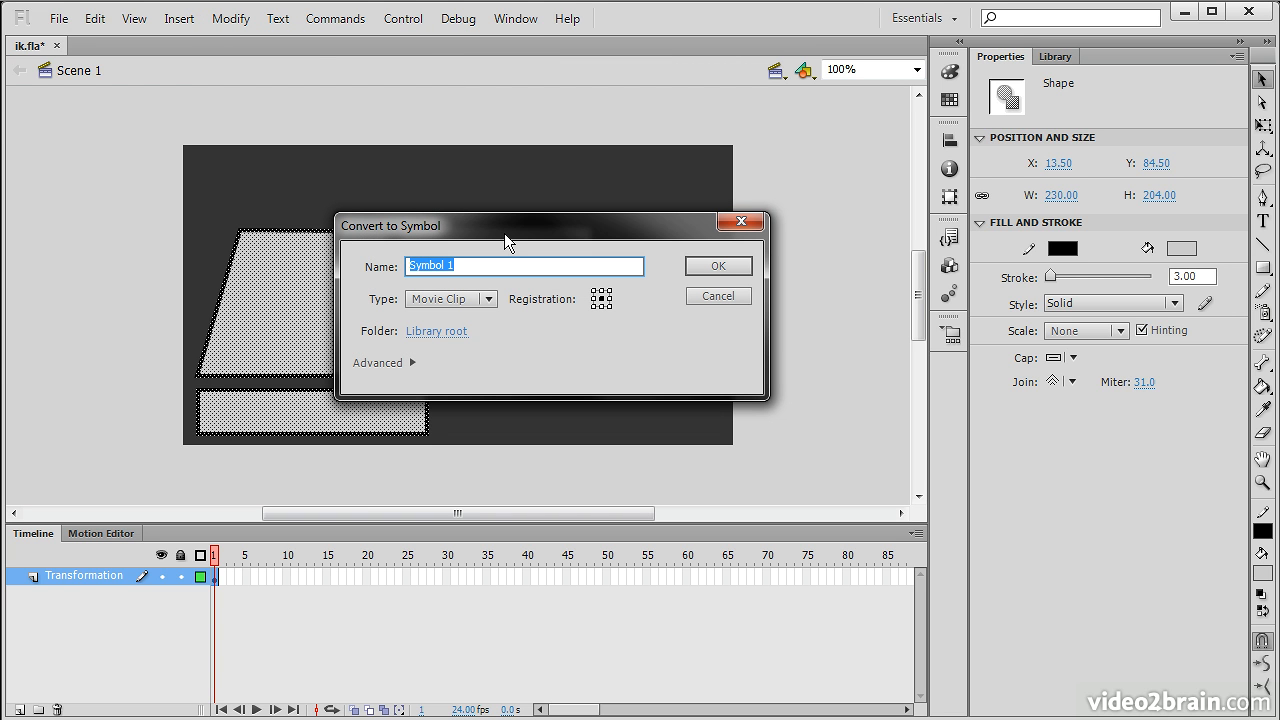
pyautogui.write('Body')
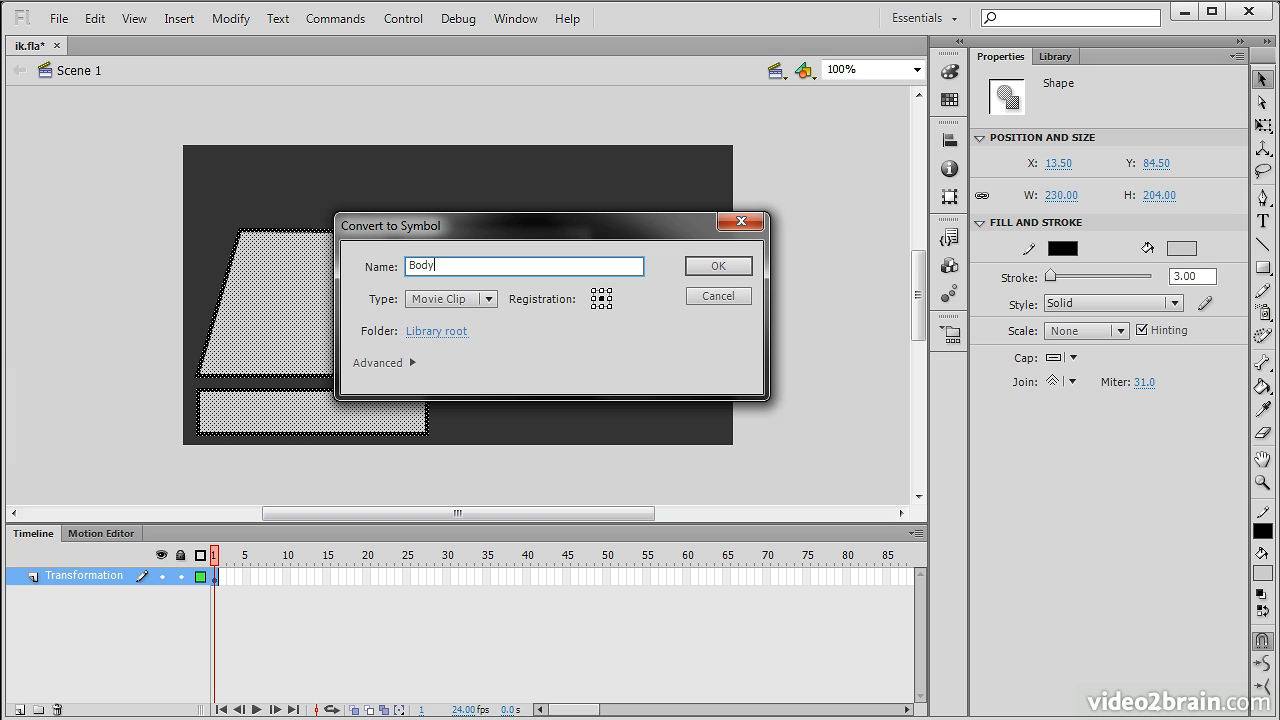
pyautogui.click(718, 266)
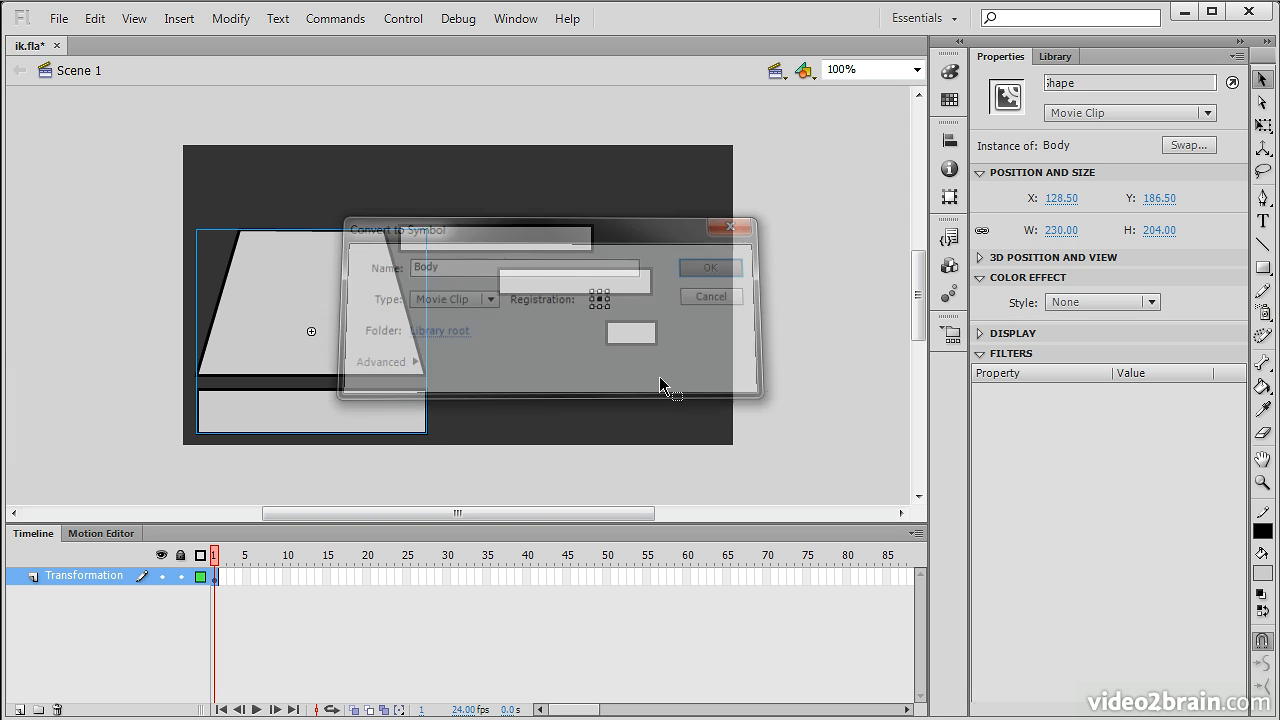
# - Convert the middle arm bar into a movie clip symbol named Arm_2
pyautogui.click(710, 296)
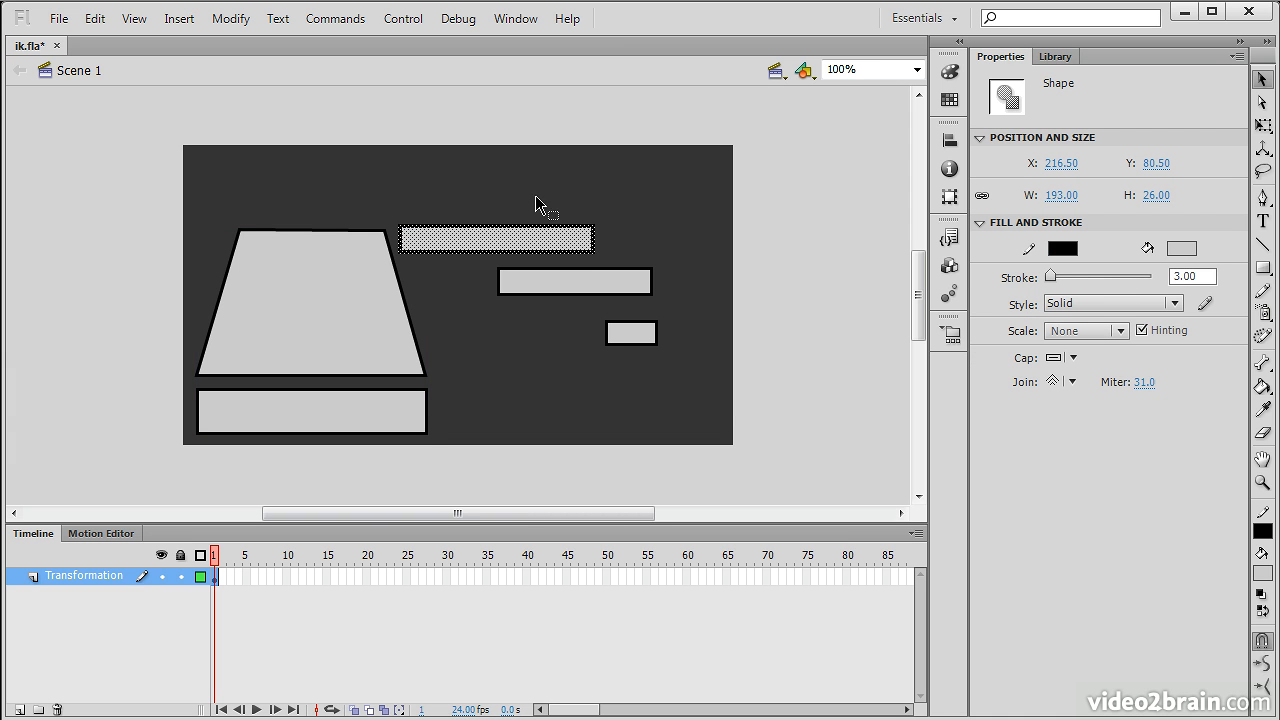
pyautogui.click(231, 18)
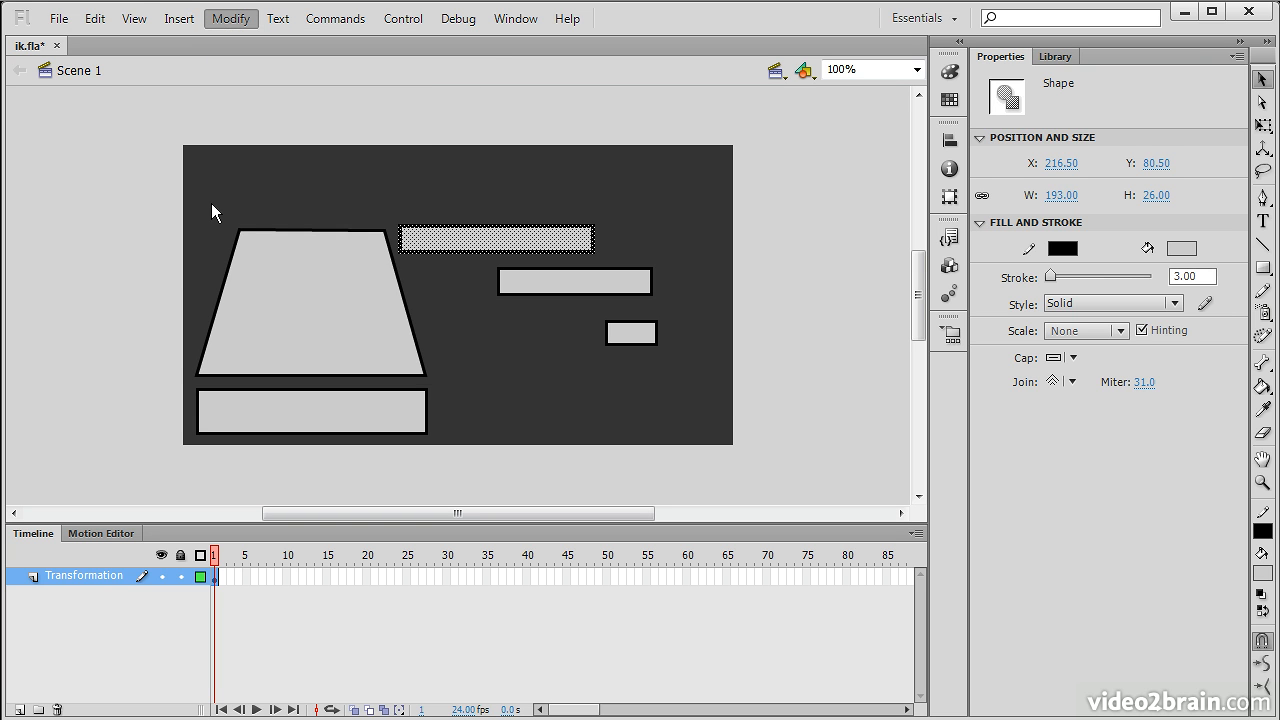
pyautogui.click(231, 18)
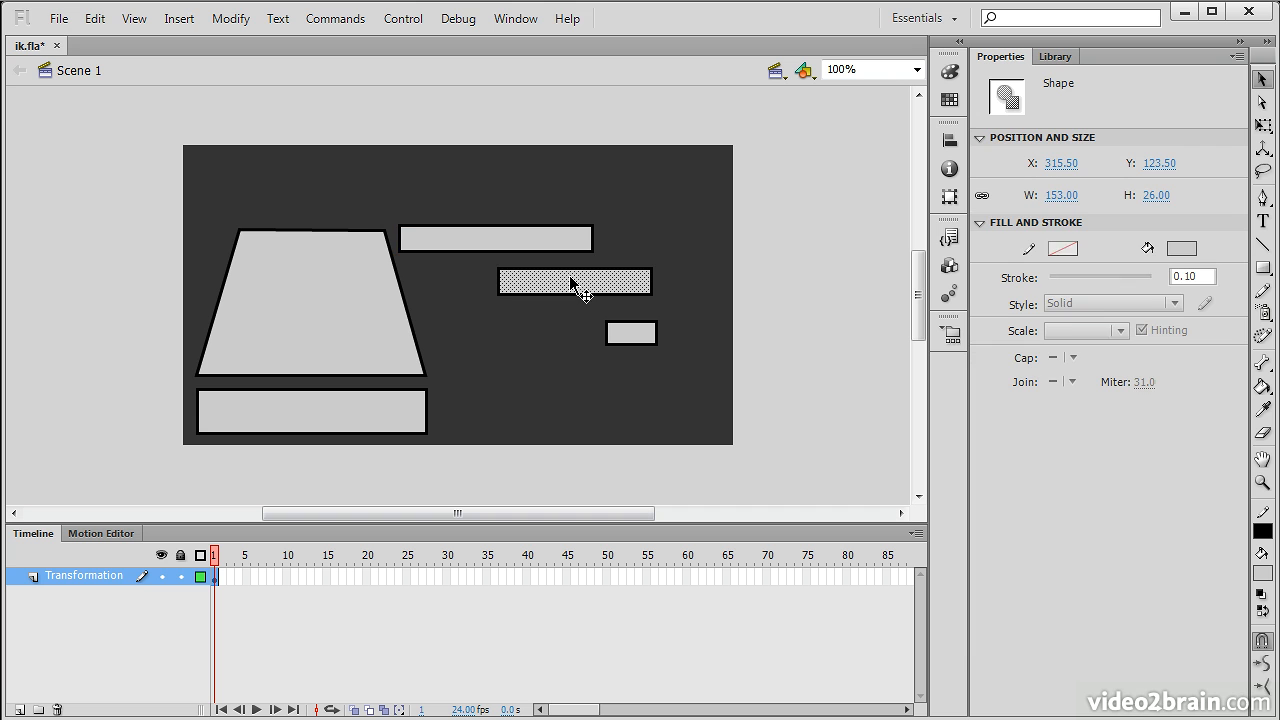
pyautogui.click(231, 18)
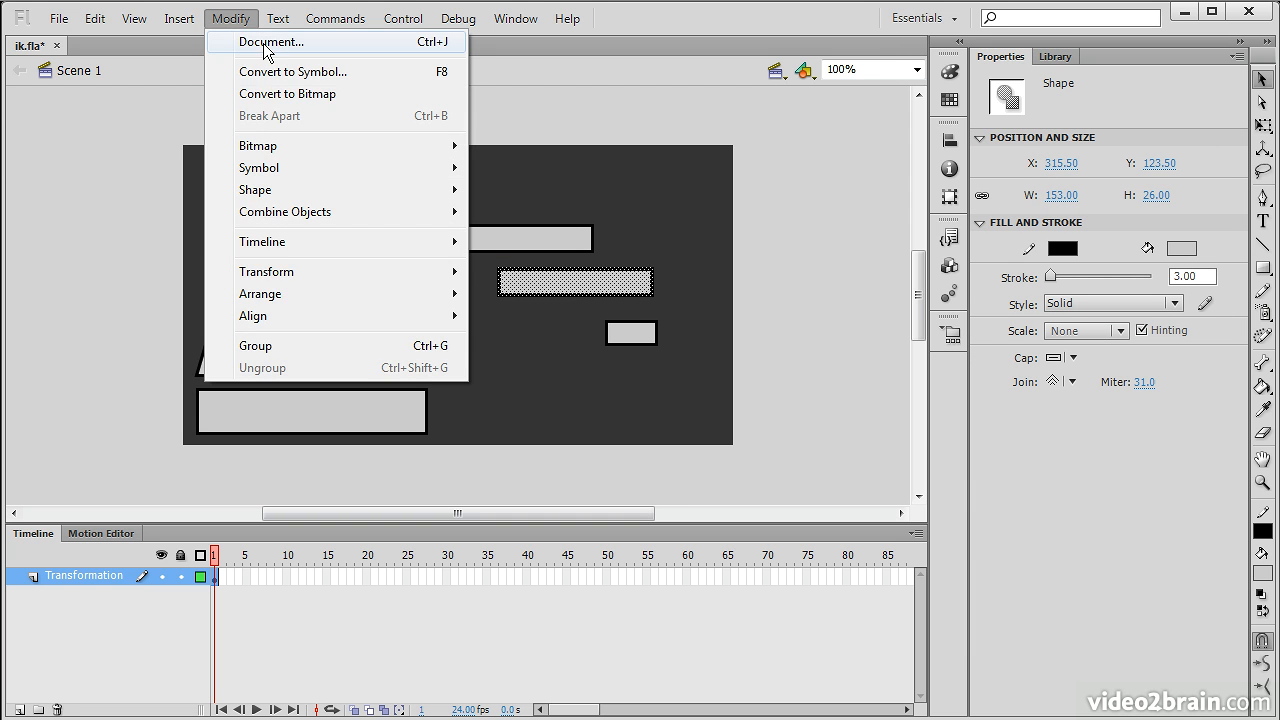
pyautogui.click(293, 71)
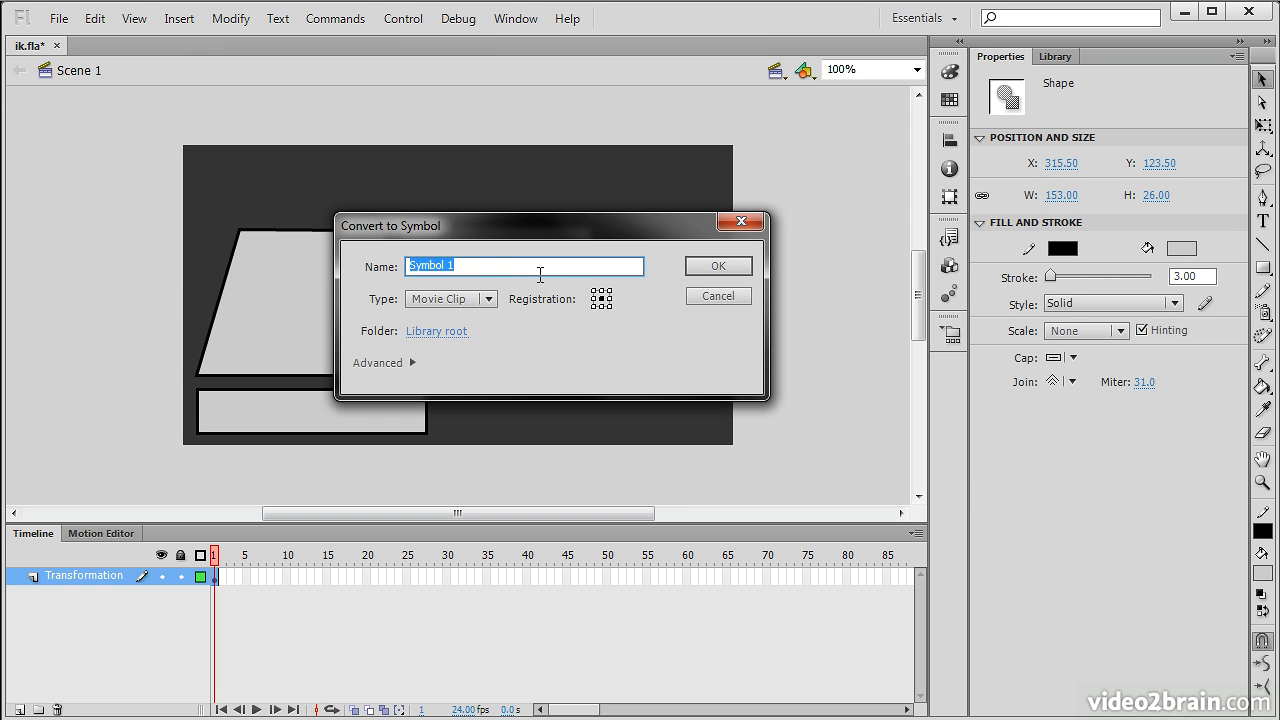
pyautogui.write('Arm_')
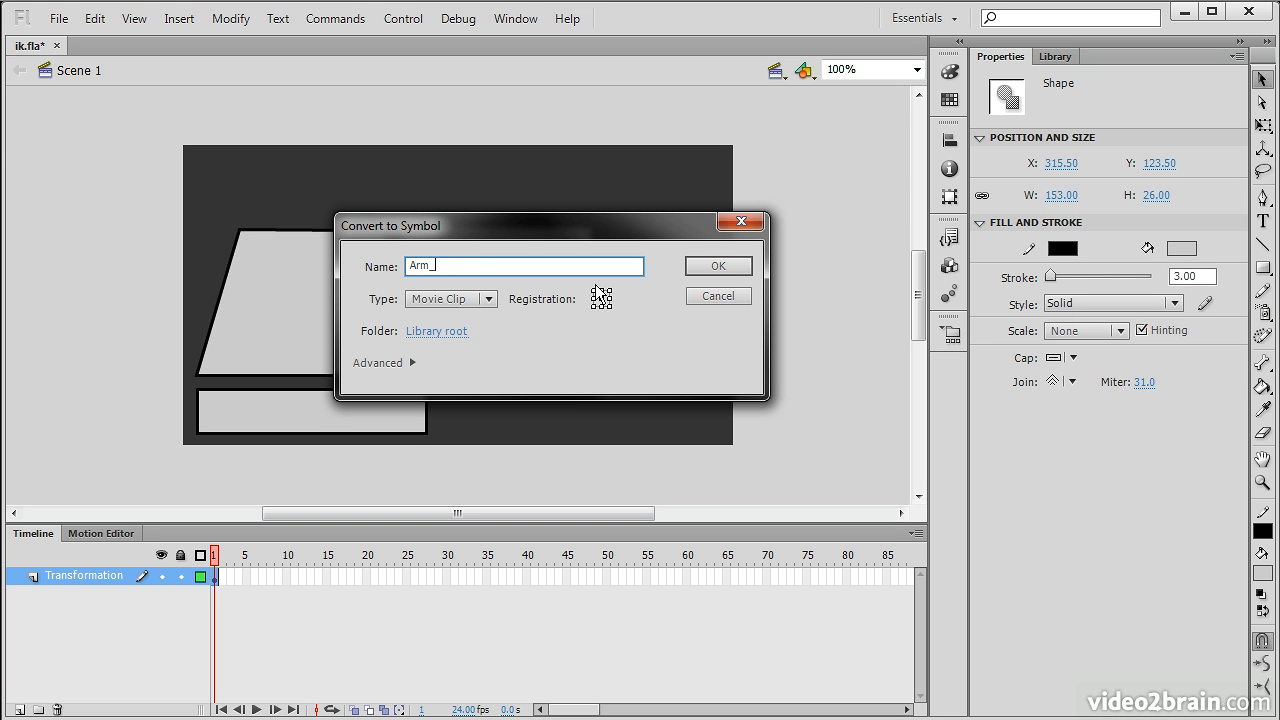
pyautogui.click(717, 265)
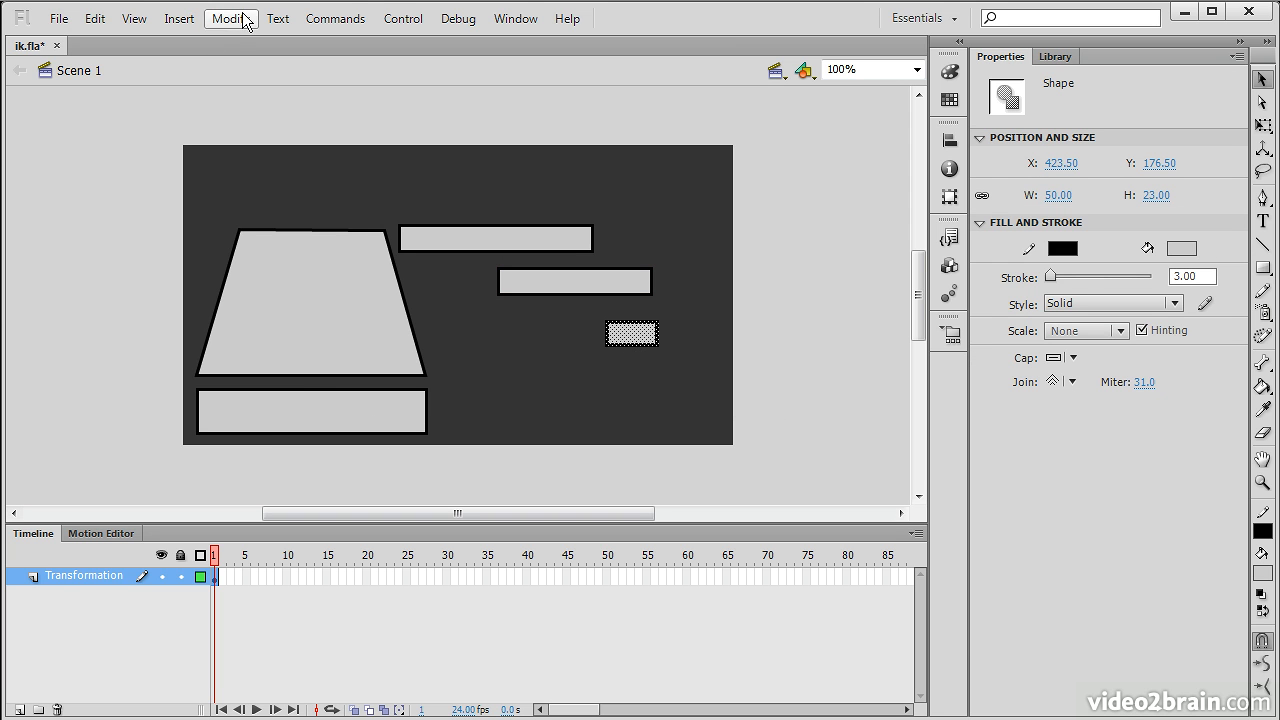
# - Convert the small bar into a movie clip symbol named Arm_3
pyautogui.click(230, 18)
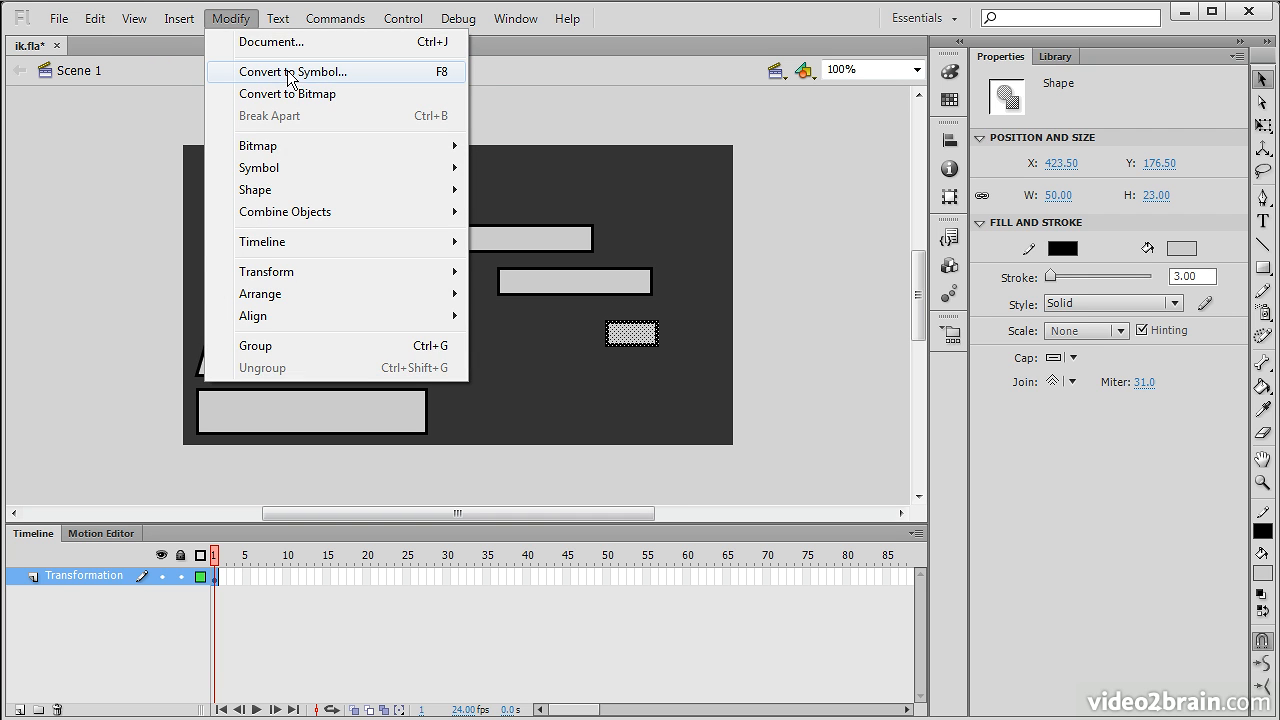
pyautogui.click(293, 71)
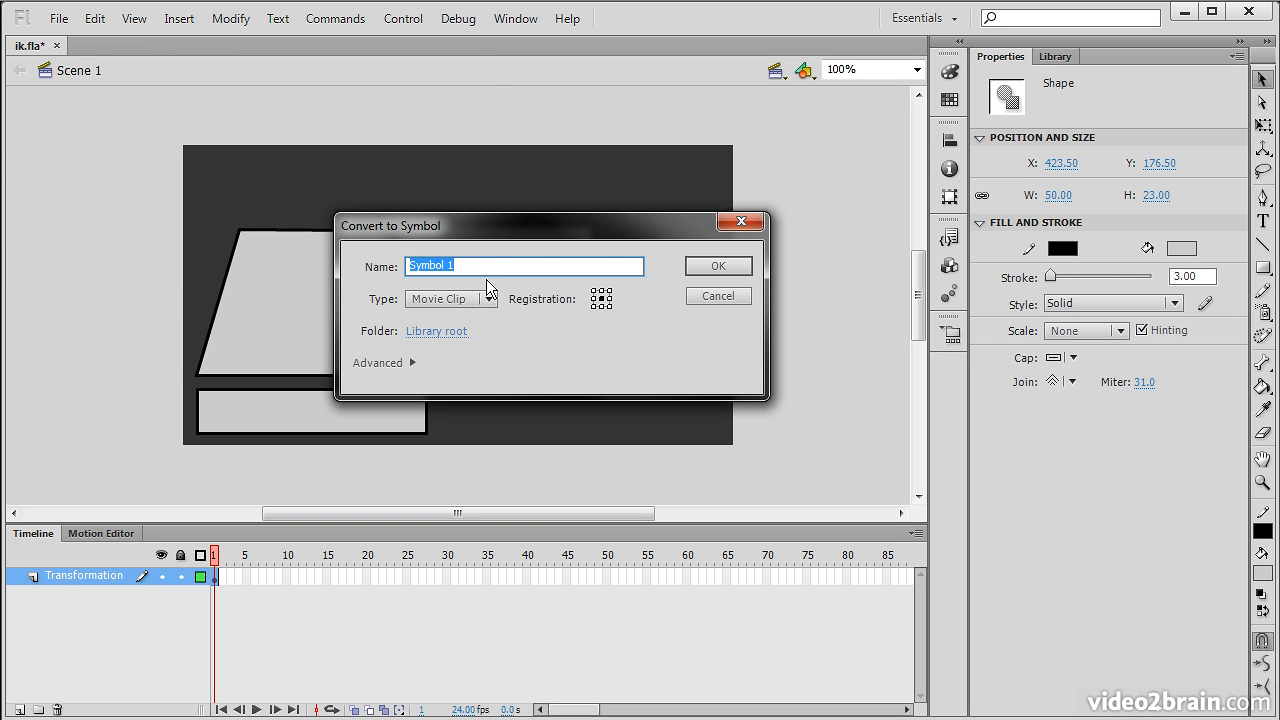
pyautogui.write('Arm_3')
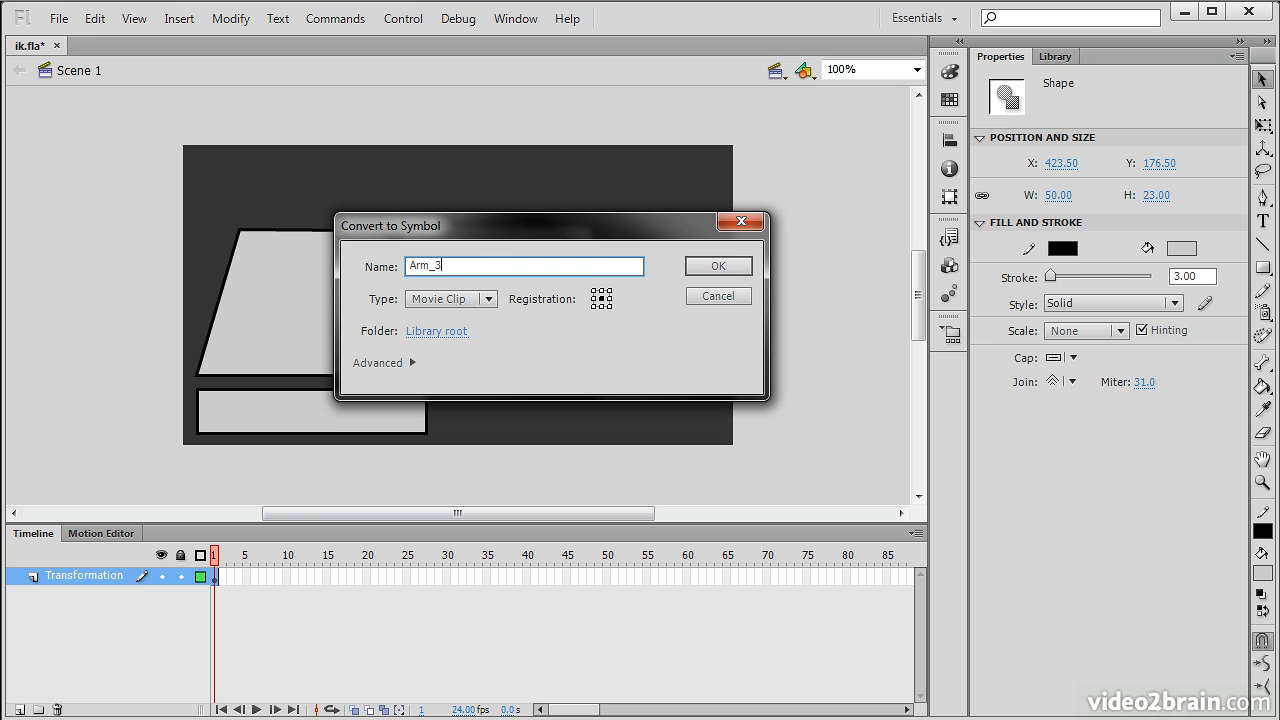
pyautogui.click(717, 266)
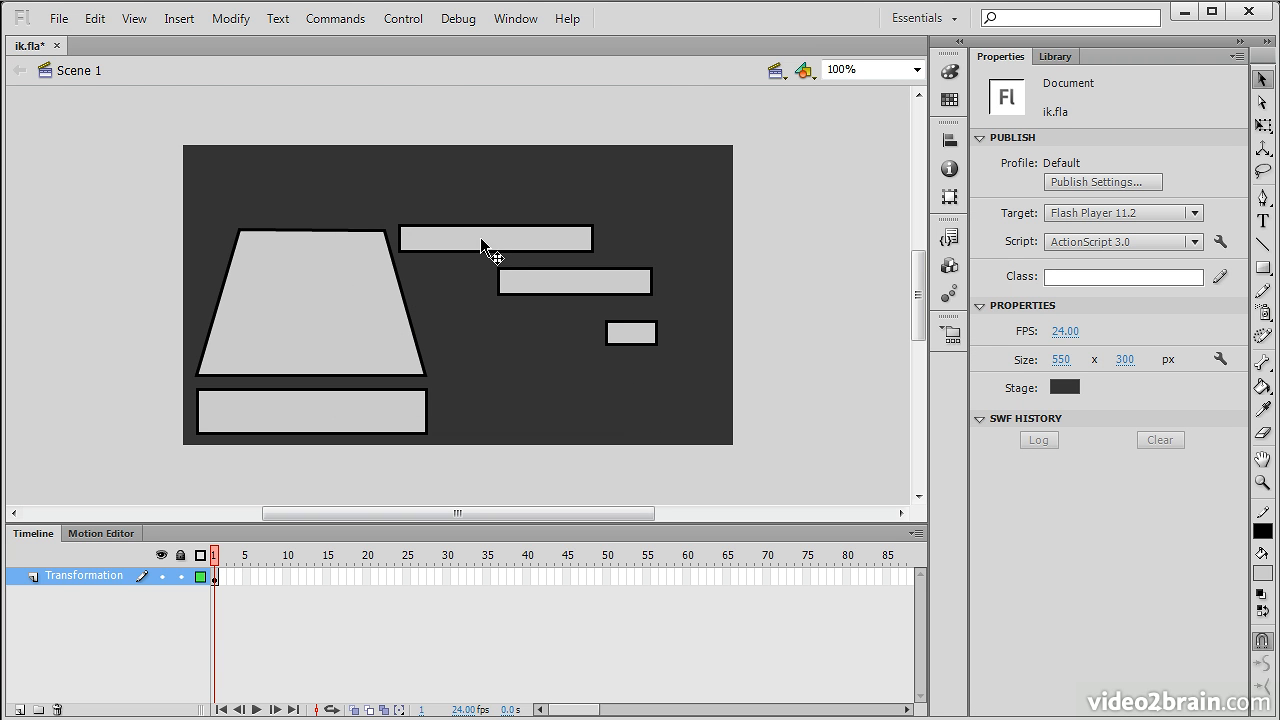
pyautogui.moveTo(344, 325)
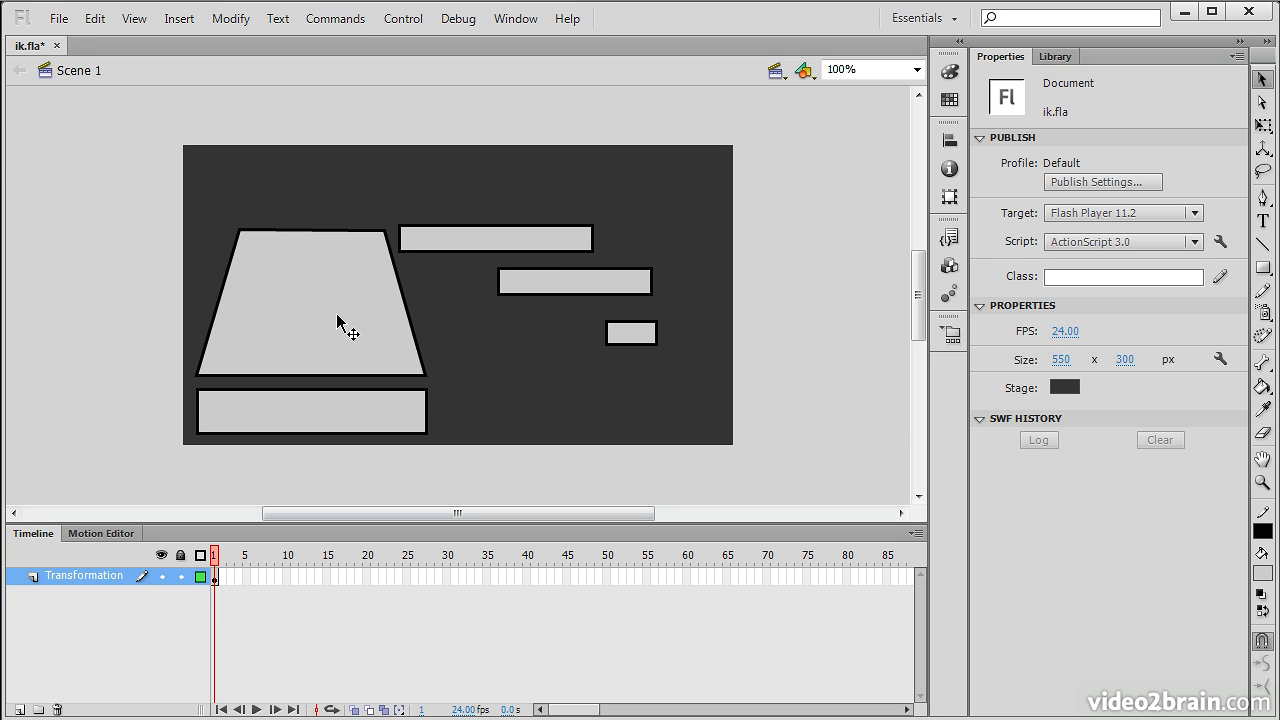
pyautogui.moveTo(345, 325)
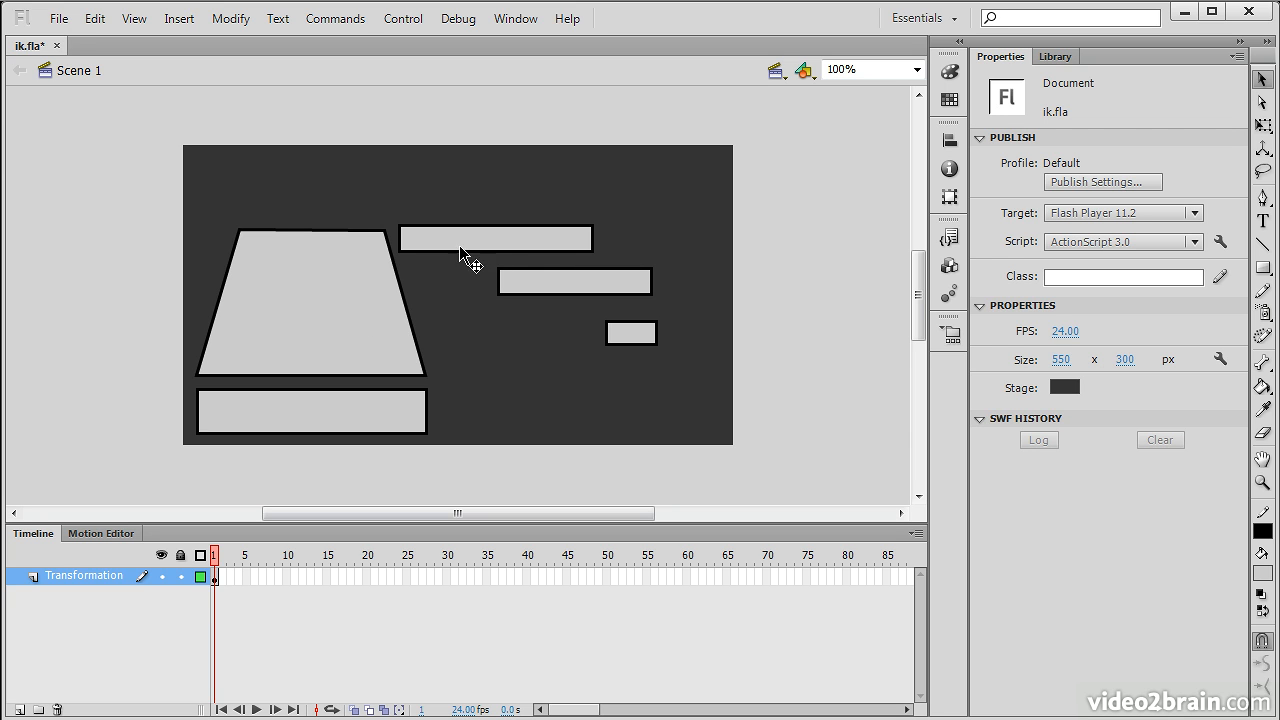
# - Move Arm_1 onto the top-right of the body and tilt it upward
pyautogui.click(495, 238)
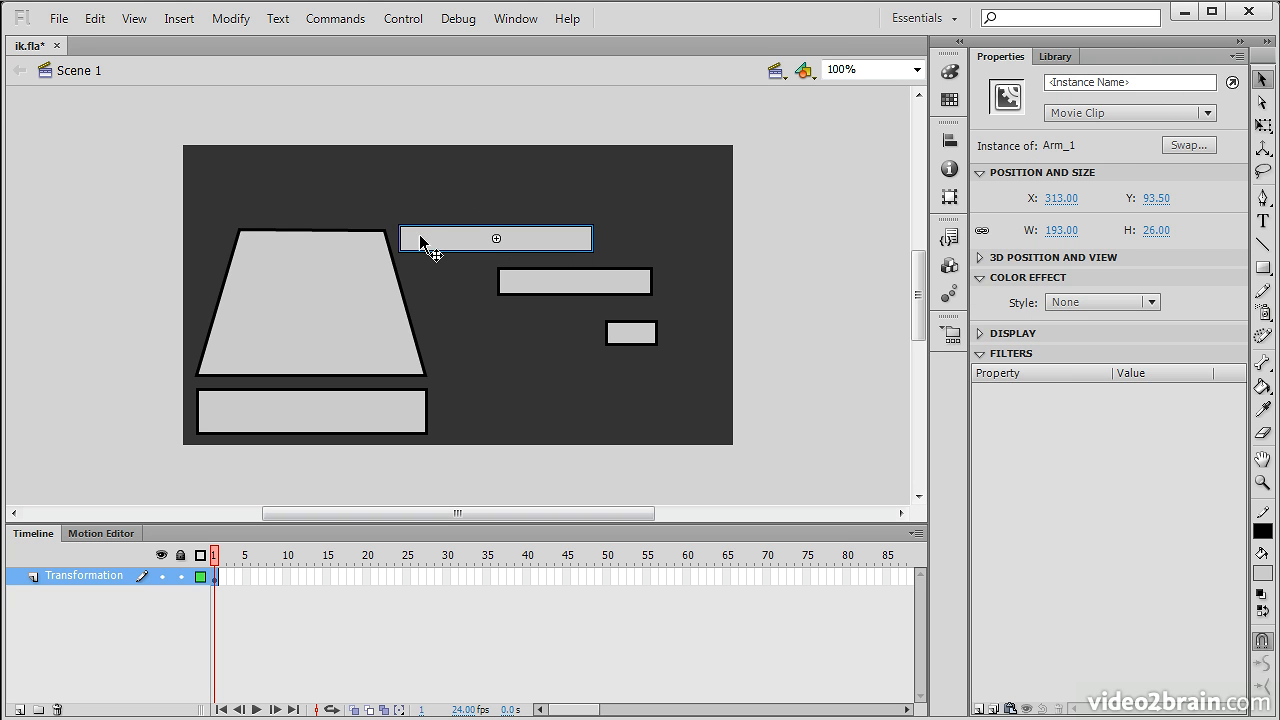
pyautogui.moveTo(1173, 170)
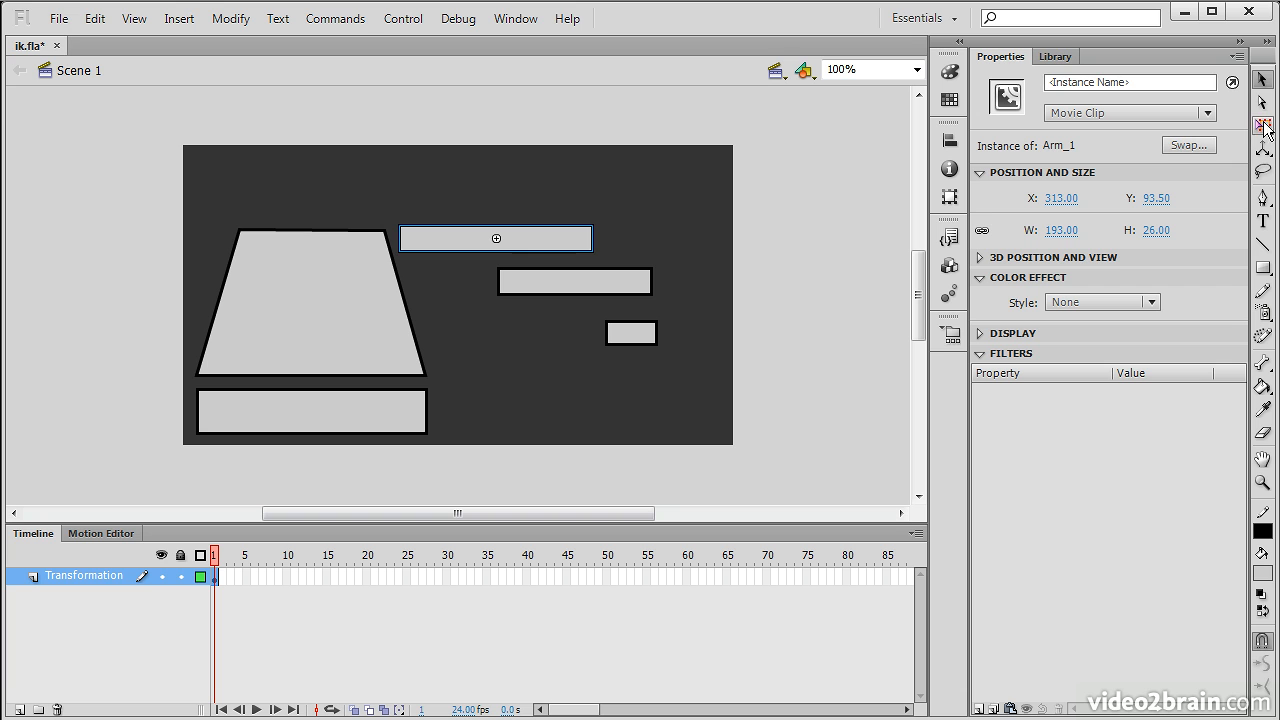
pyautogui.moveTo(520, 244)
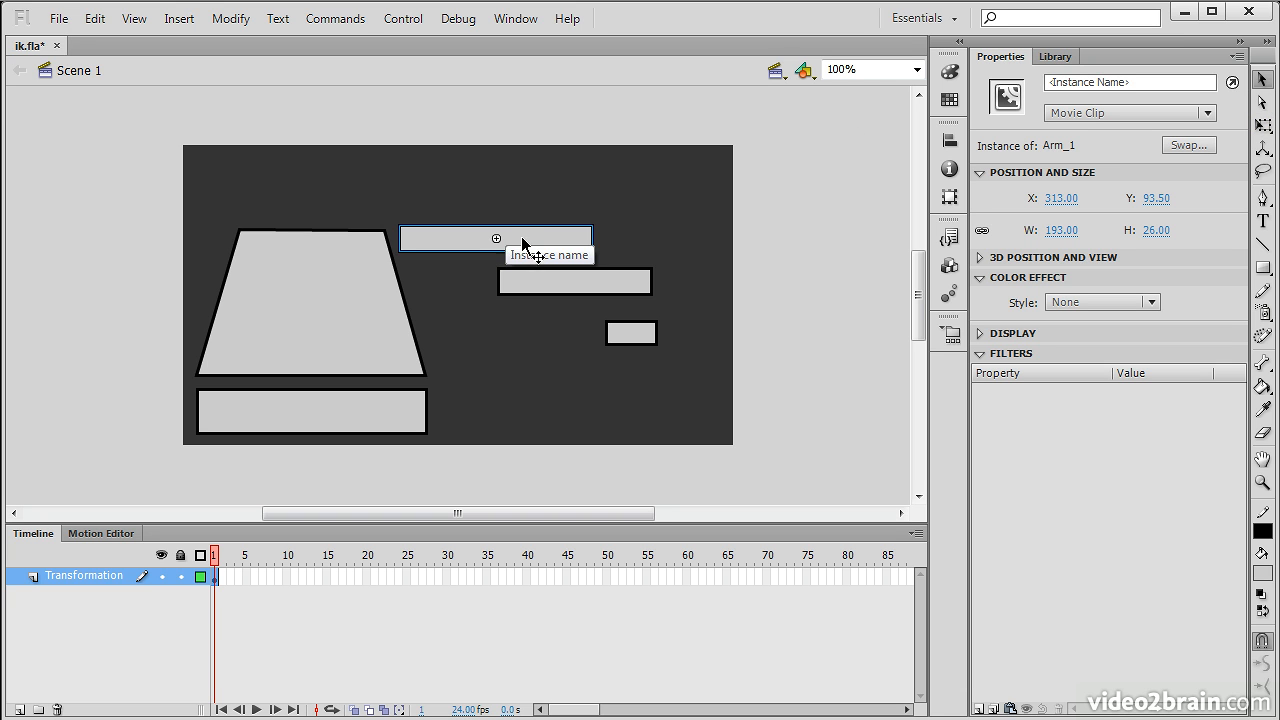
pyautogui.moveTo(495, 238); pyautogui.dragTo(470, 256)
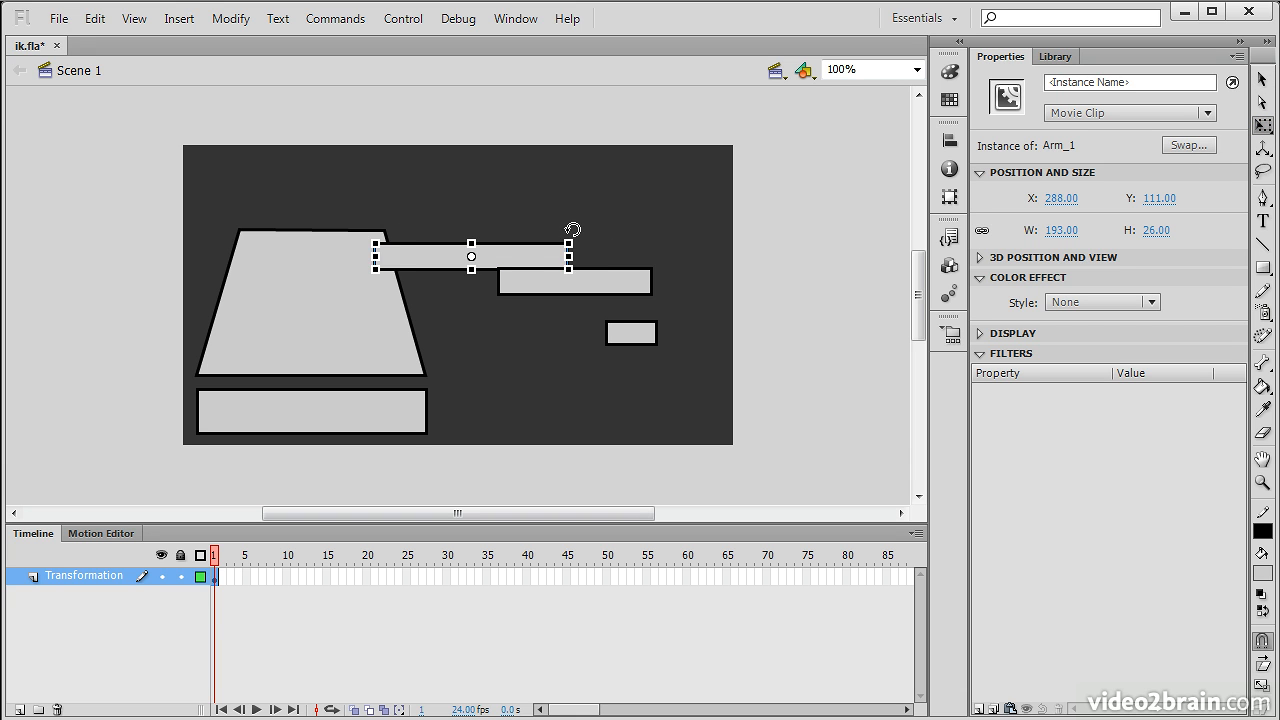
pyautogui.moveTo(572, 230); pyautogui.dragTo(562, 220)
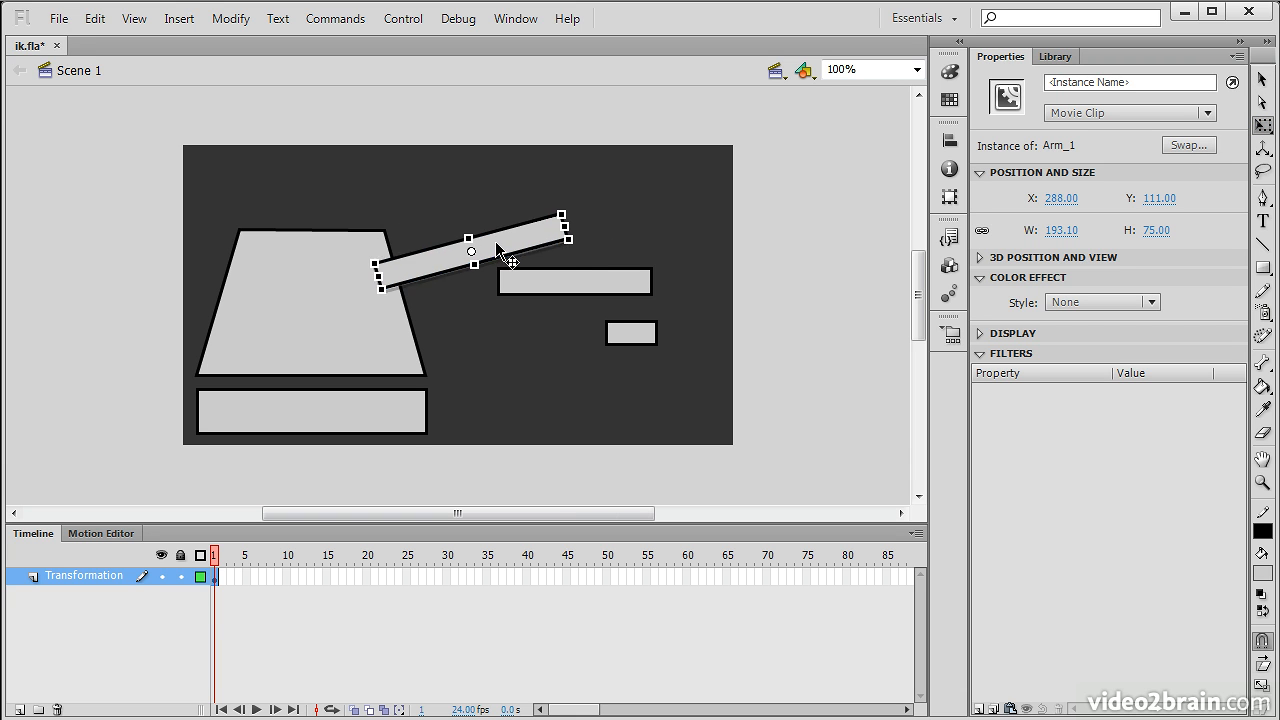
pyautogui.moveTo(500, 250); pyautogui.dragTo(490, 228)
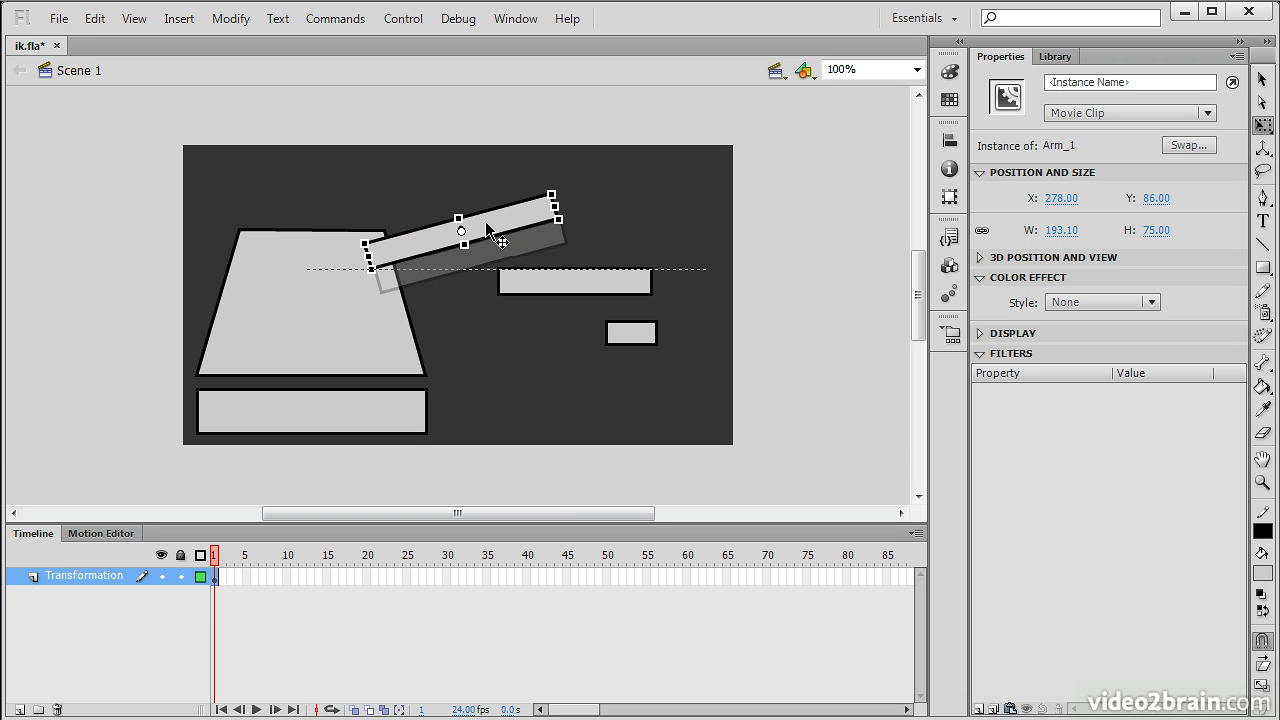
# - Rotate Arm_2 and Arm_3 and attach them end to end after Arm_1
pyautogui.click(575, 282)
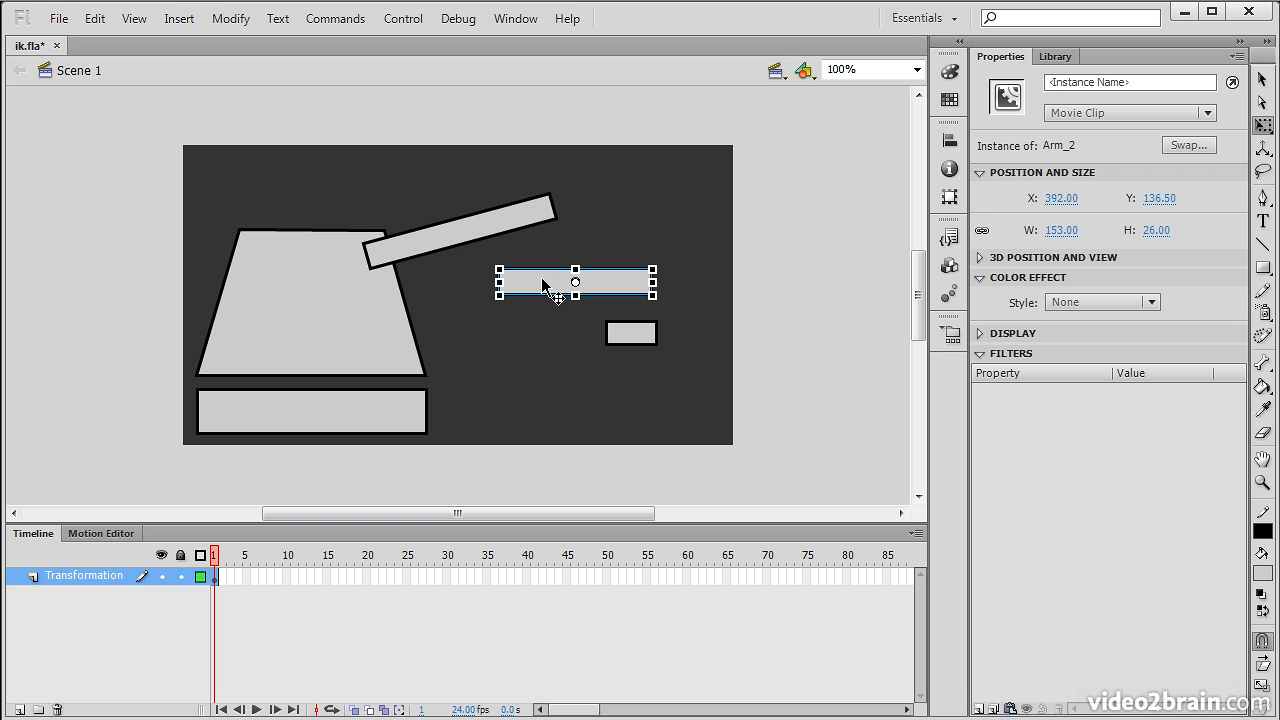
pyautogui.moveTo(575, 282); pyautogui.dragTo(590, 217)
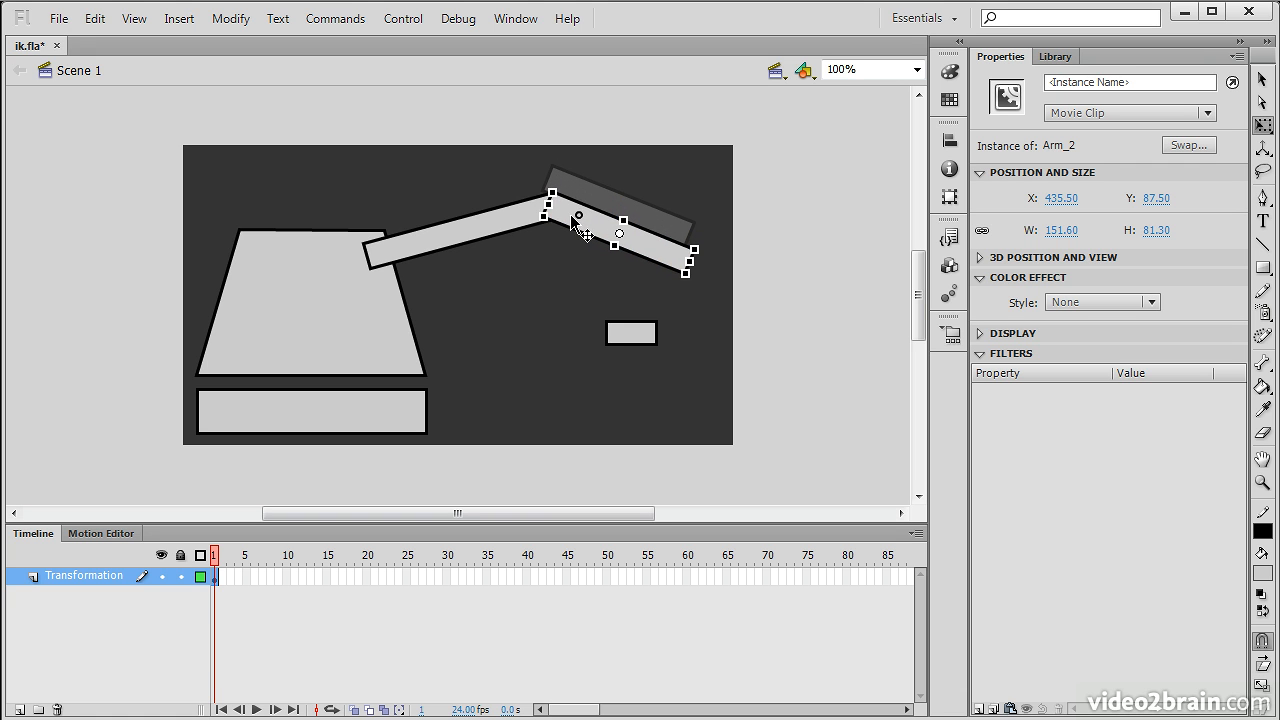
pyautogui.click(632, 333)
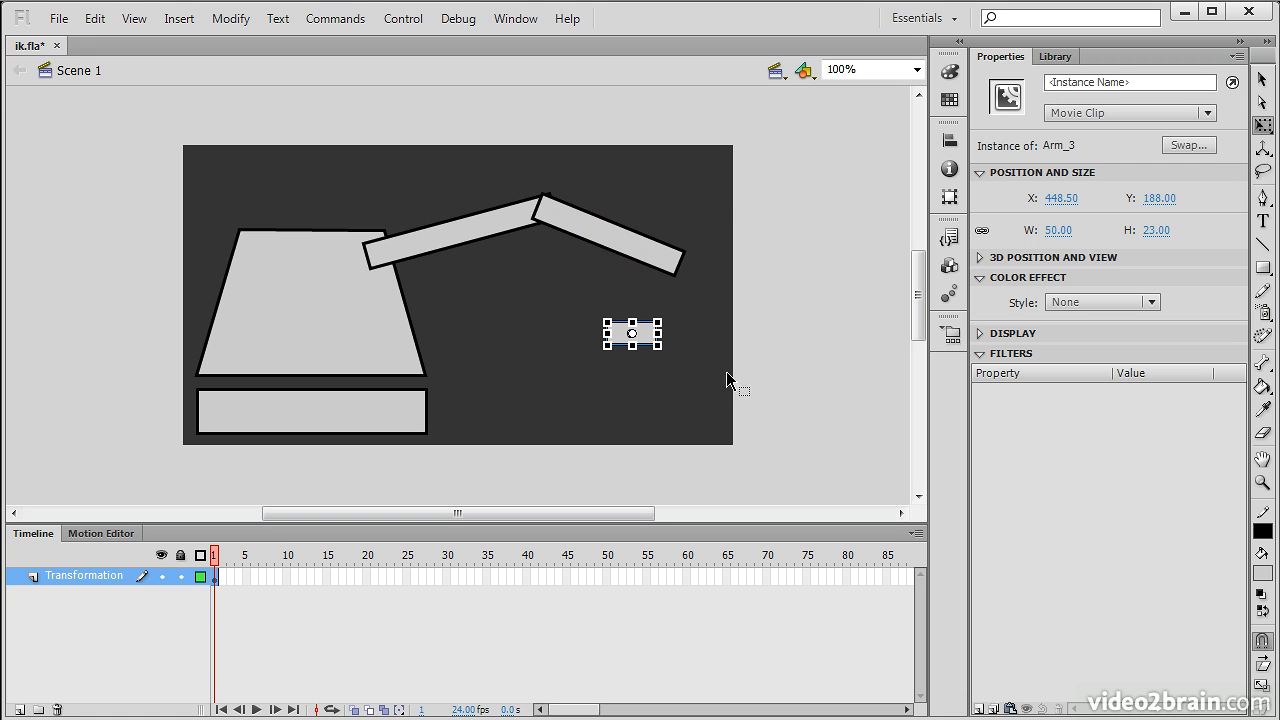
pyautogui.moveTo(632, 333); pyautogui.dragTo(650, 265)
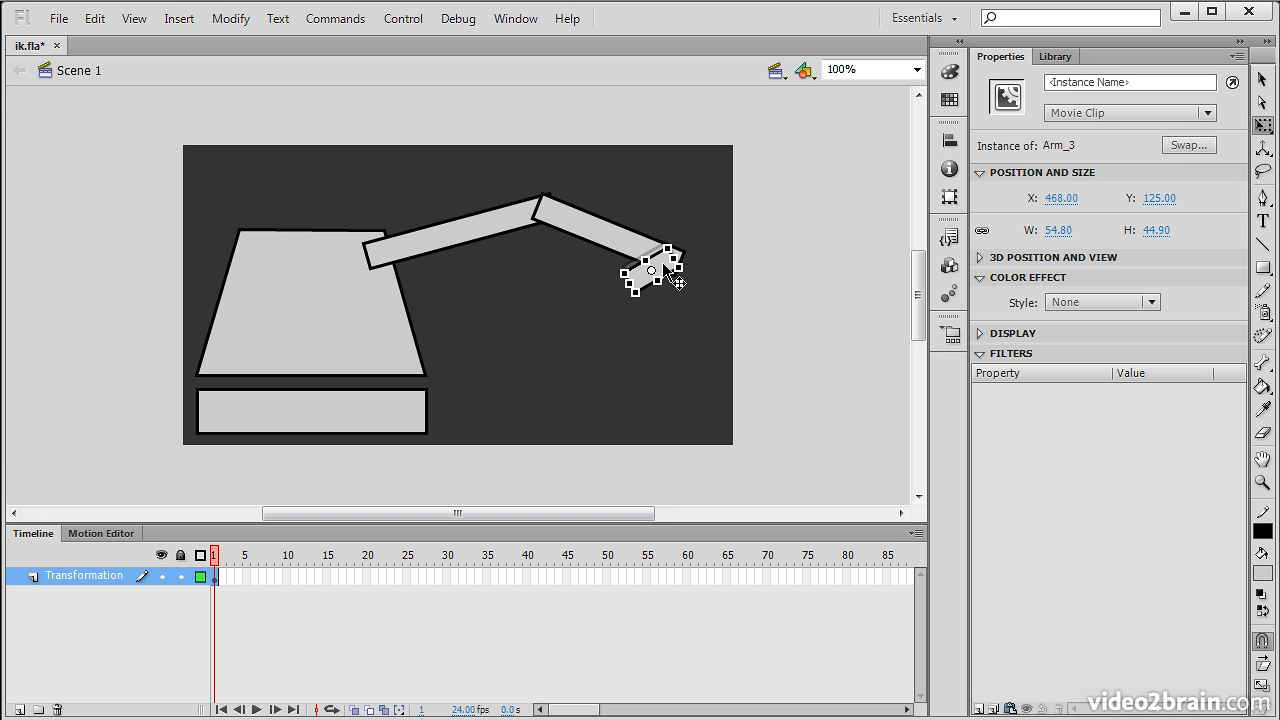
pyautogui.moveTo(655, 270); pyautogui.dragTo(660, 278)
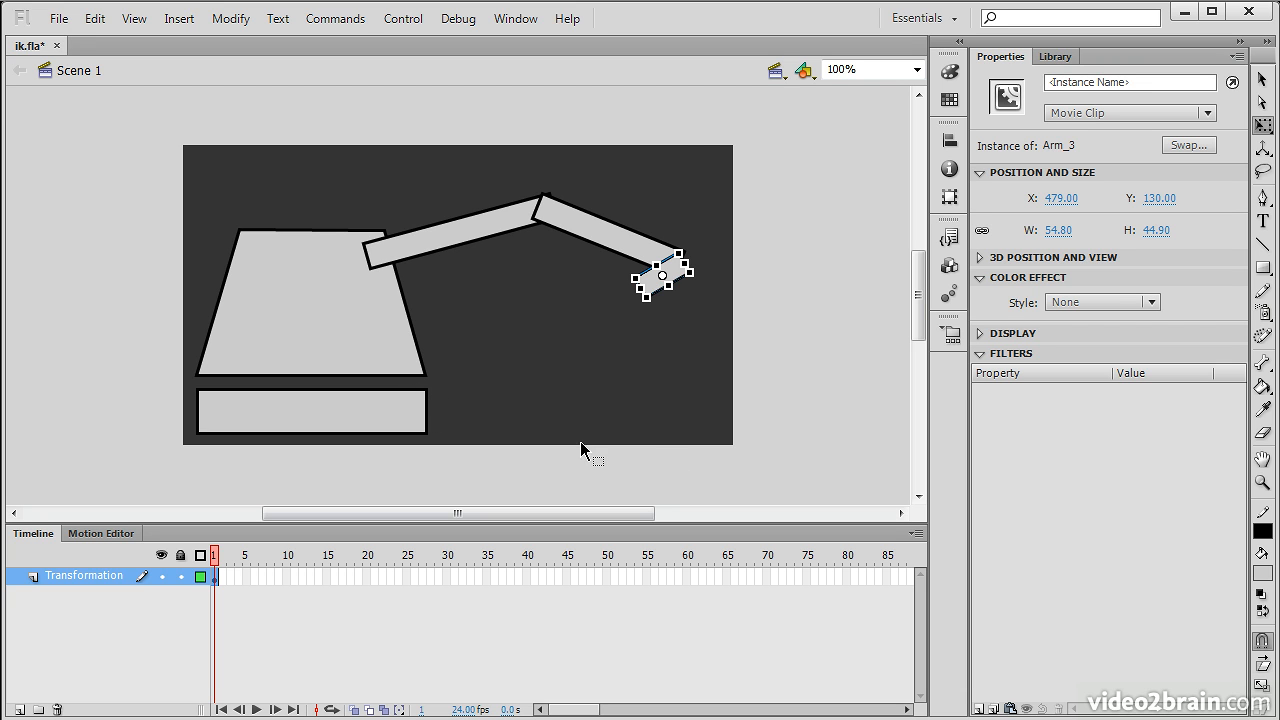
pyautogui.moveTo(653, 196)
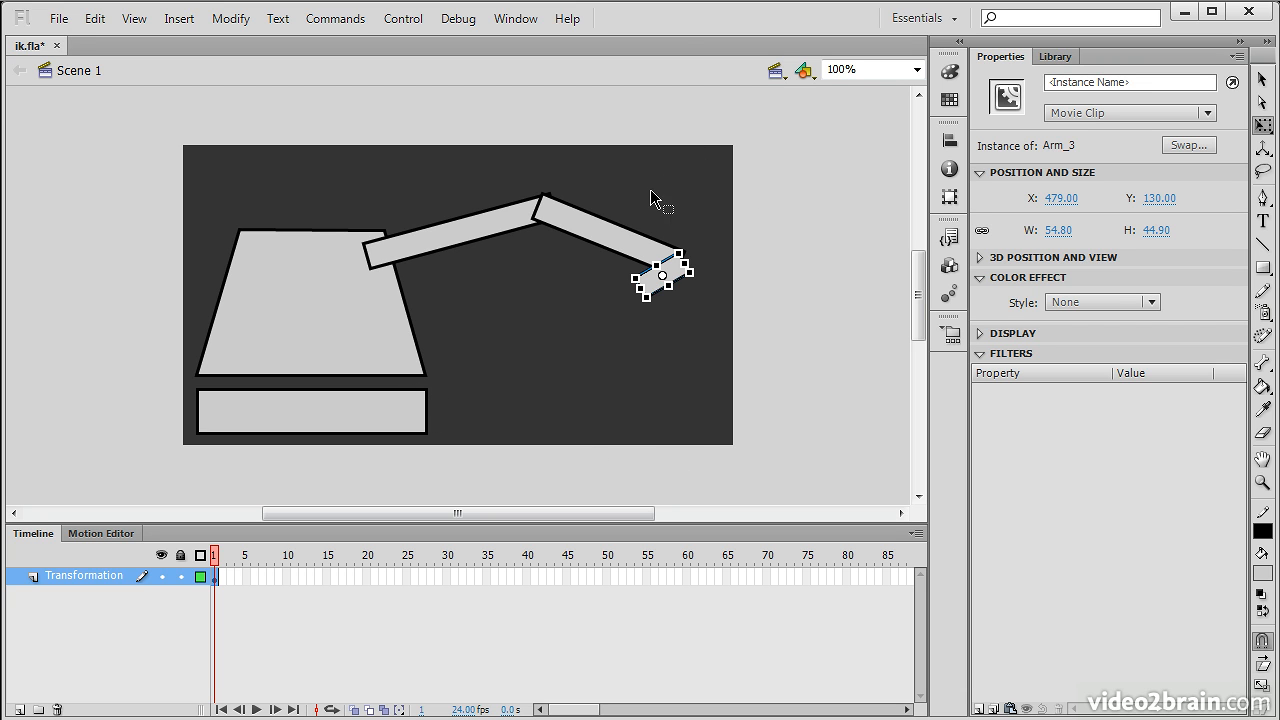
pyautogui.moveTo(728, 333)
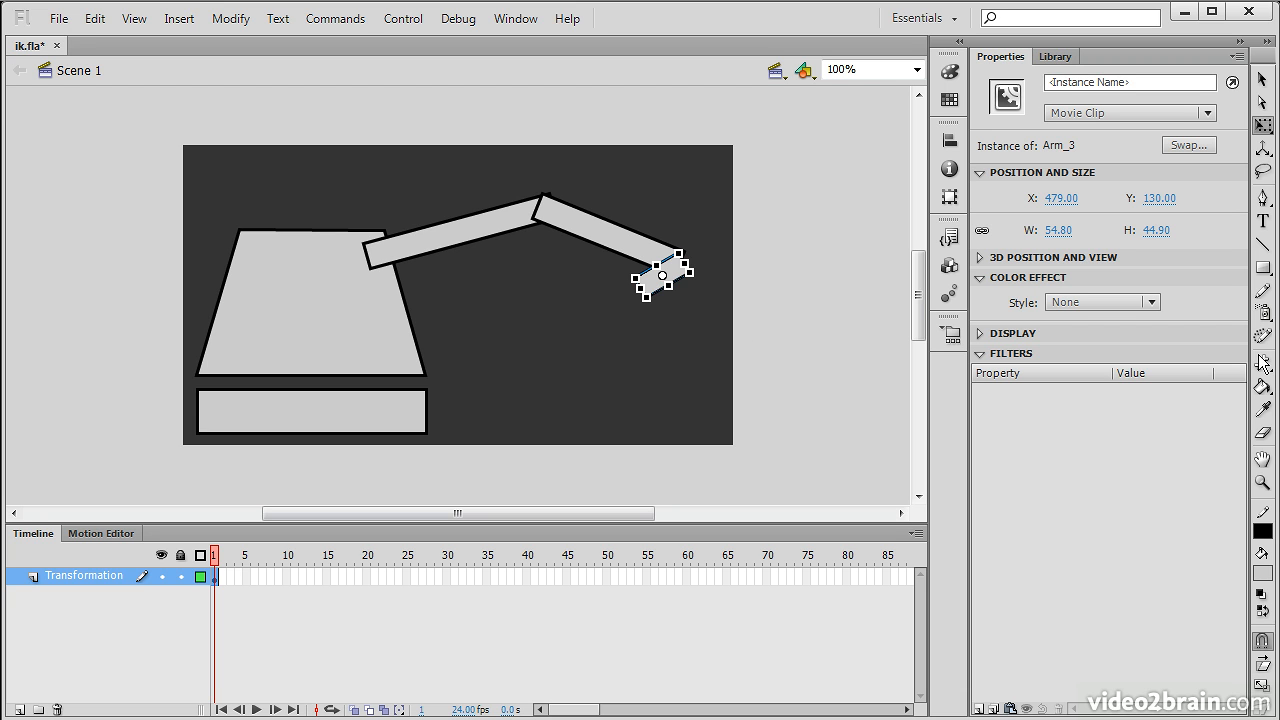
pyautogui.moveTo(1263, 363)
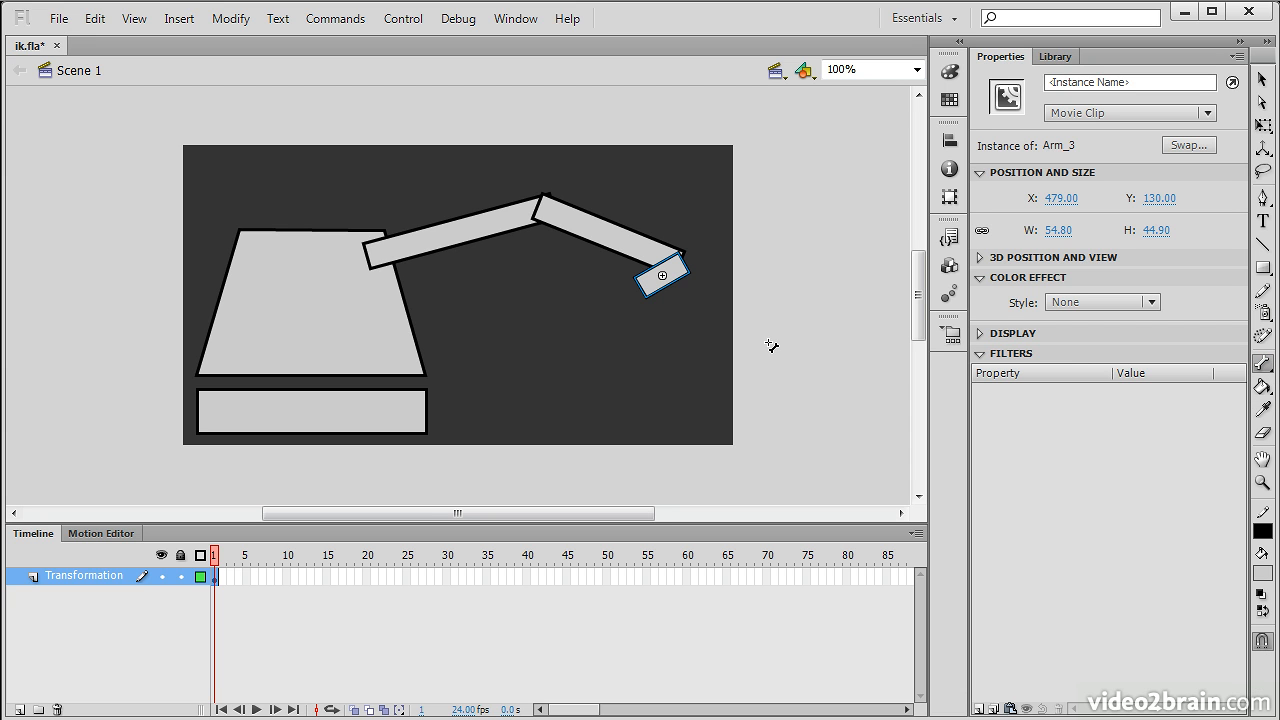
pyautogui.moveTo(768, 343)
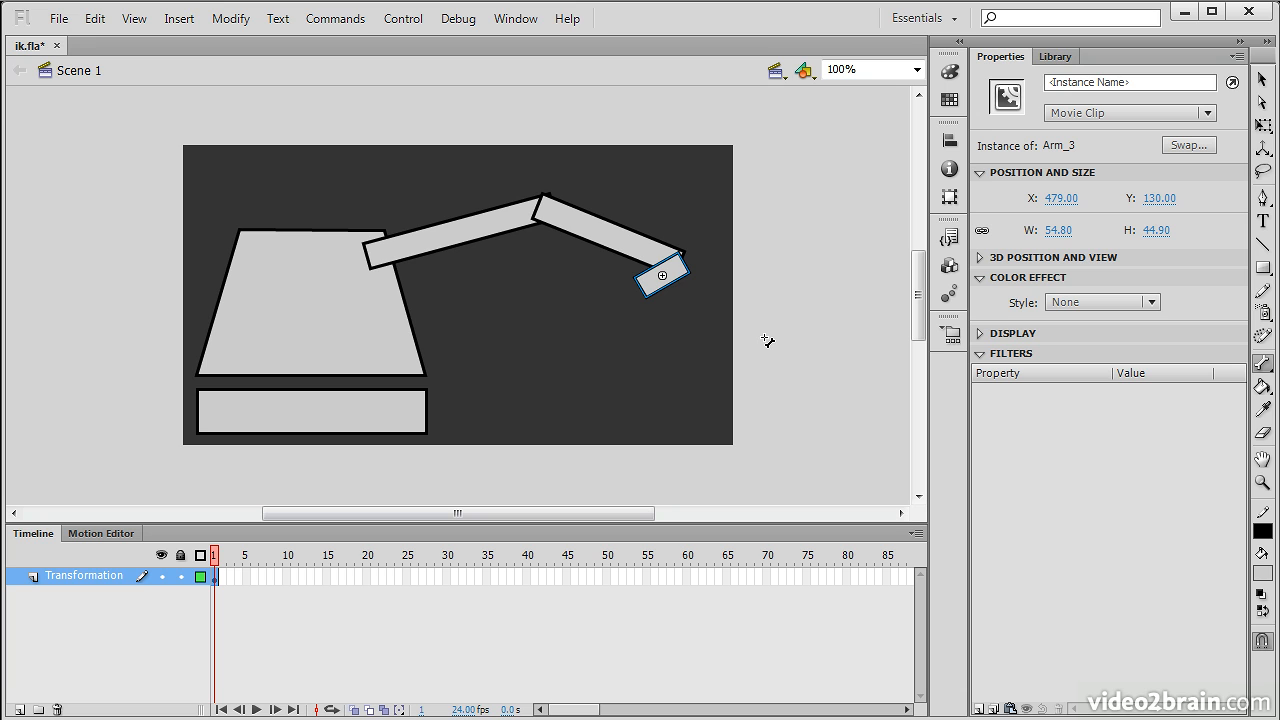
pyautogui.moveTo(765, 340)
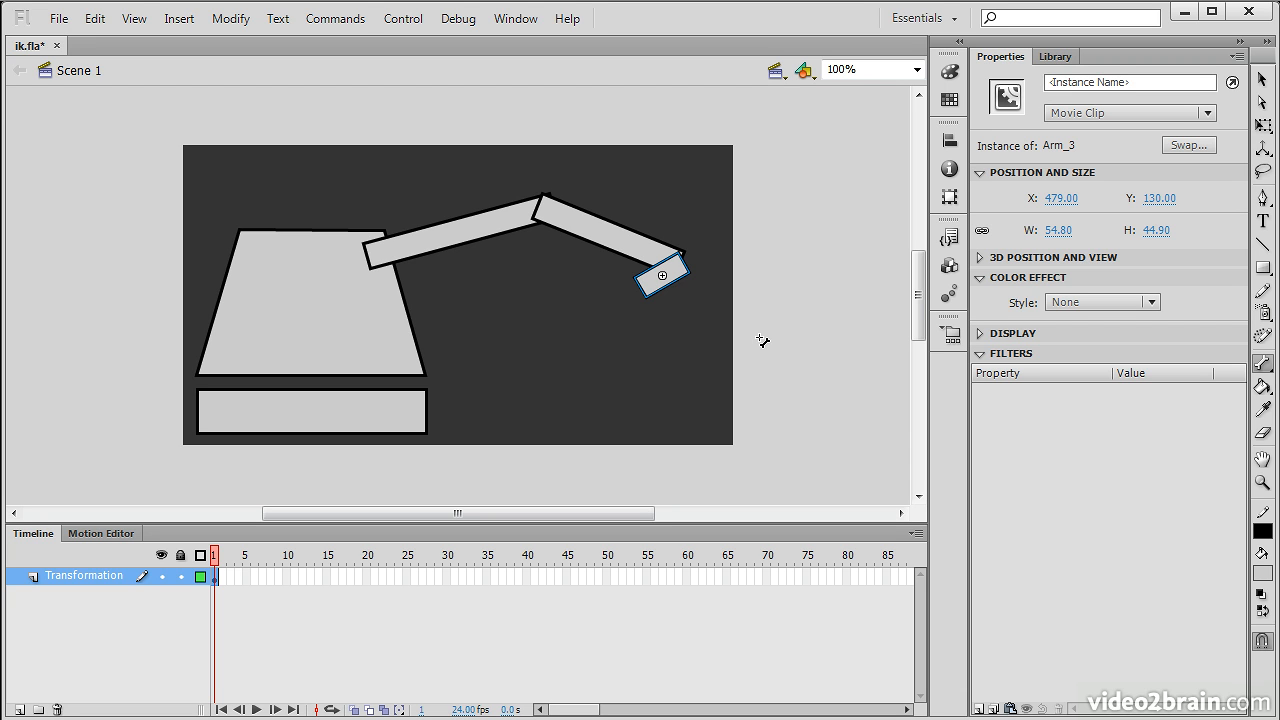
pyautogui.moveTo(751, 344)
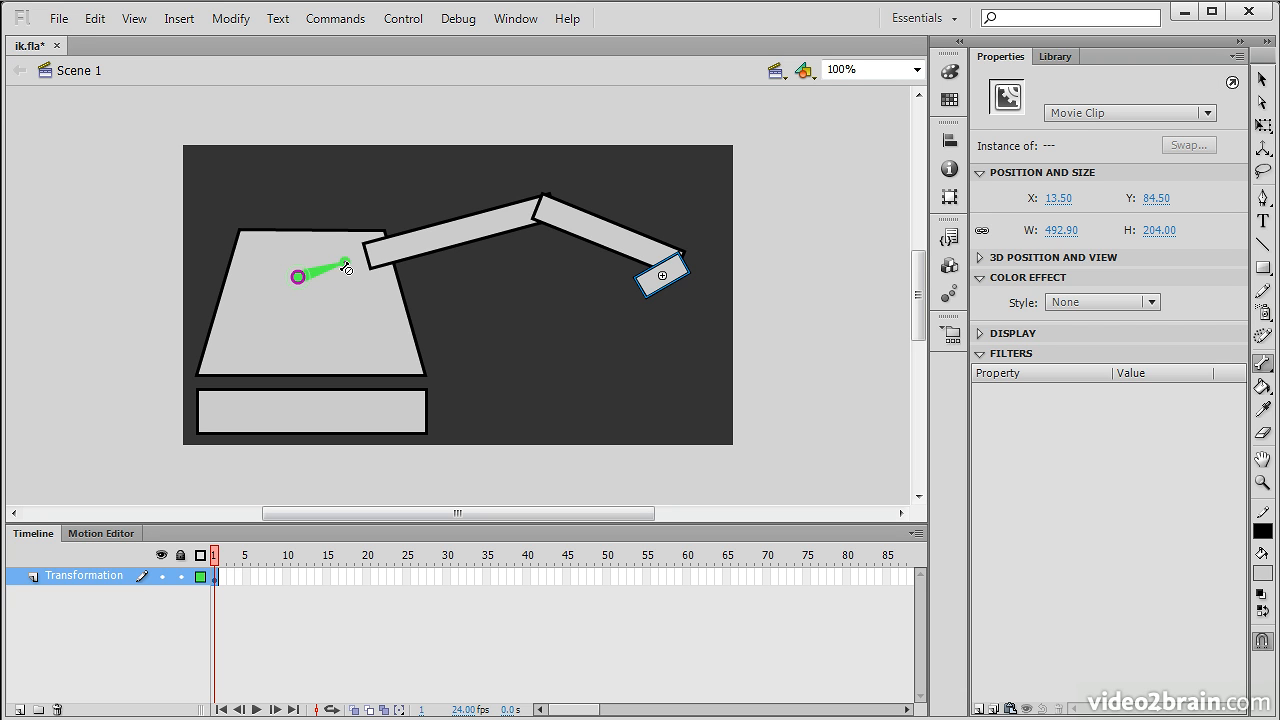
# - Chain bones from the body through Arm_1 and Arm_2, ending in the Arm_3 hook
pyautogui.moveTo(345, 268); pyautogui.dragTo(385, 250)
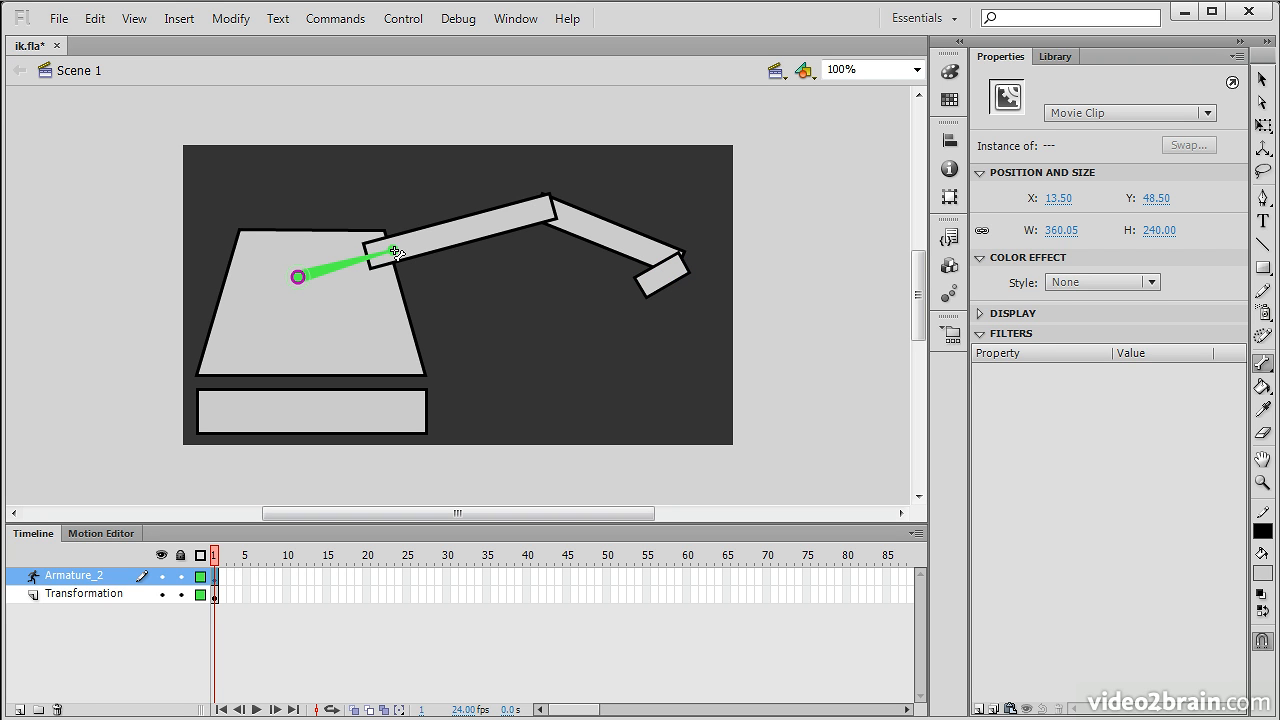
pyautogui.moveTo(395, 250); pyautogui.dragTo(460, 230)
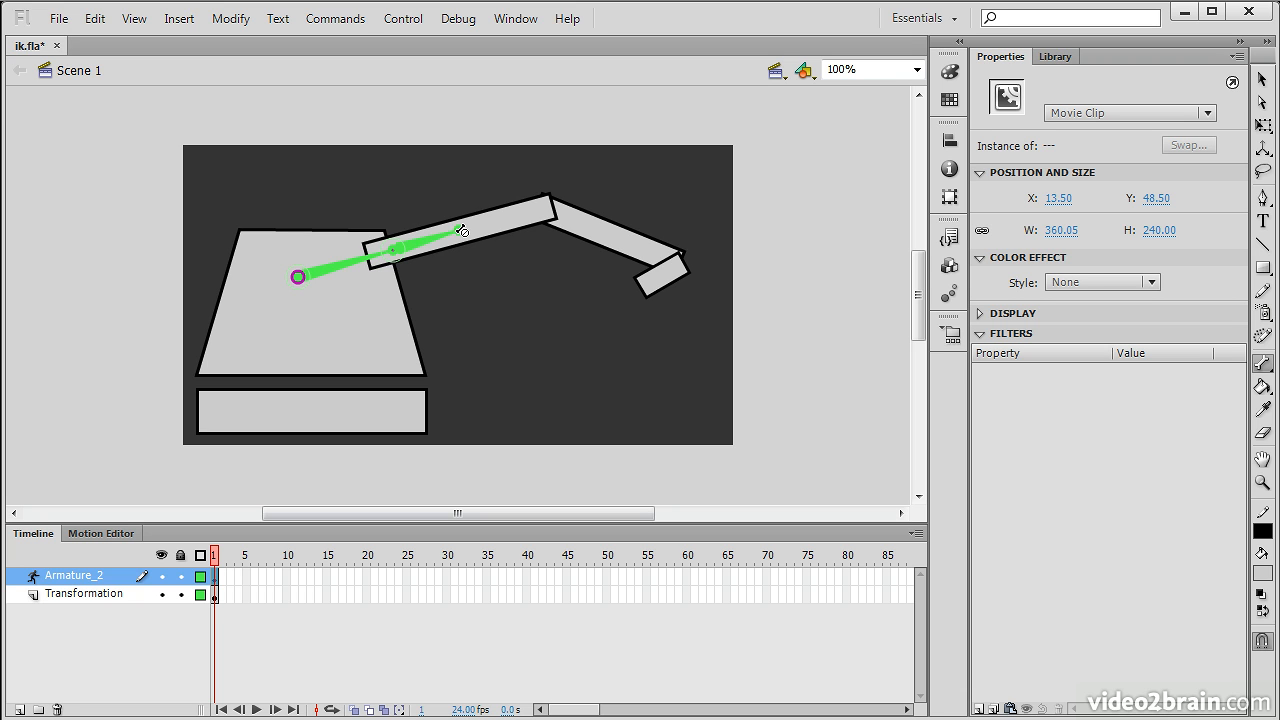
pyautogui.moveTo(462, 228); pyautogui.dragTo(535, 210)
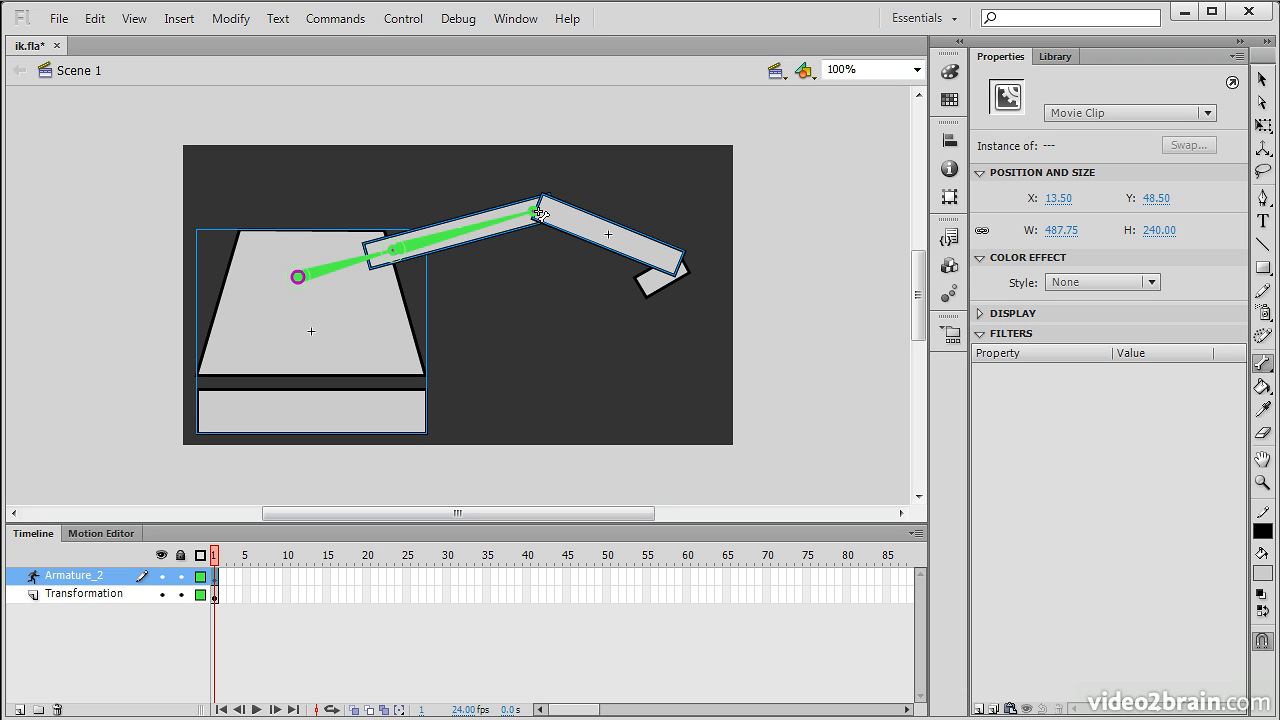
pyautogui.moveTo(538, 212); pyautogui.dragTo(685, 275)
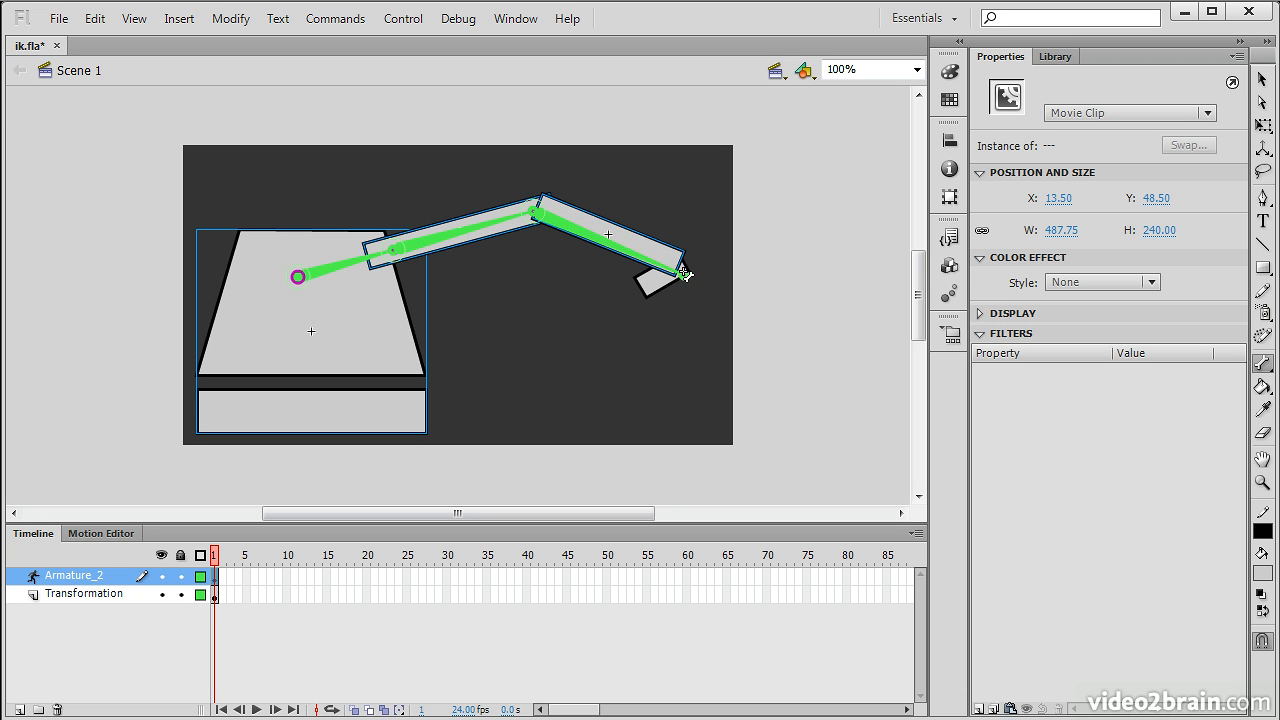
pyautogui.moveTo(685, 275); pyautogui.dragTo(665, 270)
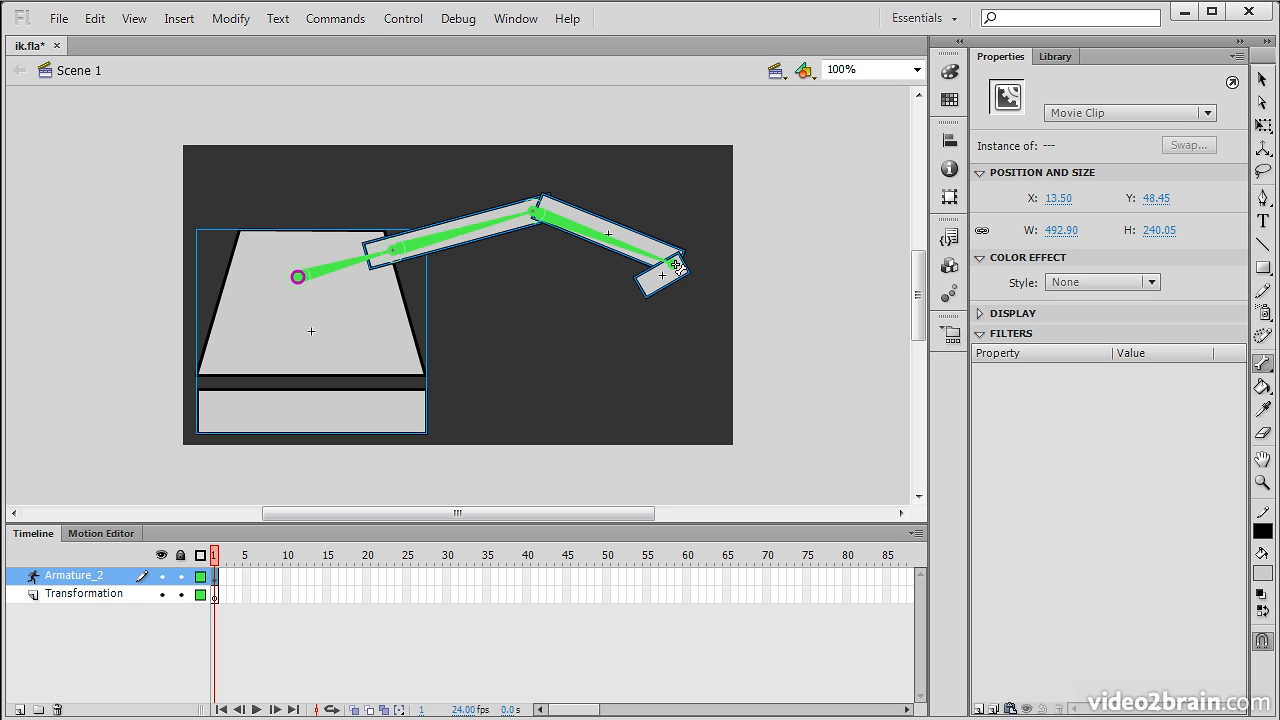
pyautogui.moveTo(430, 237)
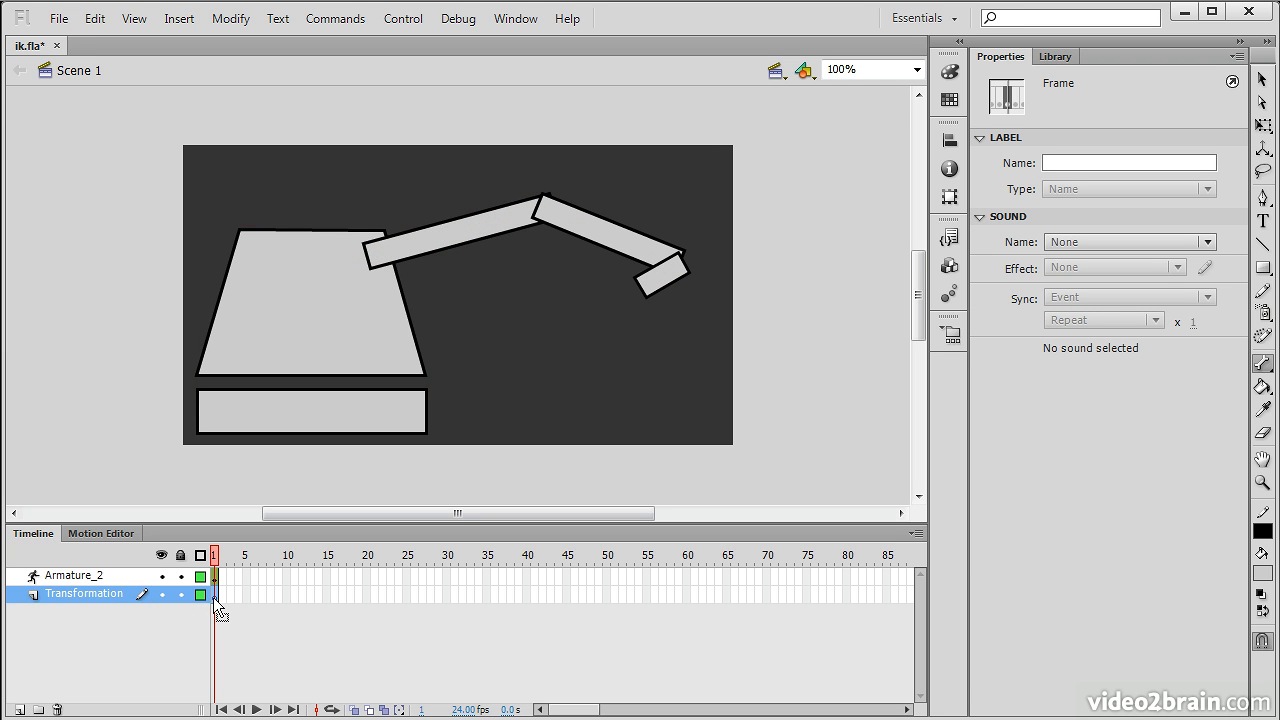
pyautogui.moveTo(45, 580)
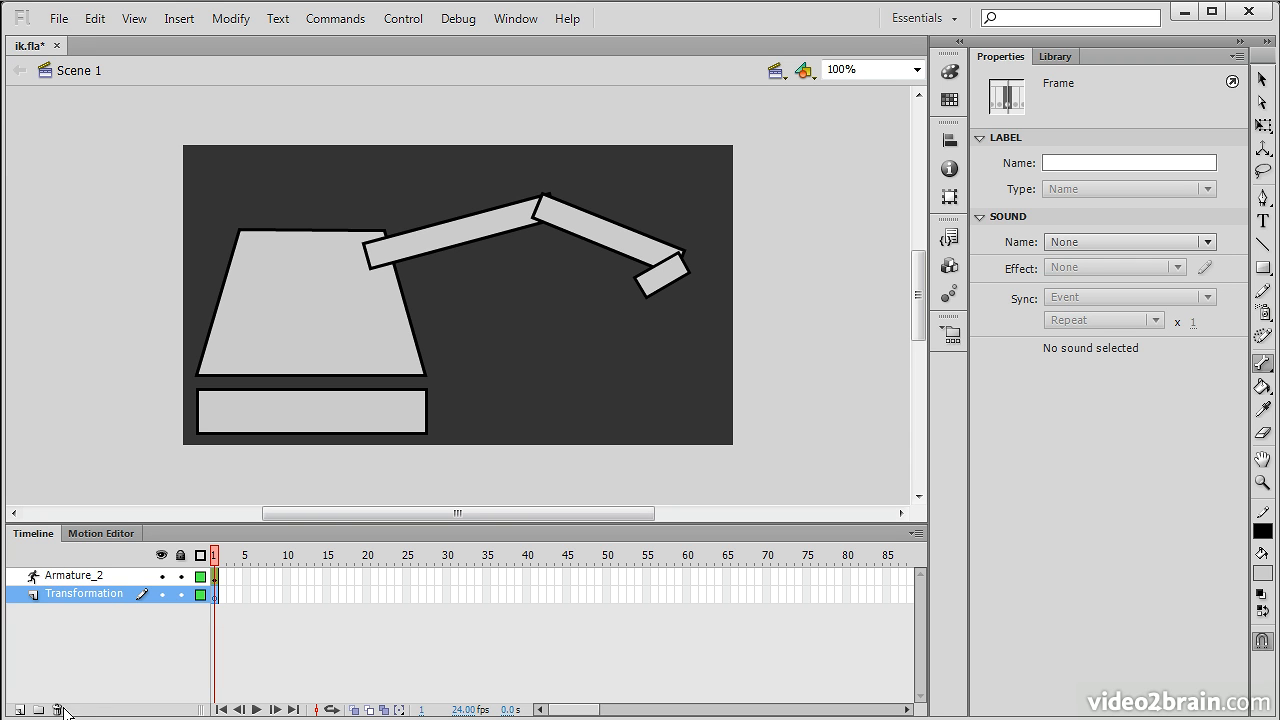
# - Delete the empty Transformation layer from the Timeline
pyautogui.click(62, 708)
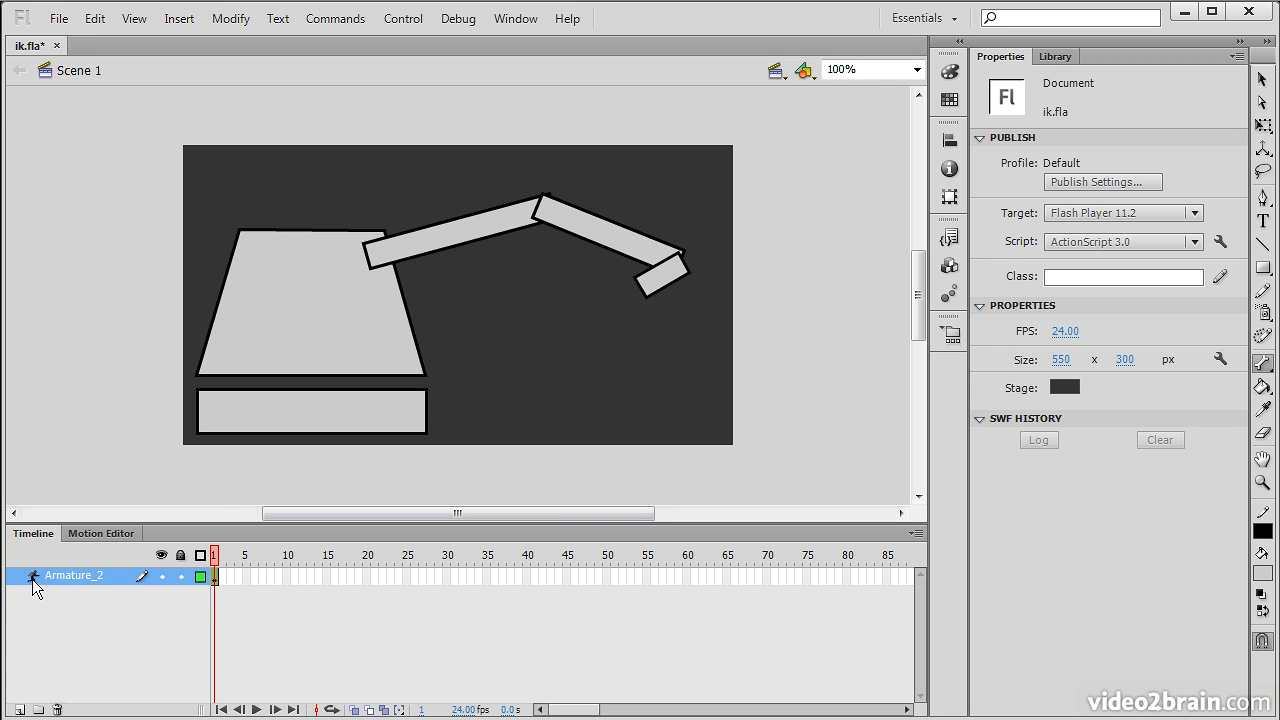
pyautogui.moveTo(48, 592)
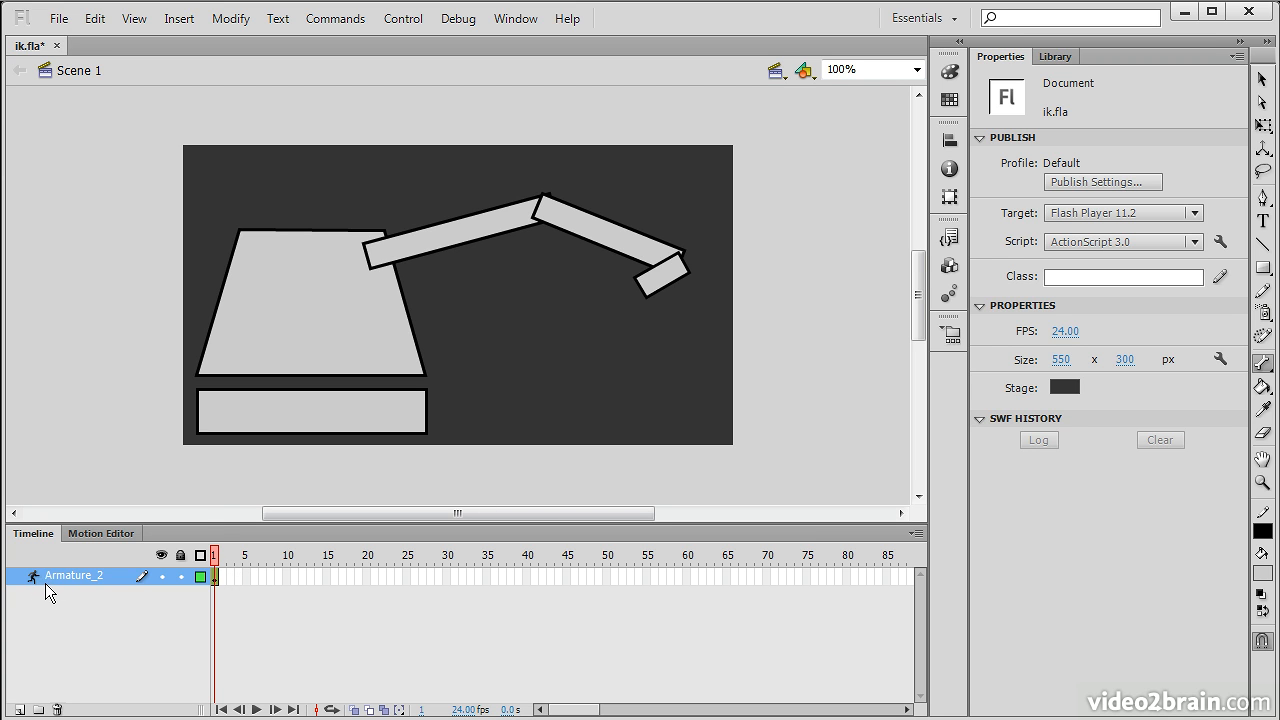
pyautogui.moveTo(172, 435)
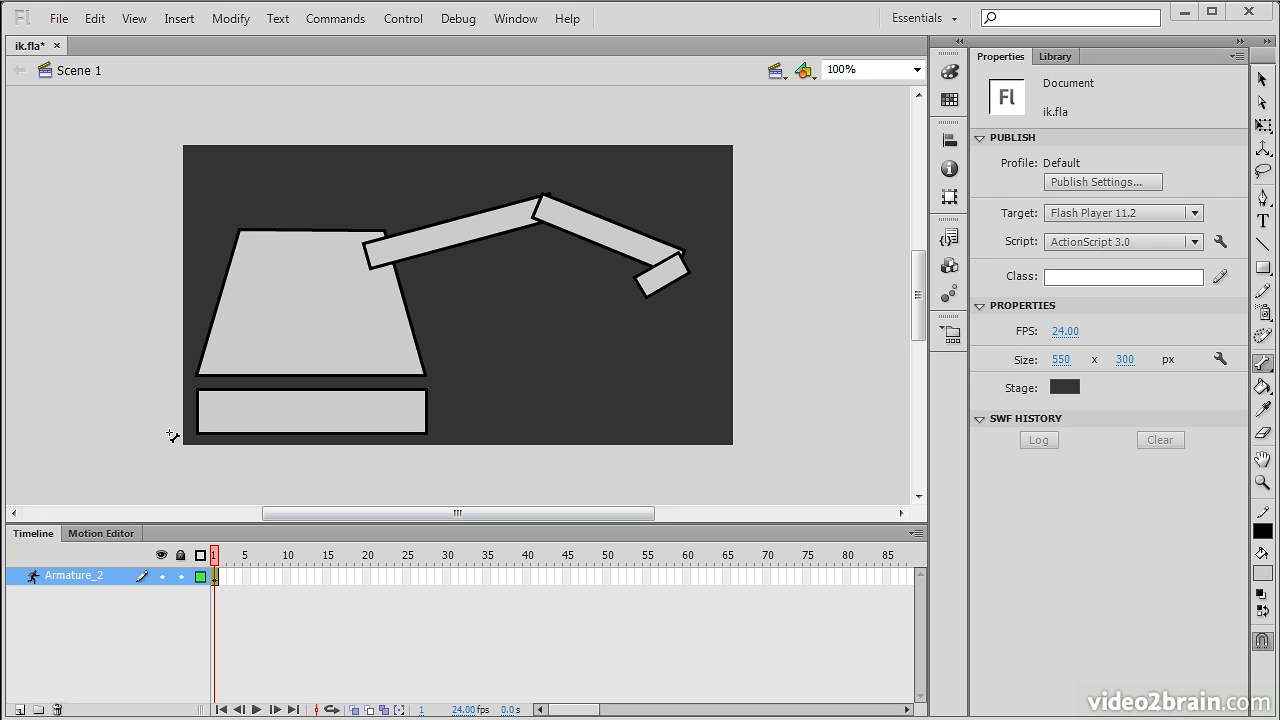
pyautogui.moveTo(715, 605)
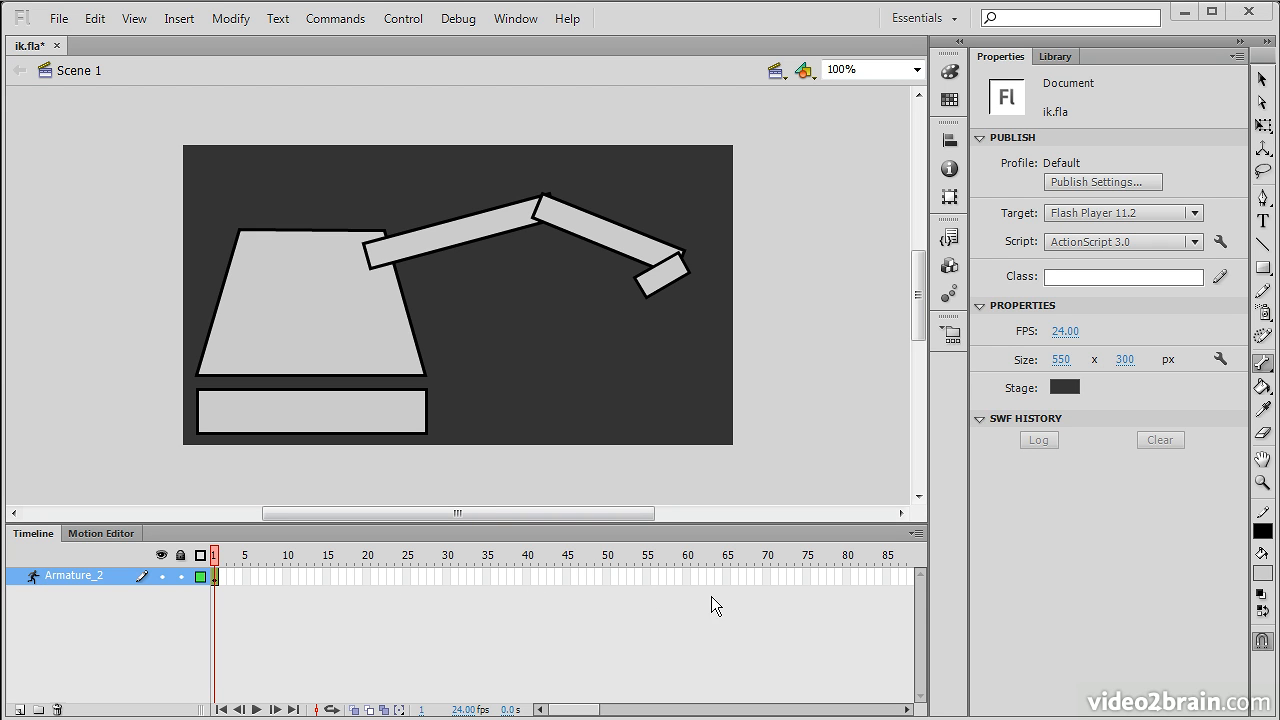
# - Insert frames on the armature layer through frame 65
pyautogui.click(765, 575)
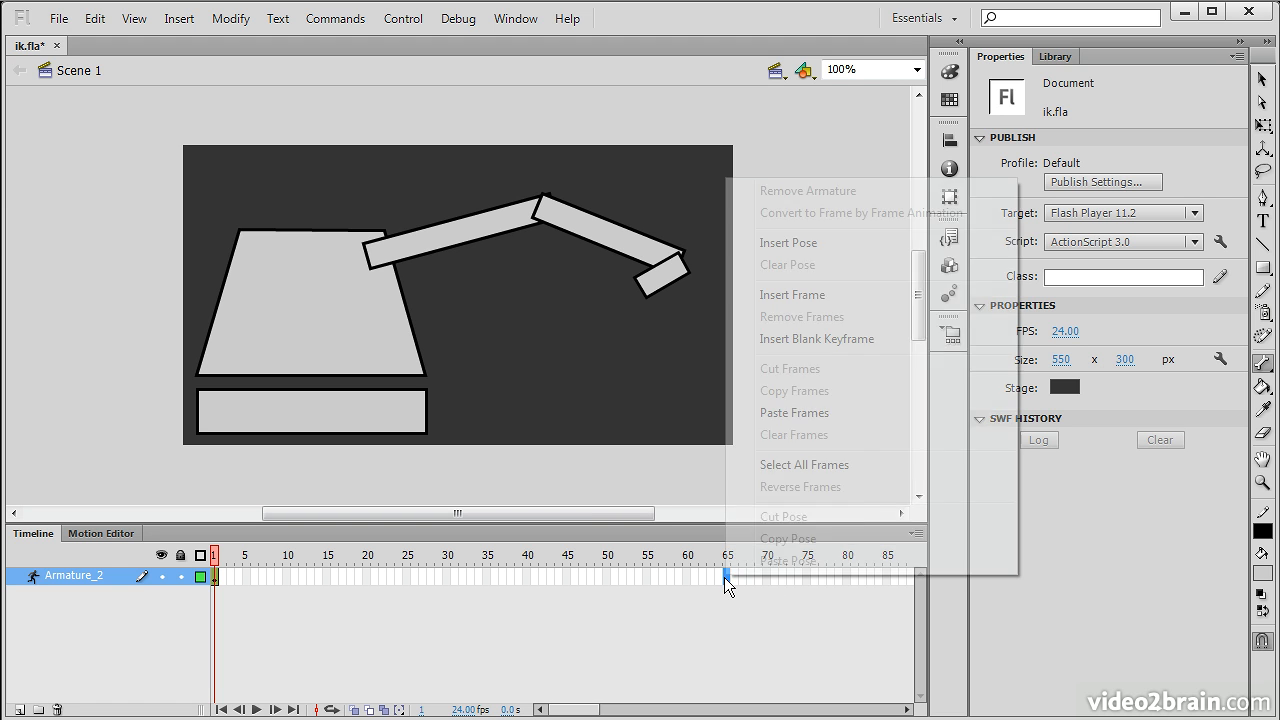
pyautogui.moveTo(792, 294)
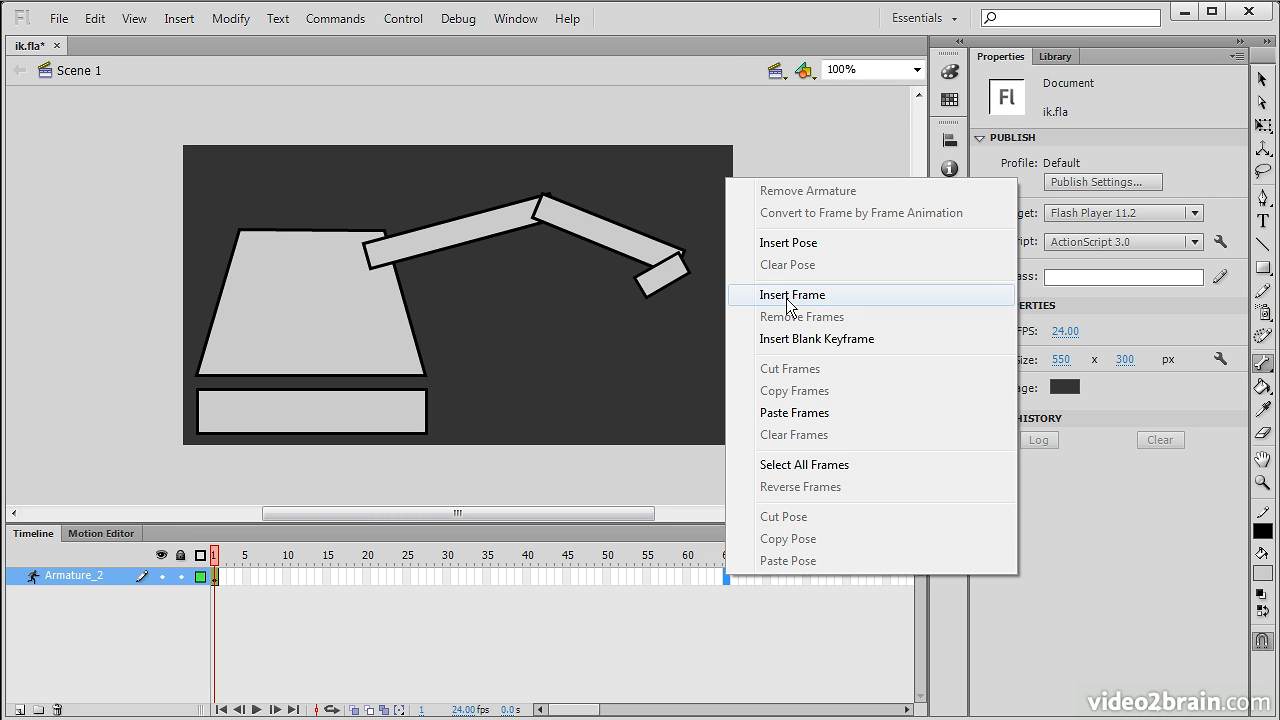
pyautogui.click(792, 294)
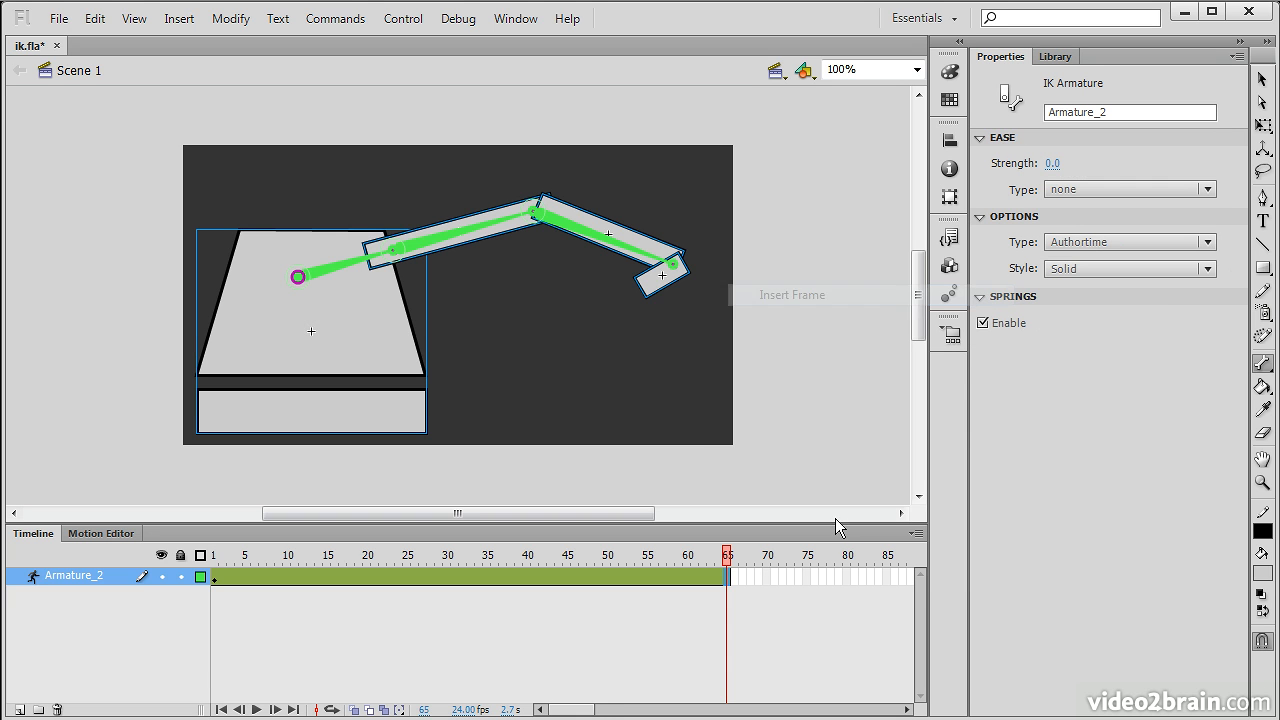
pyautogui.moveTo(255, 560)
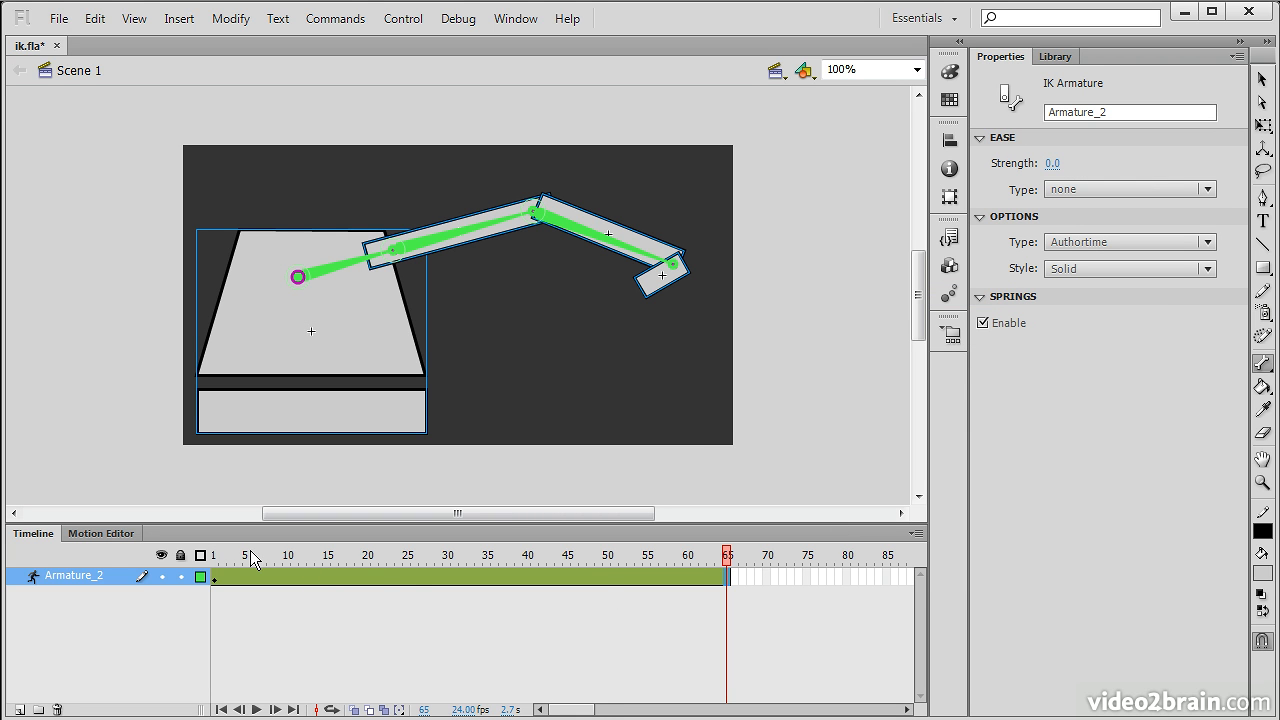
pyautogui.moveTo(462, 576)
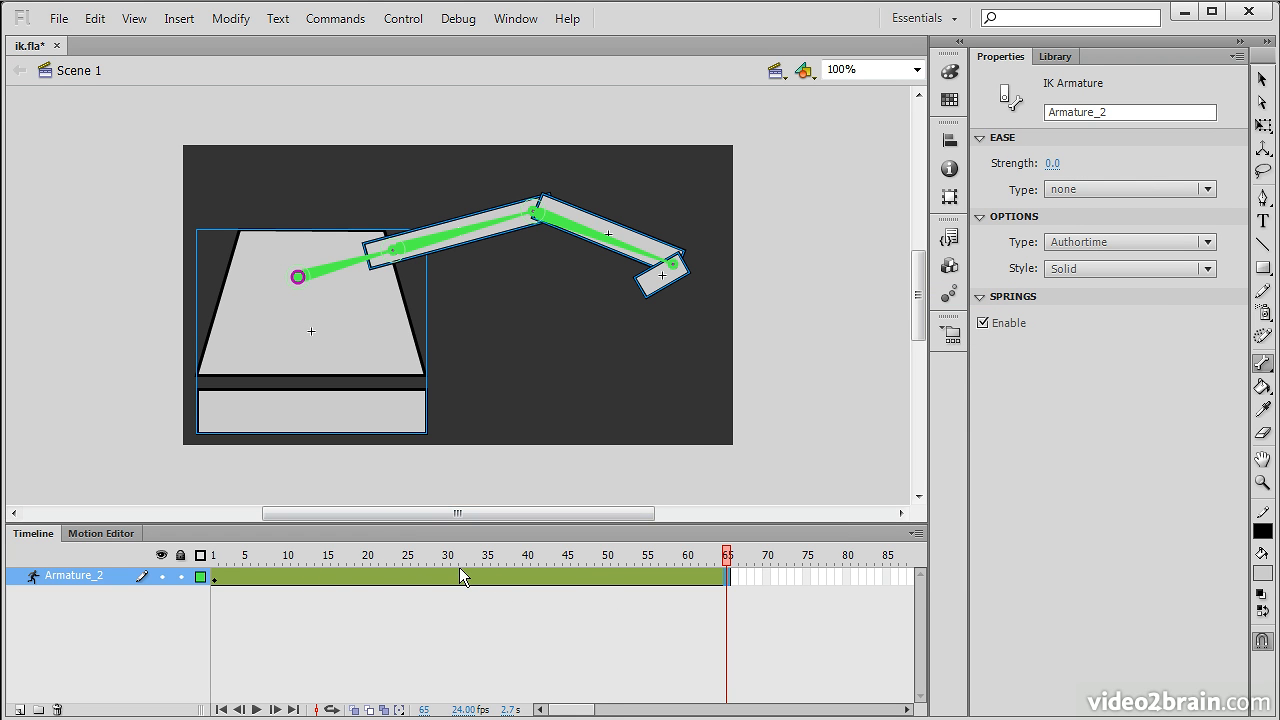
pyautogui.moveTo(498, 543)
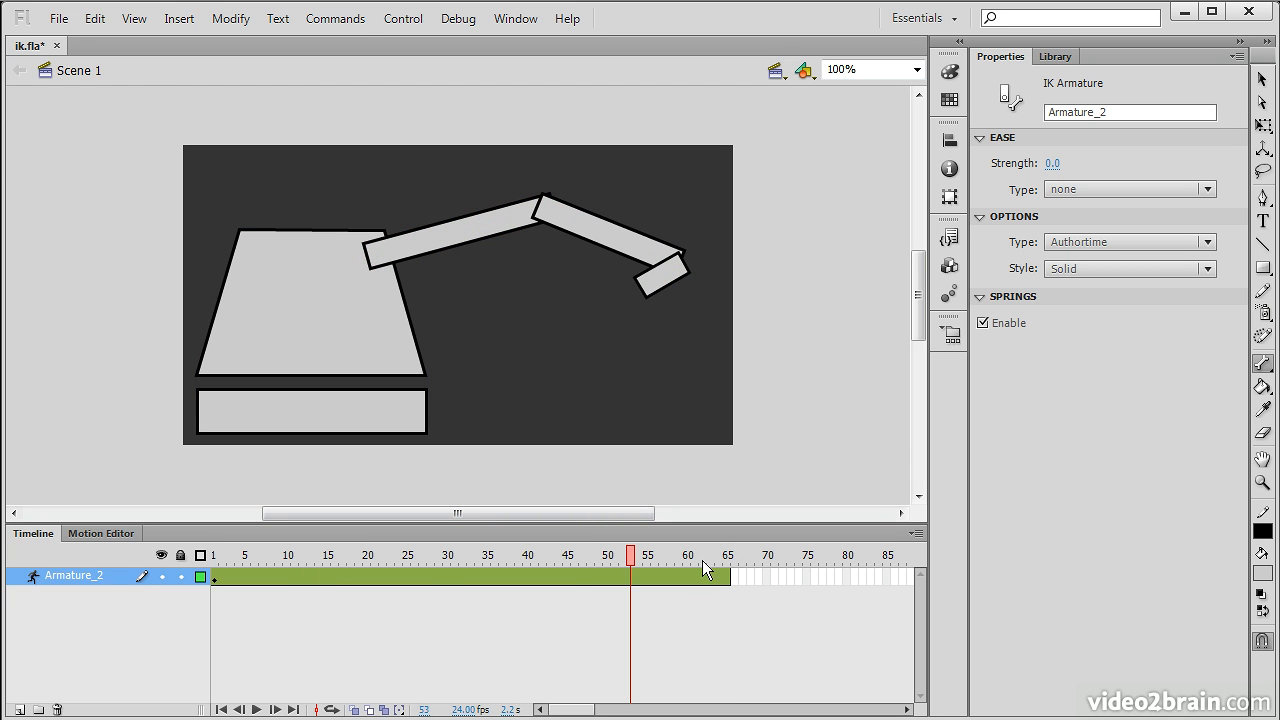
pyautogui.click(307, 555)
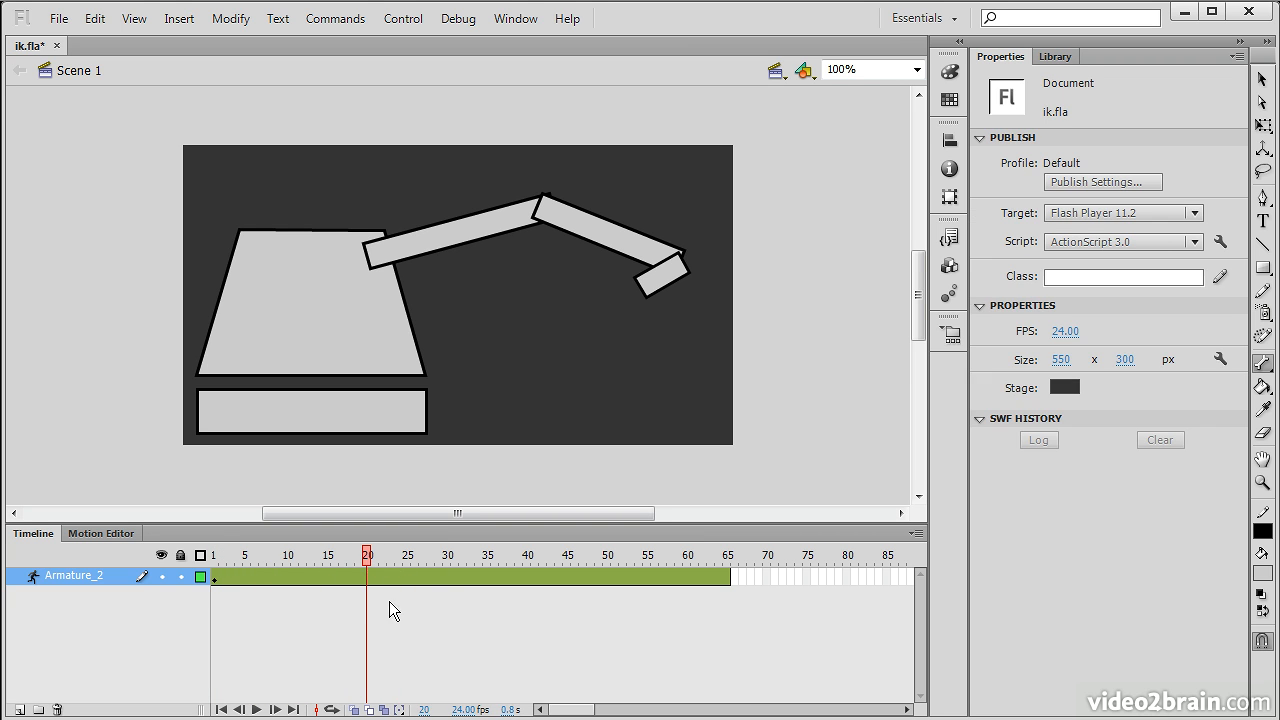
pyautogui.moveTo(822, 154)
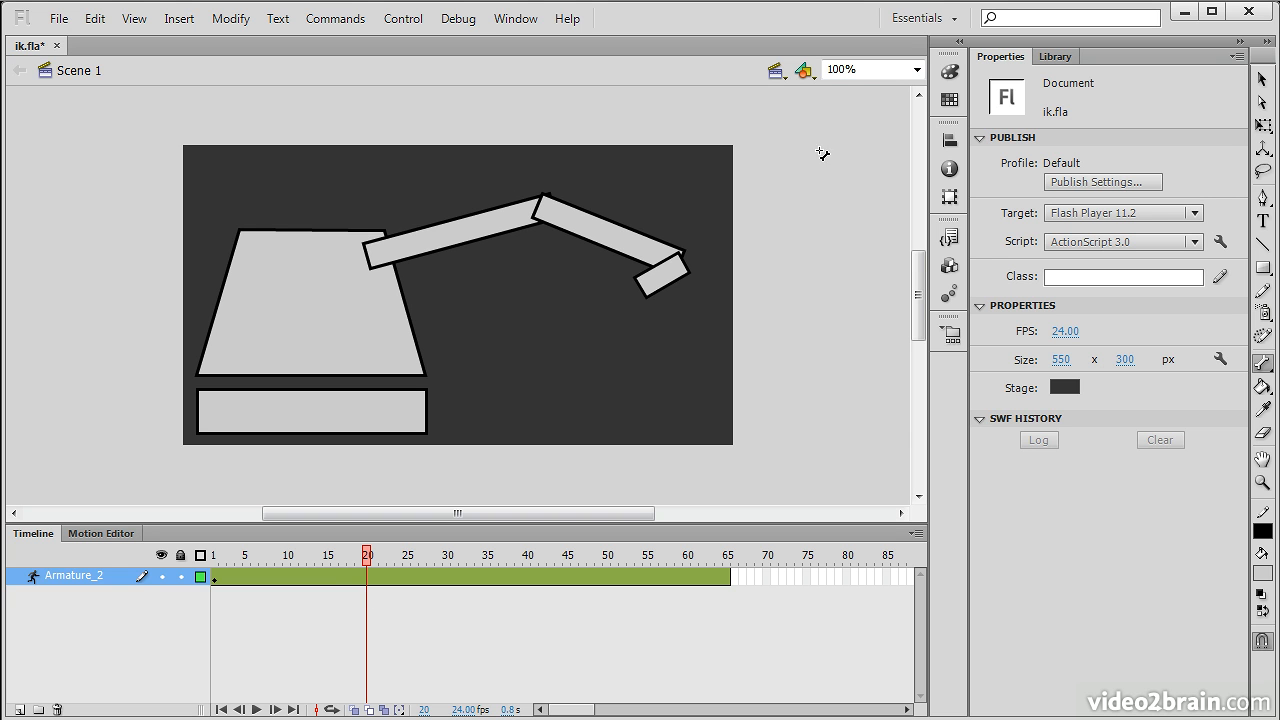
pyautogui.moveTo(620, 227)
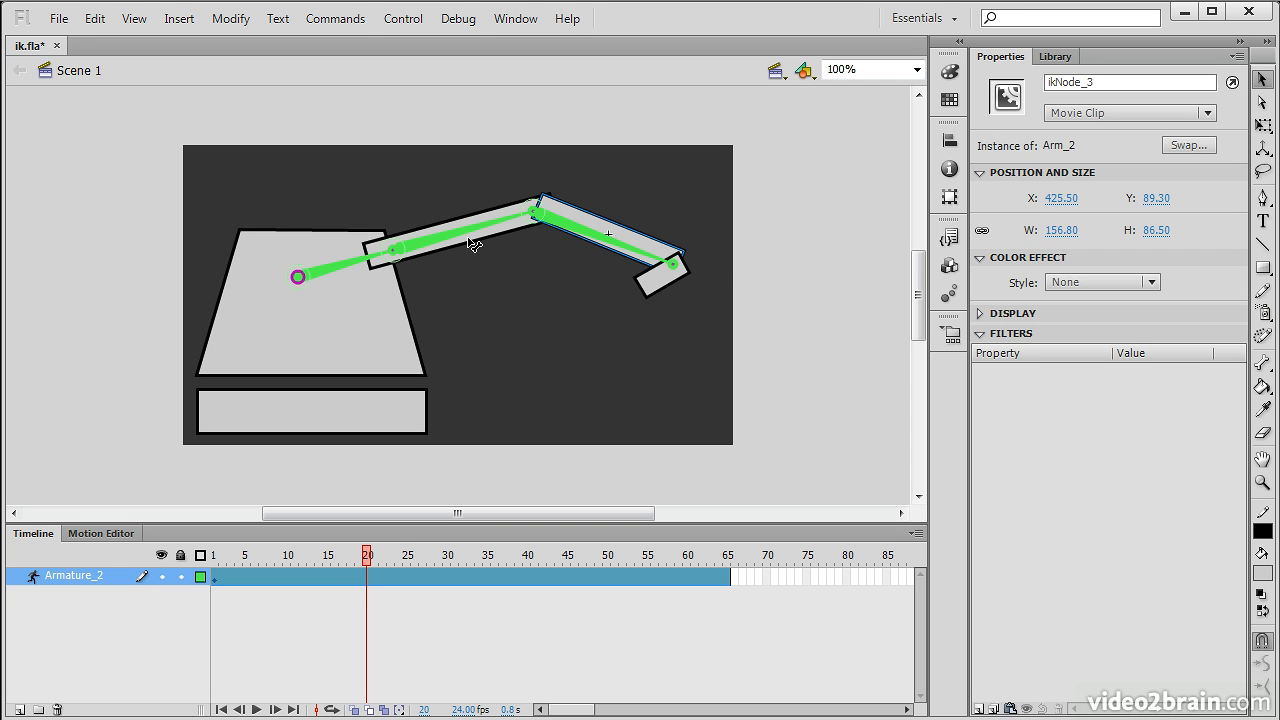
pyautogui.moveTo(480, 210)
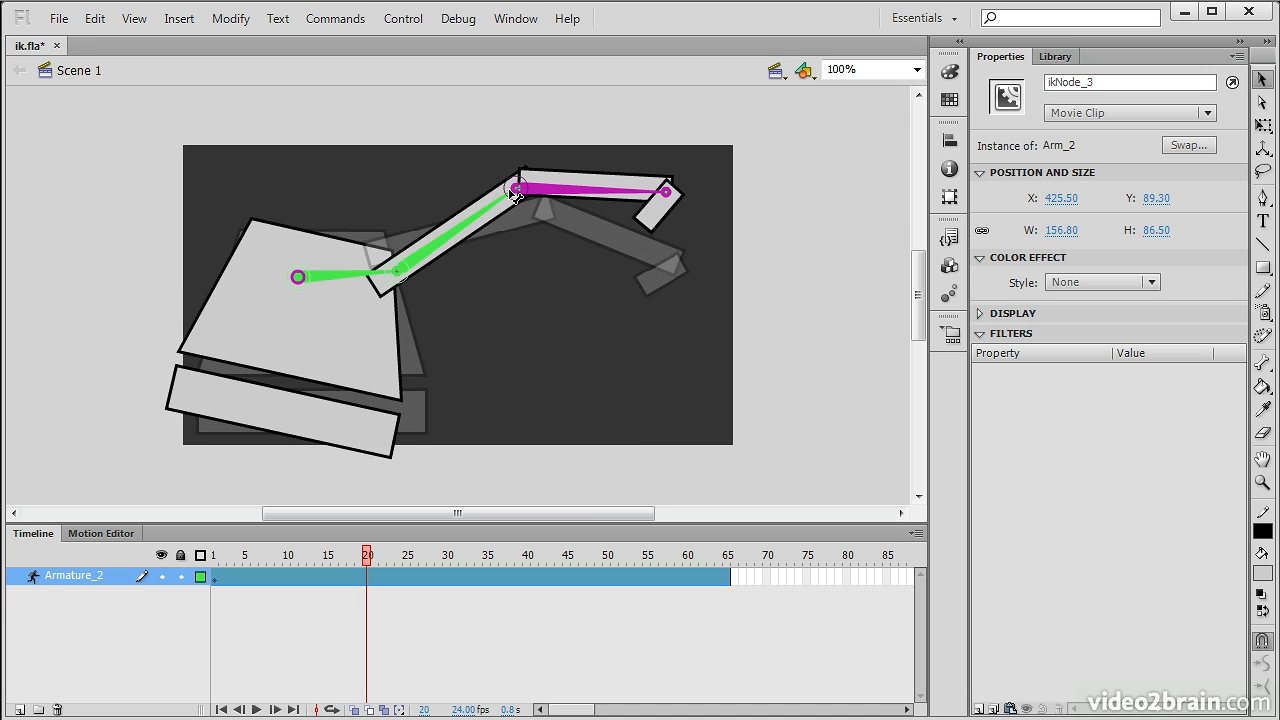
pyautogui.moveTo(517, 190); pyautogui.dragTo(530, 188)
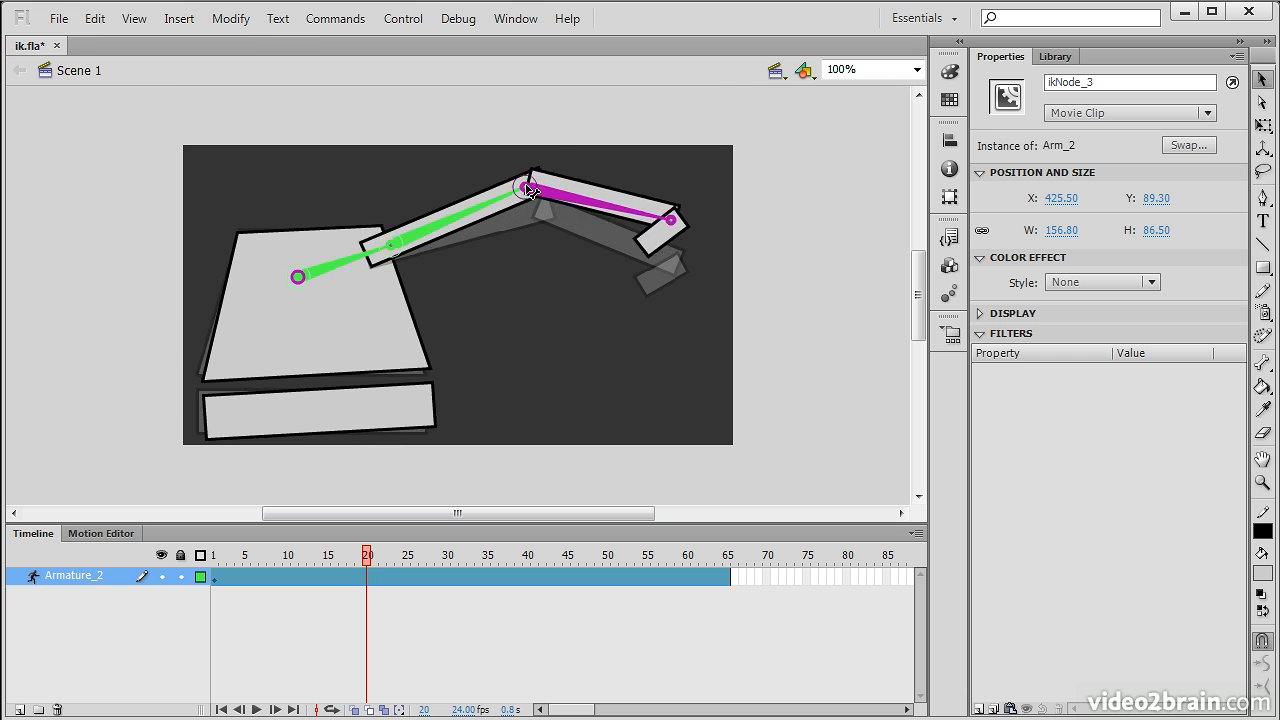
pyautogui.moveTo(530, 188); pyautogui.dragTo(478, 172)
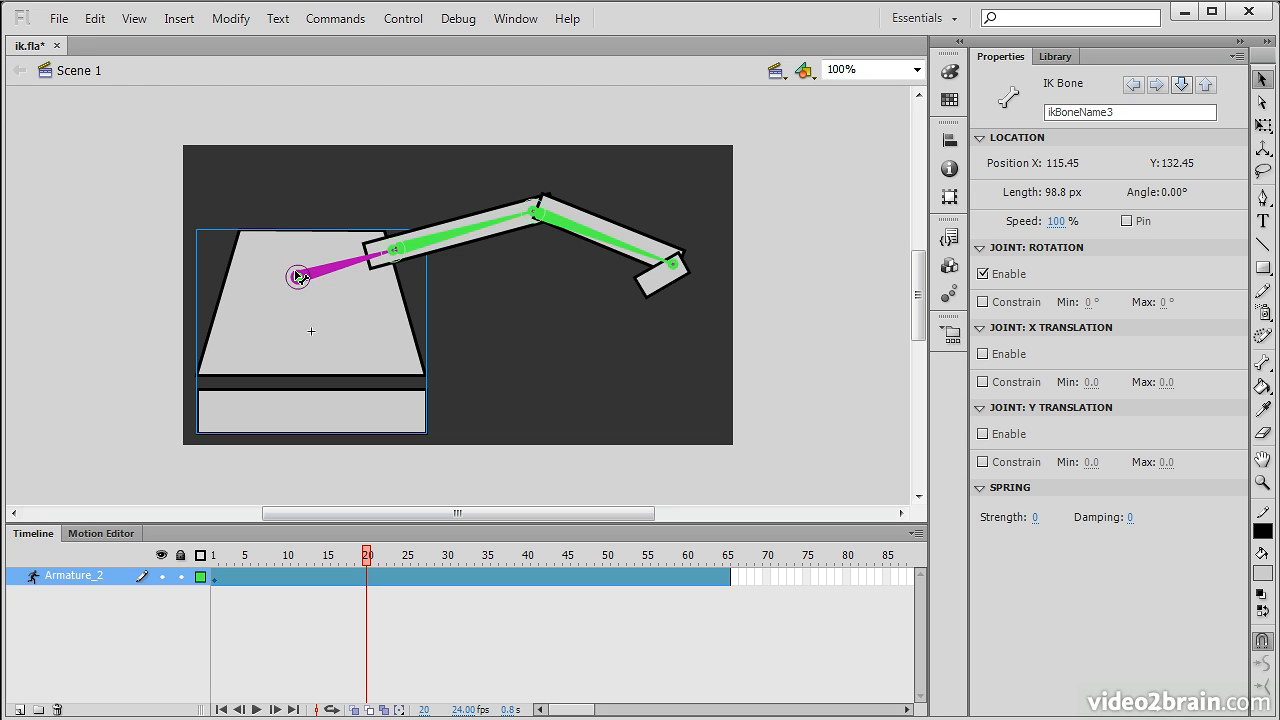
pyautogui.moveTo(303, 342)
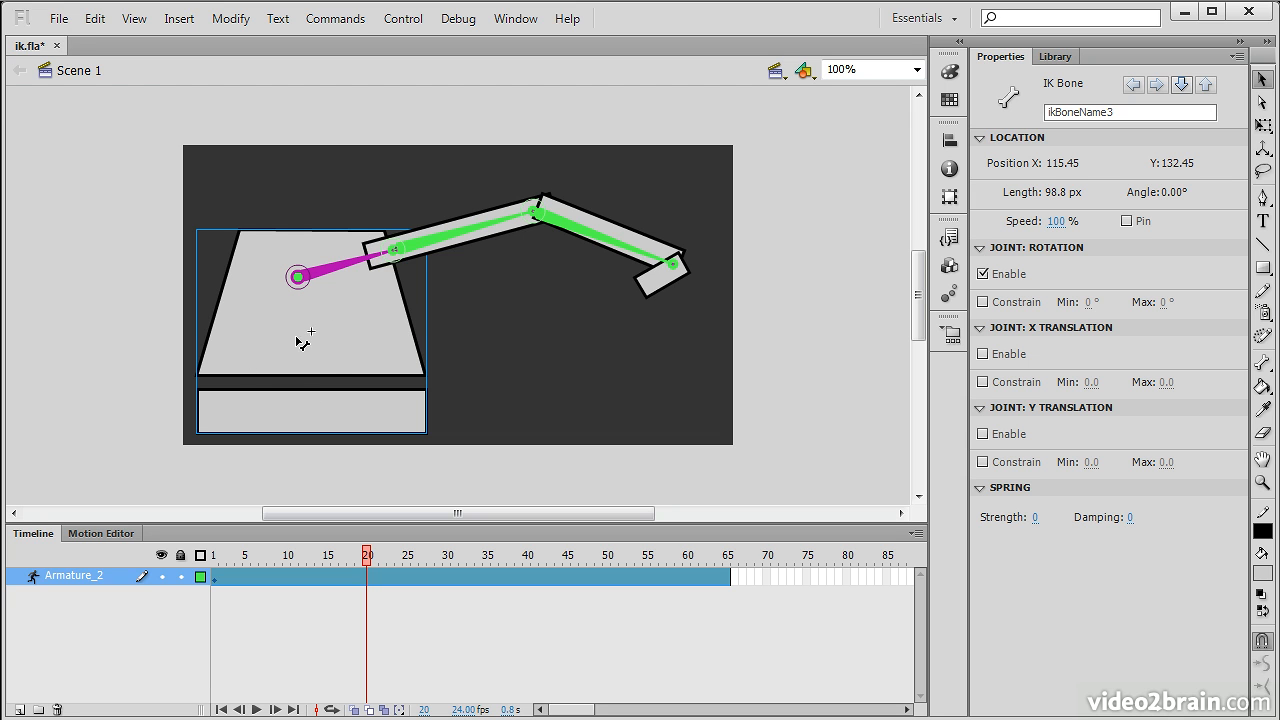
pyautogui.moveTo(1003, 267)
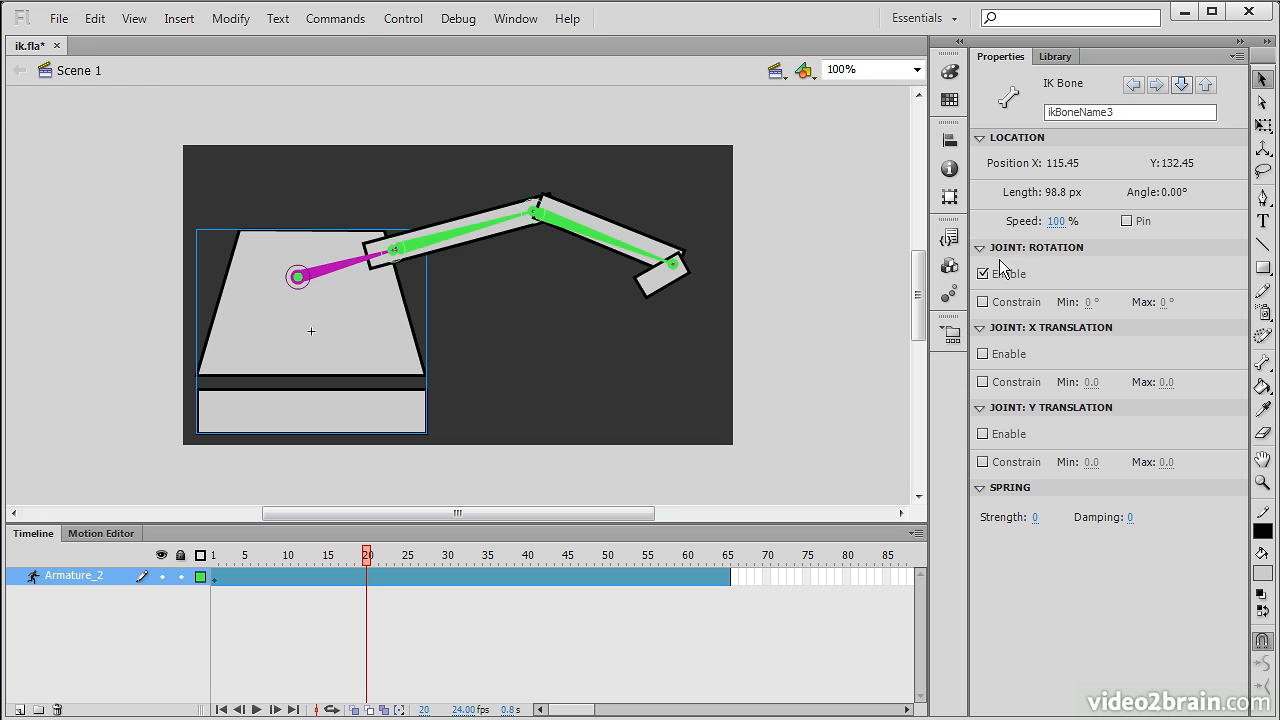
pyautogui.moveTo(1017, 258)
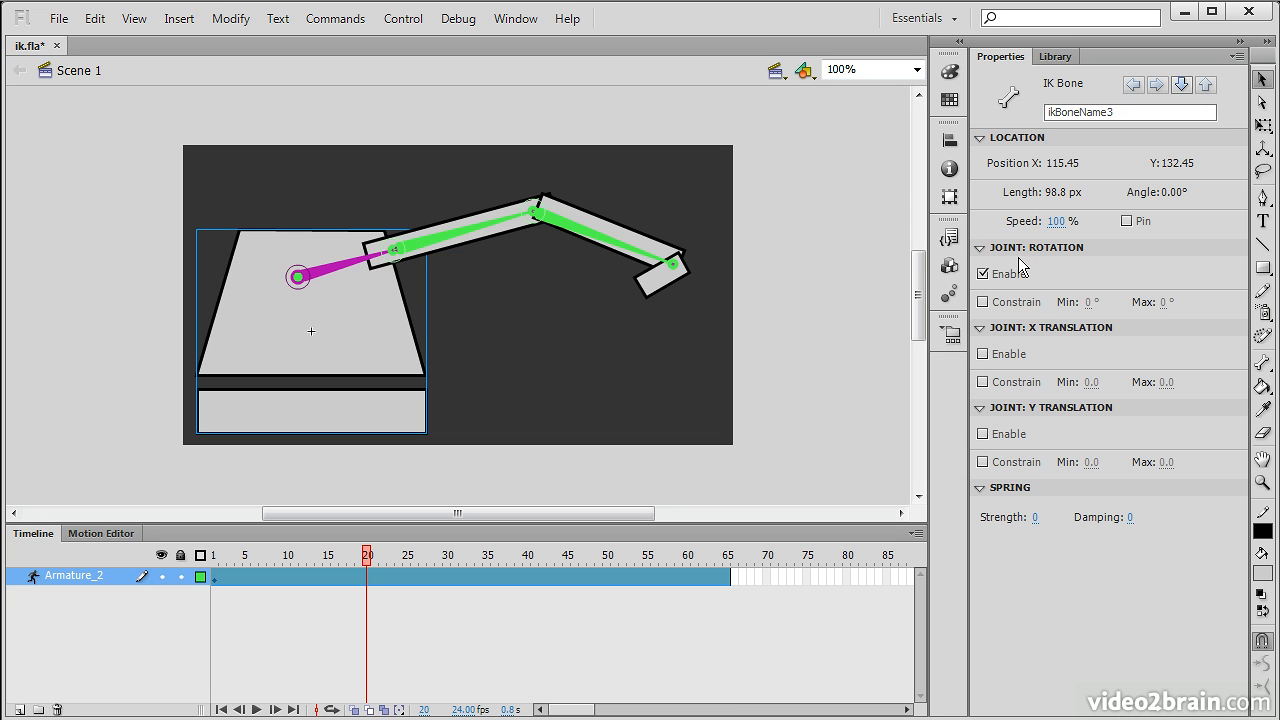
# - Disable rotation on the crane body's base bone
pyautogui.click(983, 273)
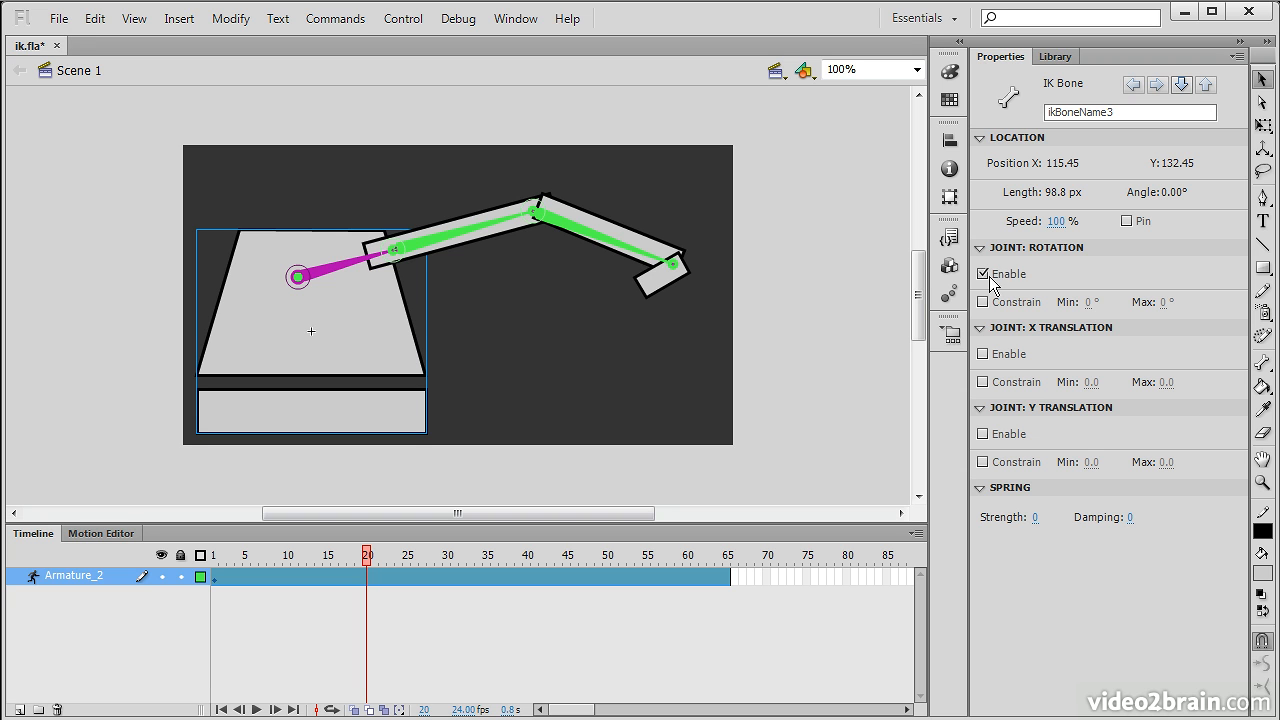
pyautogui.moveTo(985, 273)
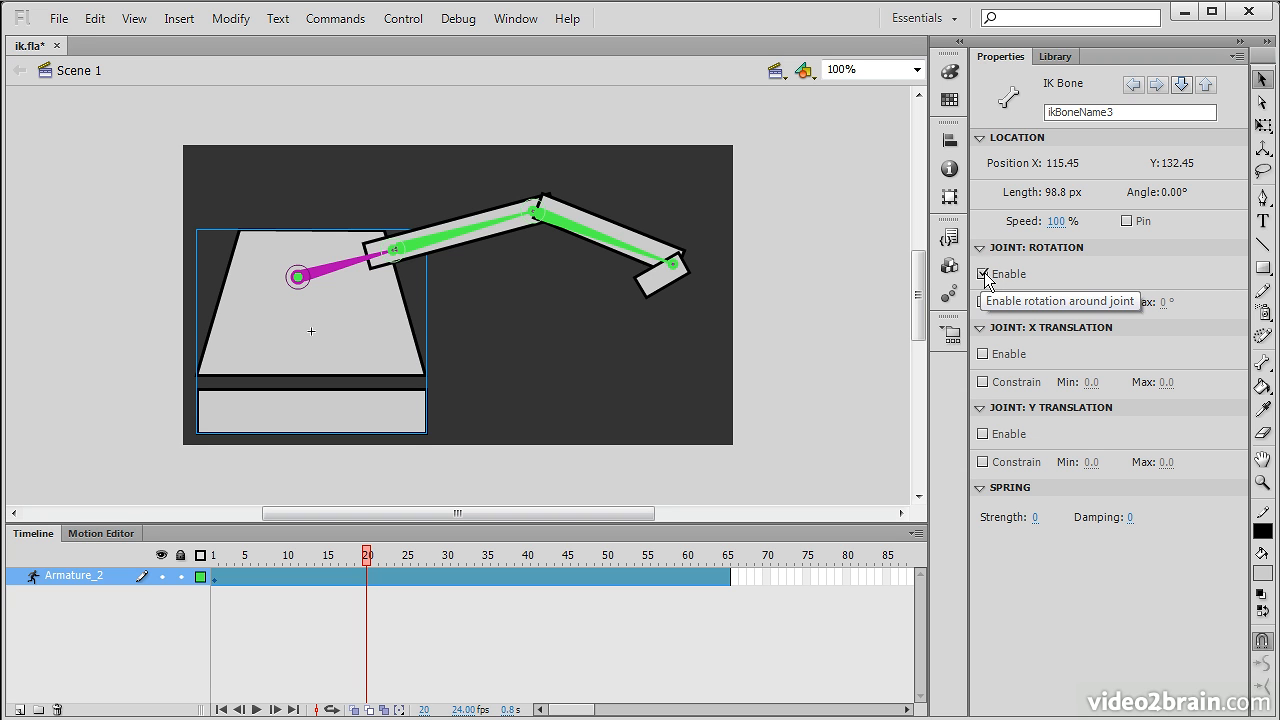
pyautogui.click(984, 273)
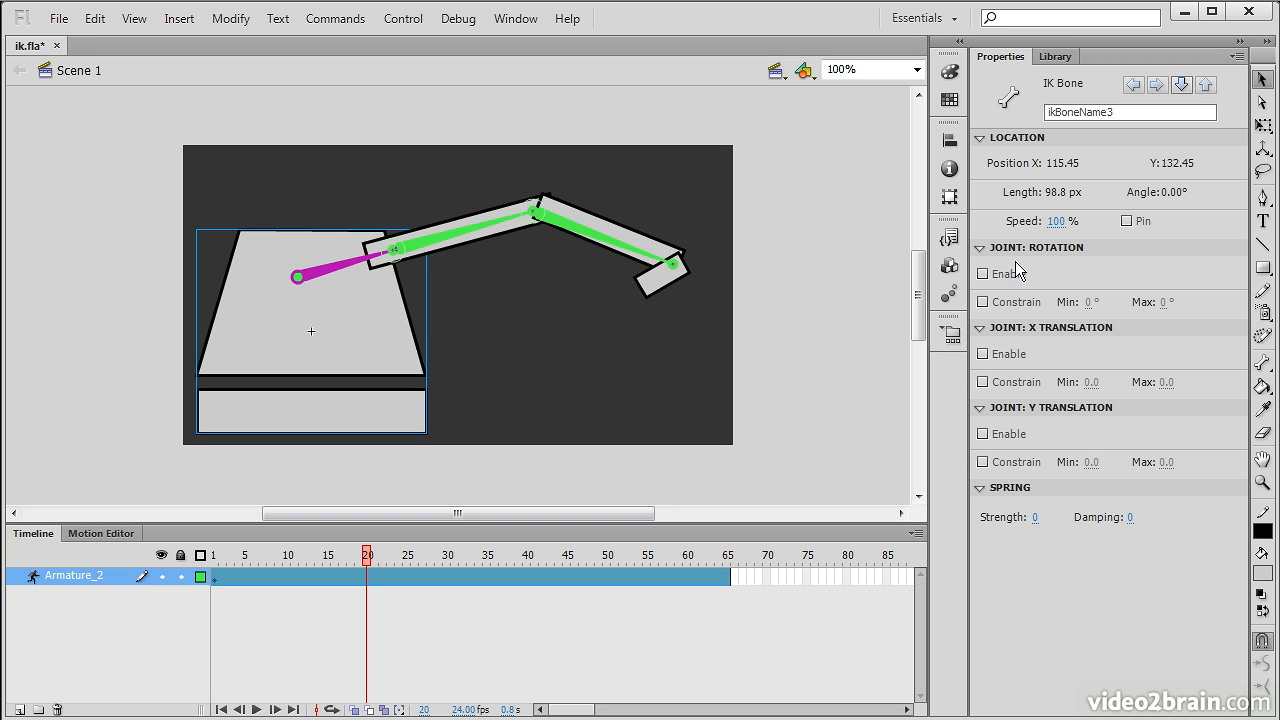
pyautogui.moveTo(345, 275)
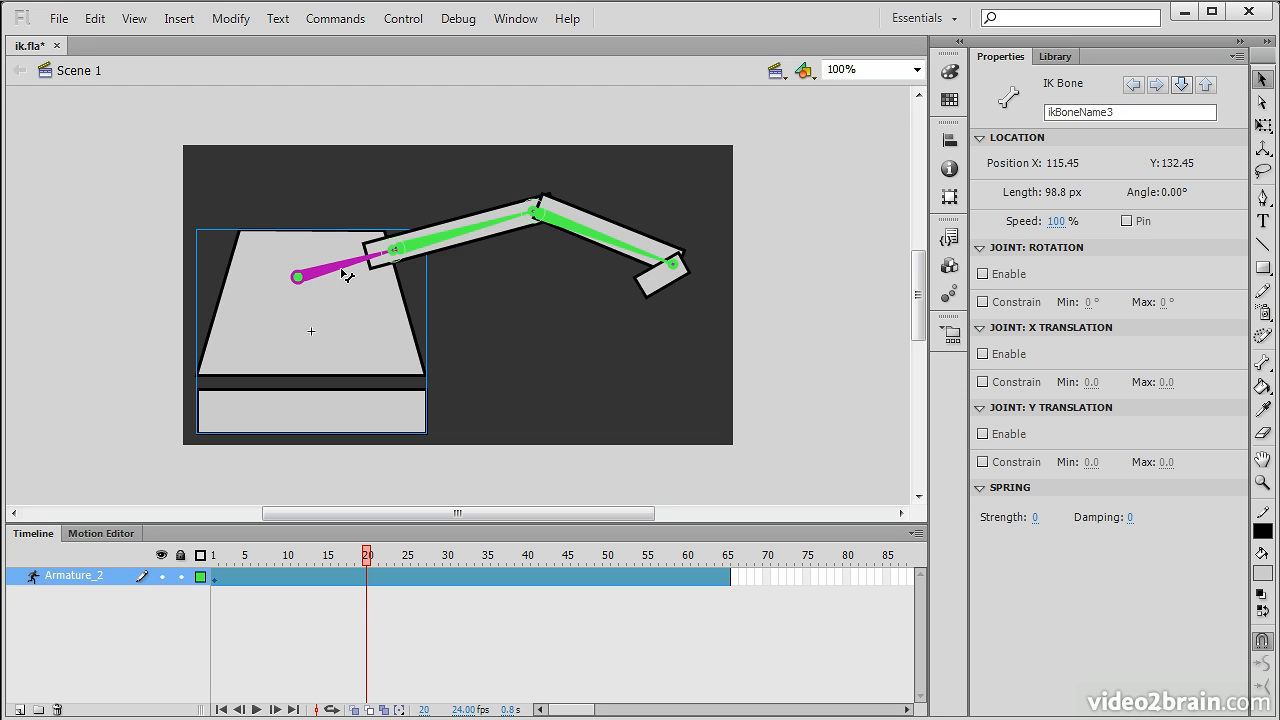
pyautogui.moveTo(365, 325)
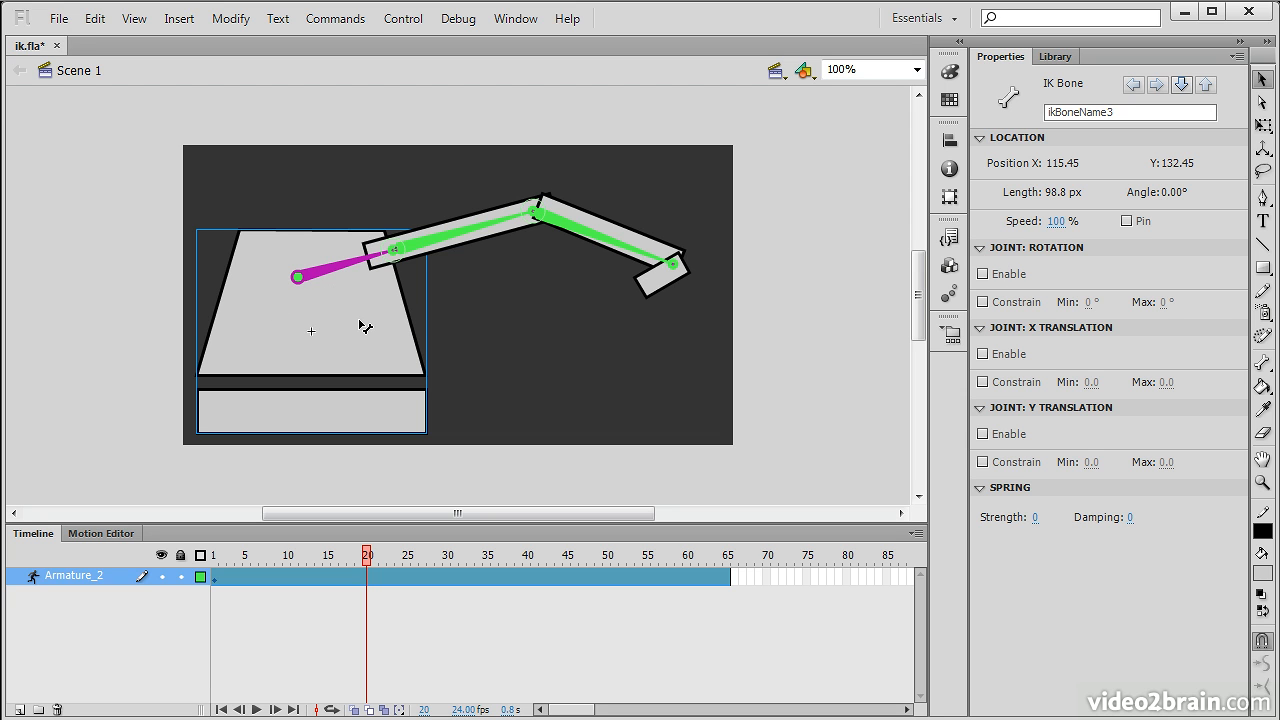
pyautogui.moveTo(547, 360)
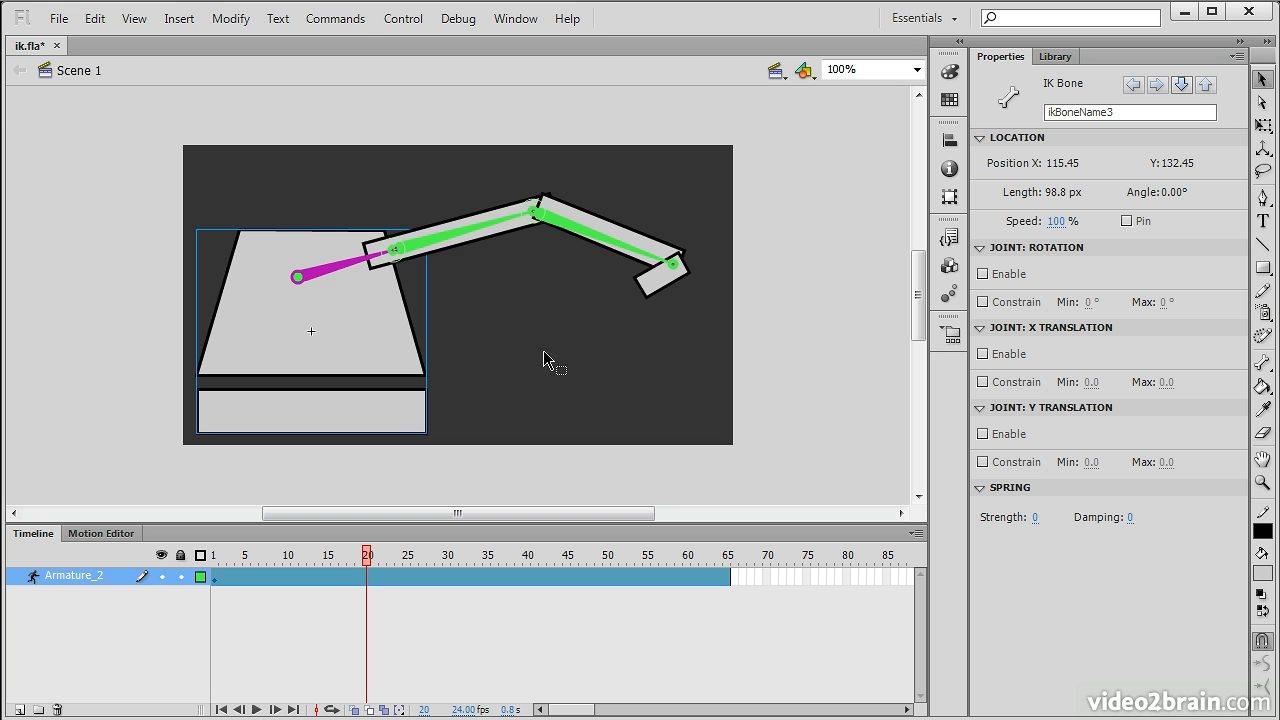
pyautogui.moveTo(416, 170)
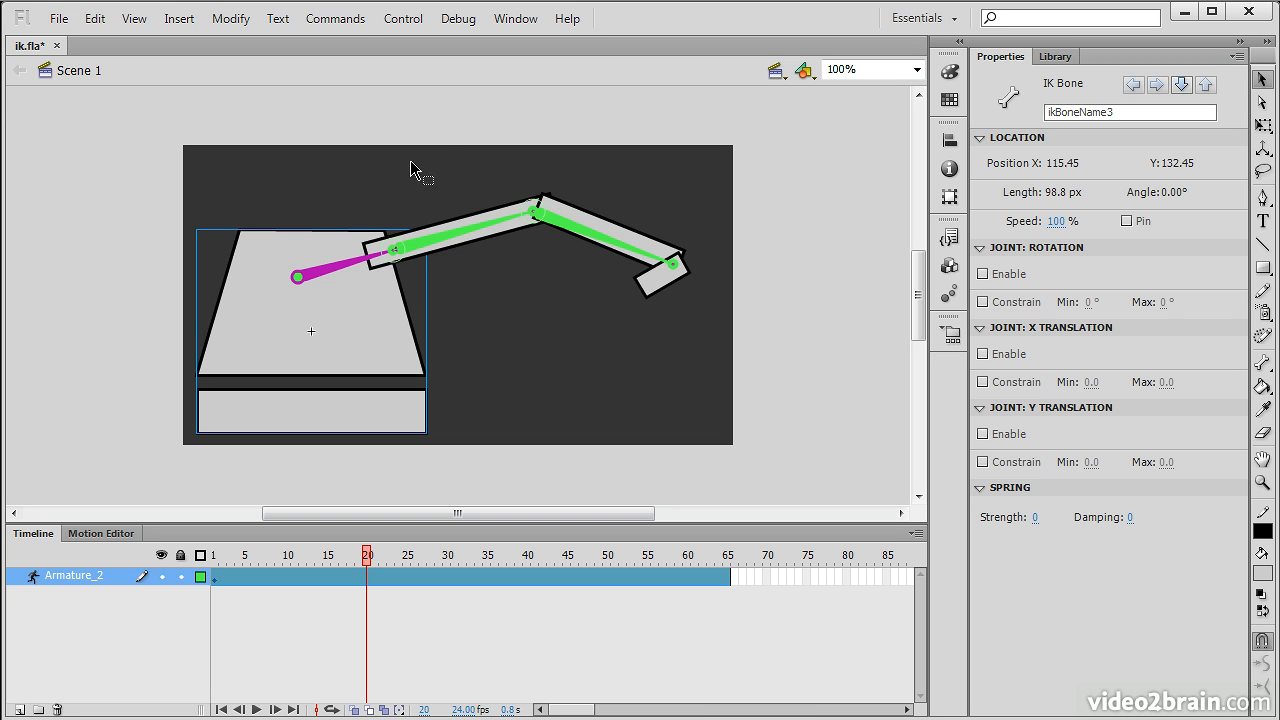
pyautogui.moveTo(538, 216)
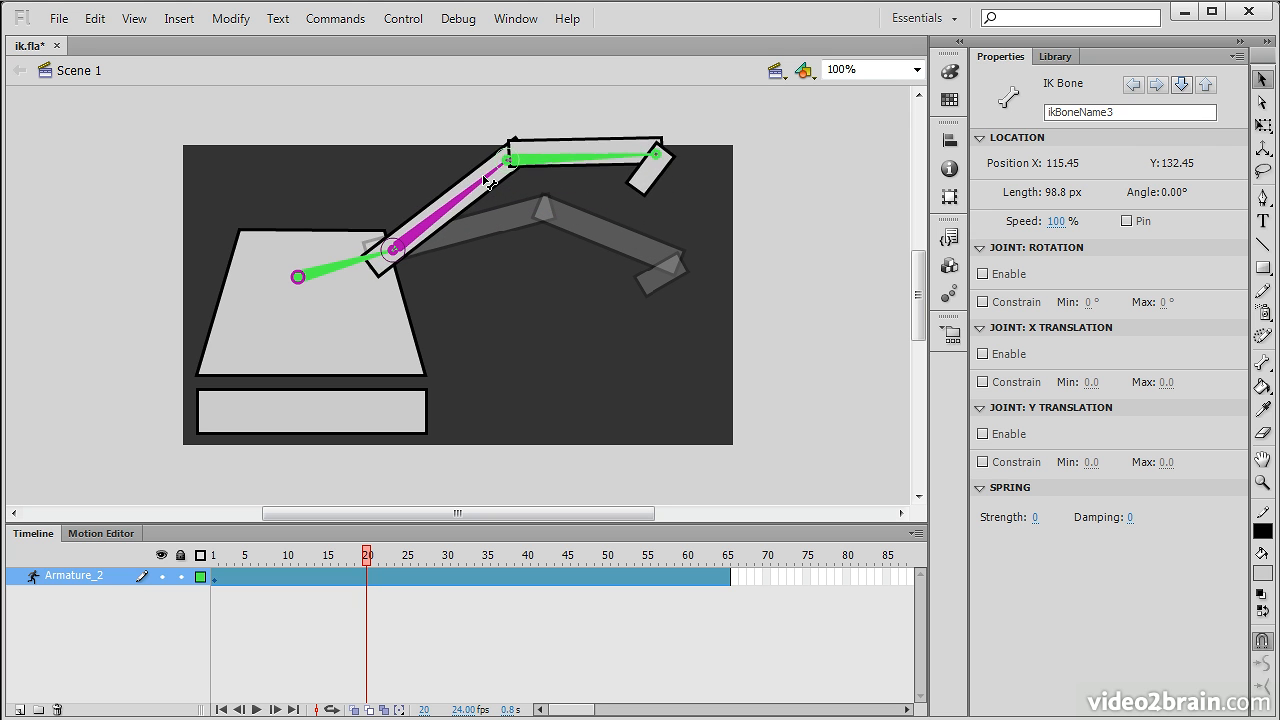
# - Drag the arm bones at frame 20 to raise the arm and angle the end piece downward
pyautogui.moveTo(655, 157); pyautogui.dragTo(630, 103)
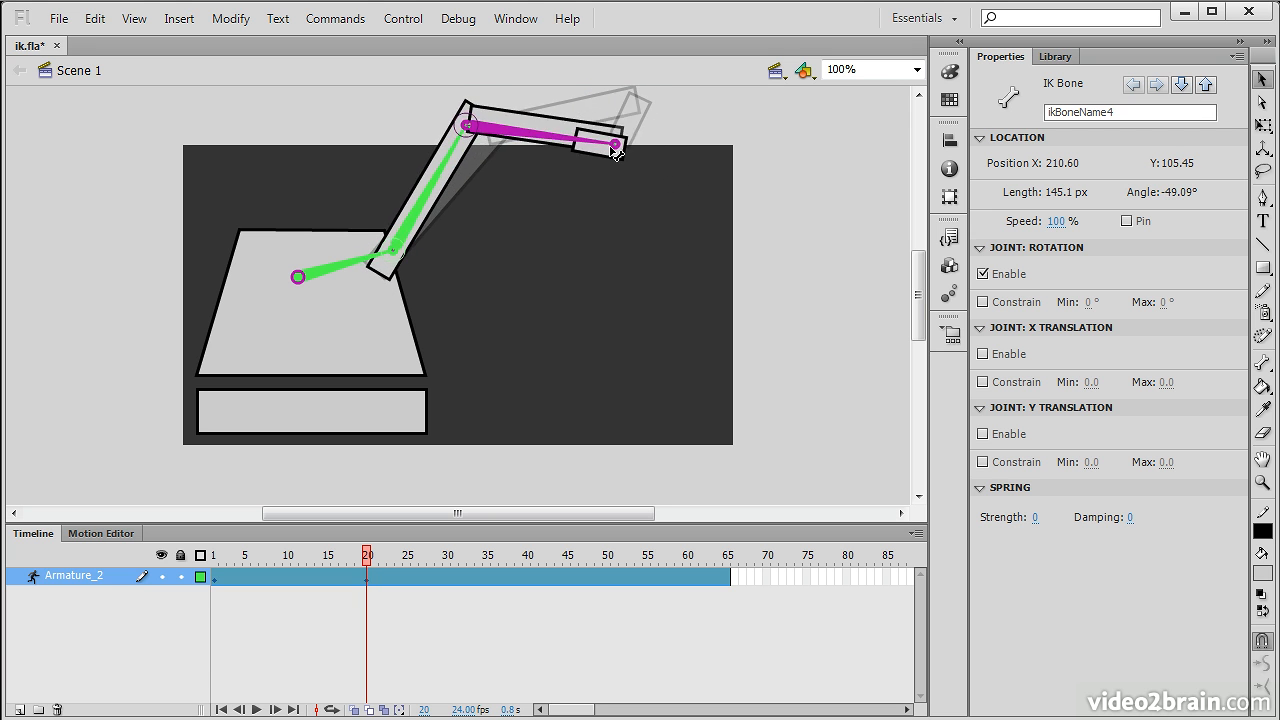
pyautogui.moveTo(615, 150); pyautogui.dragTo(700, 185)
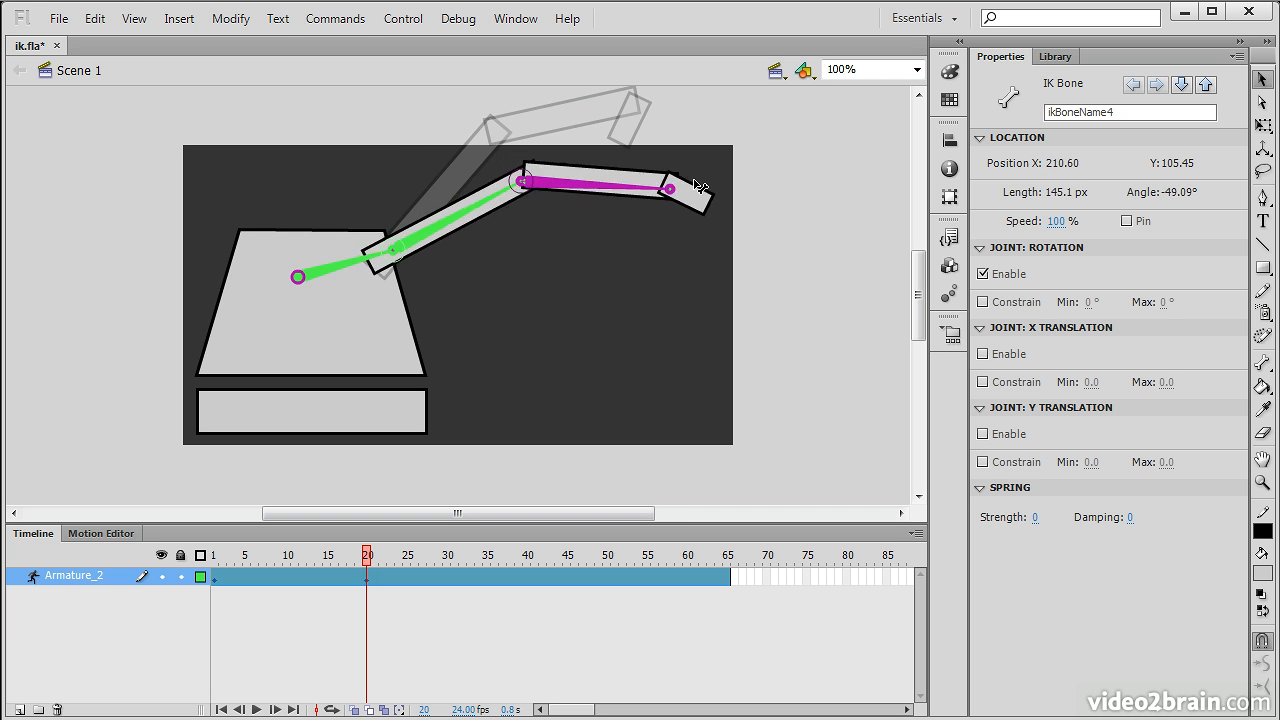
pyautogui.moveTo(670, 188); pyautogui.dragTo(570, 348)
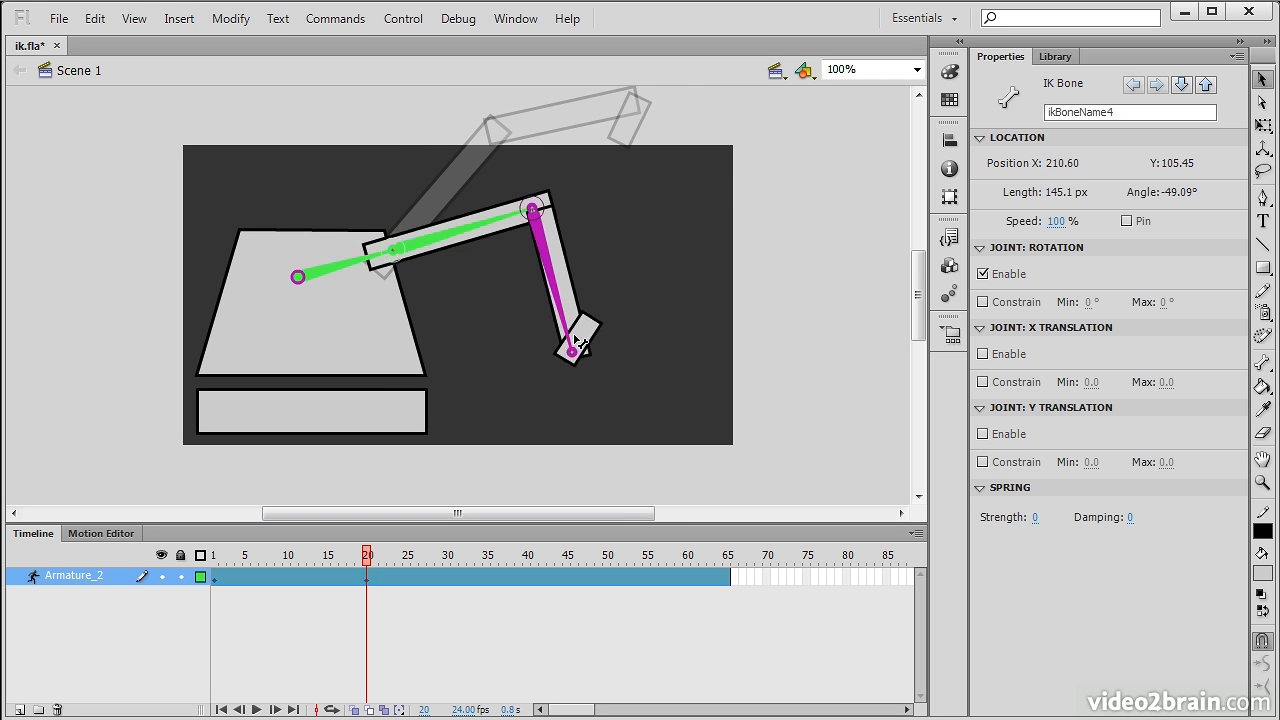
pyautogui.moveTo(575, 345); pyautogui.dragTo(540, 240)
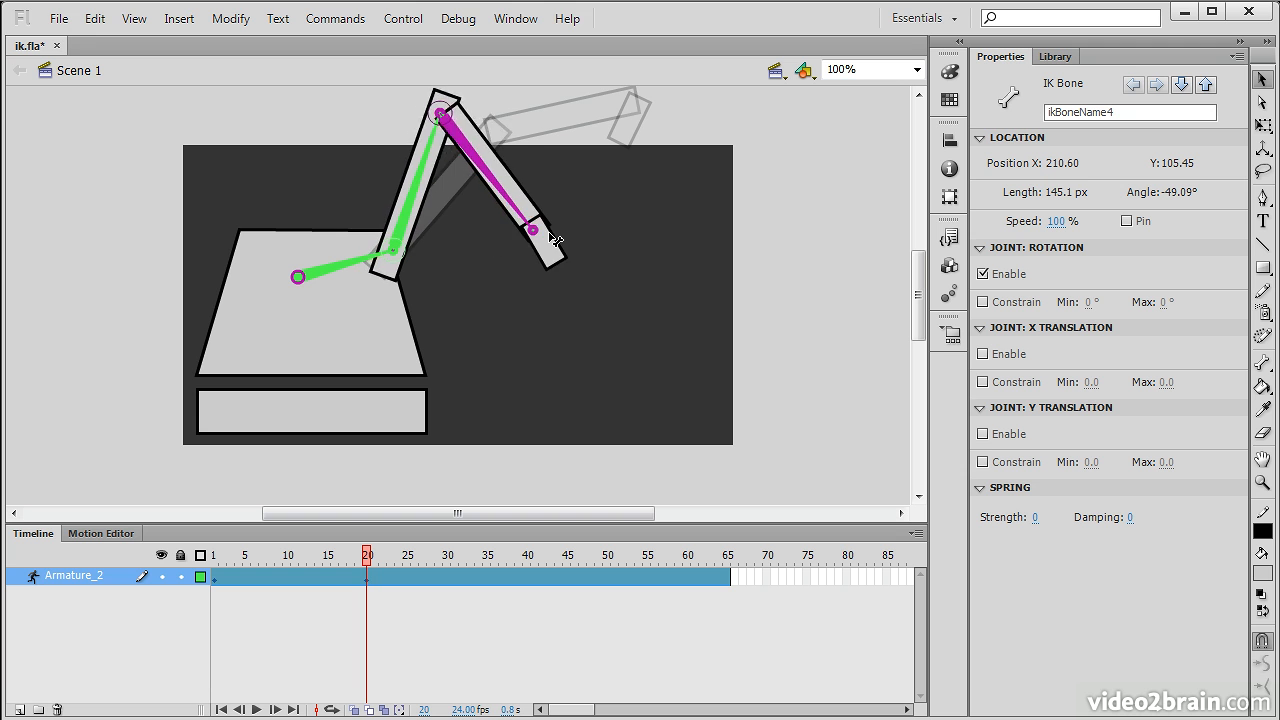
pyautogui.moveTo(530, 225); pyautogui.dragTo(590, 248)
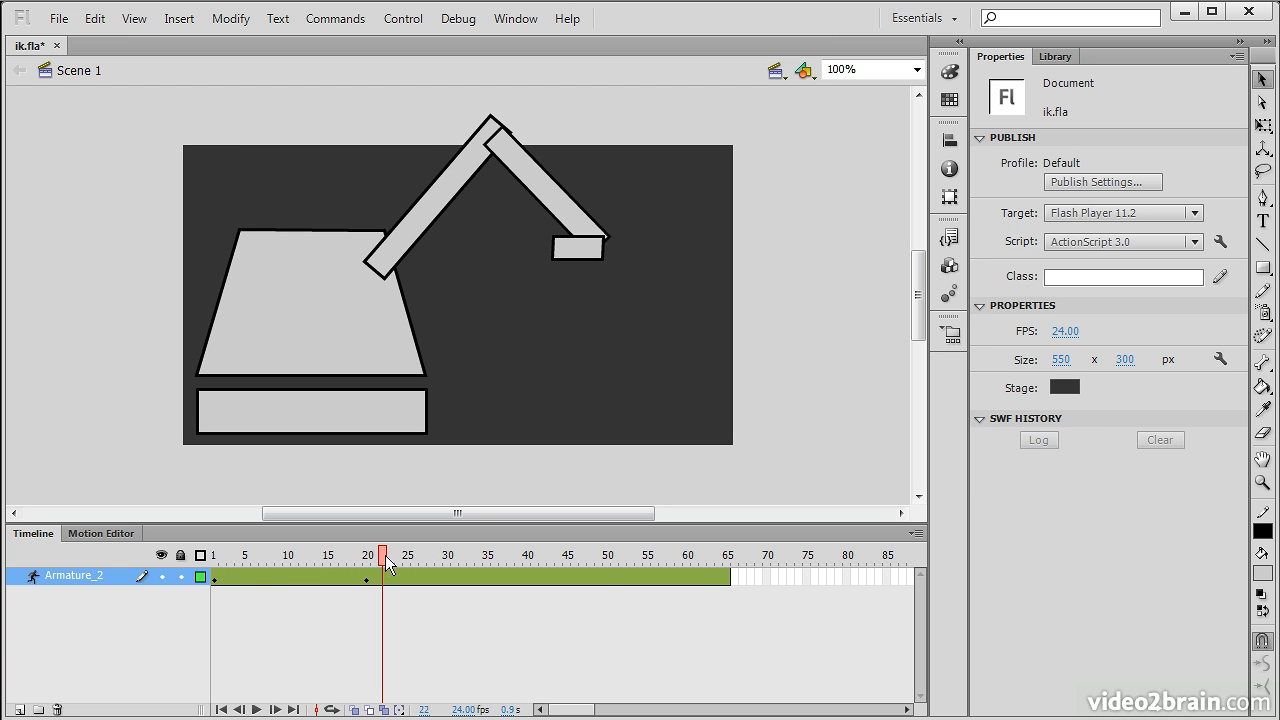
# - At frame 40, lower the crane arm to the lower right and bend its end section down, then repose it for later frames
pyautogui.click(528, 555)
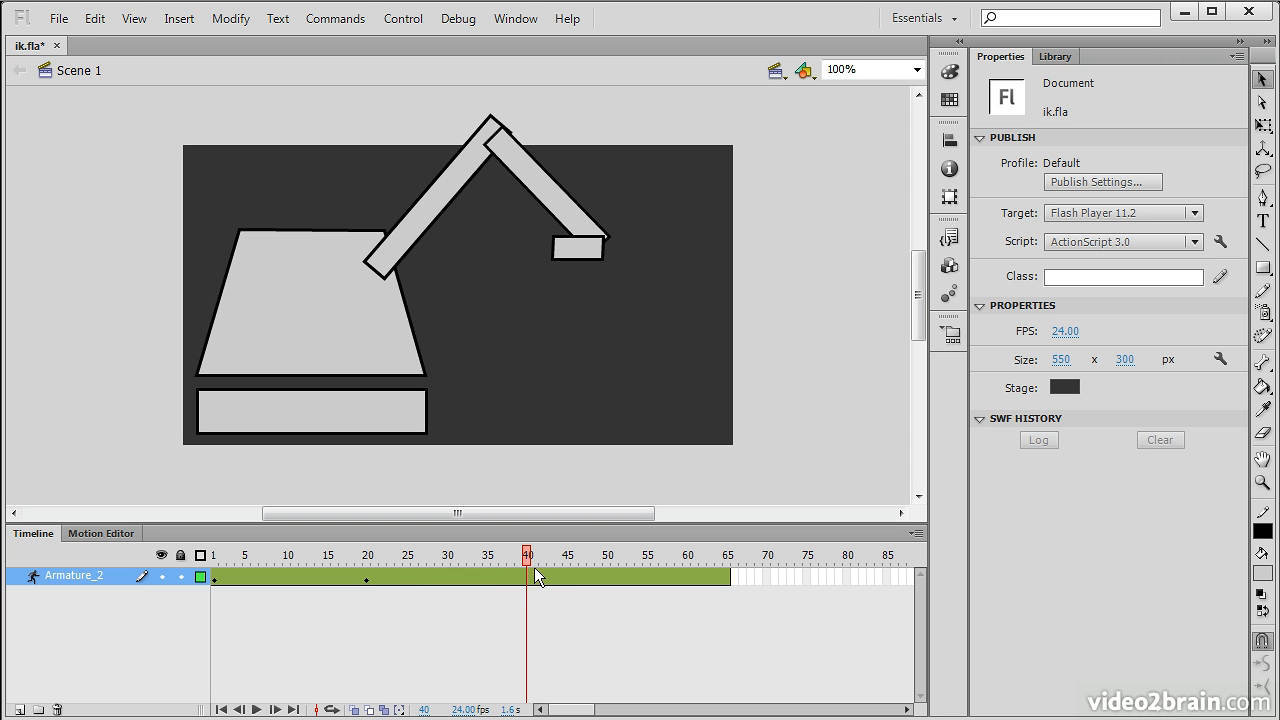
pyautogui.click(577, 247)
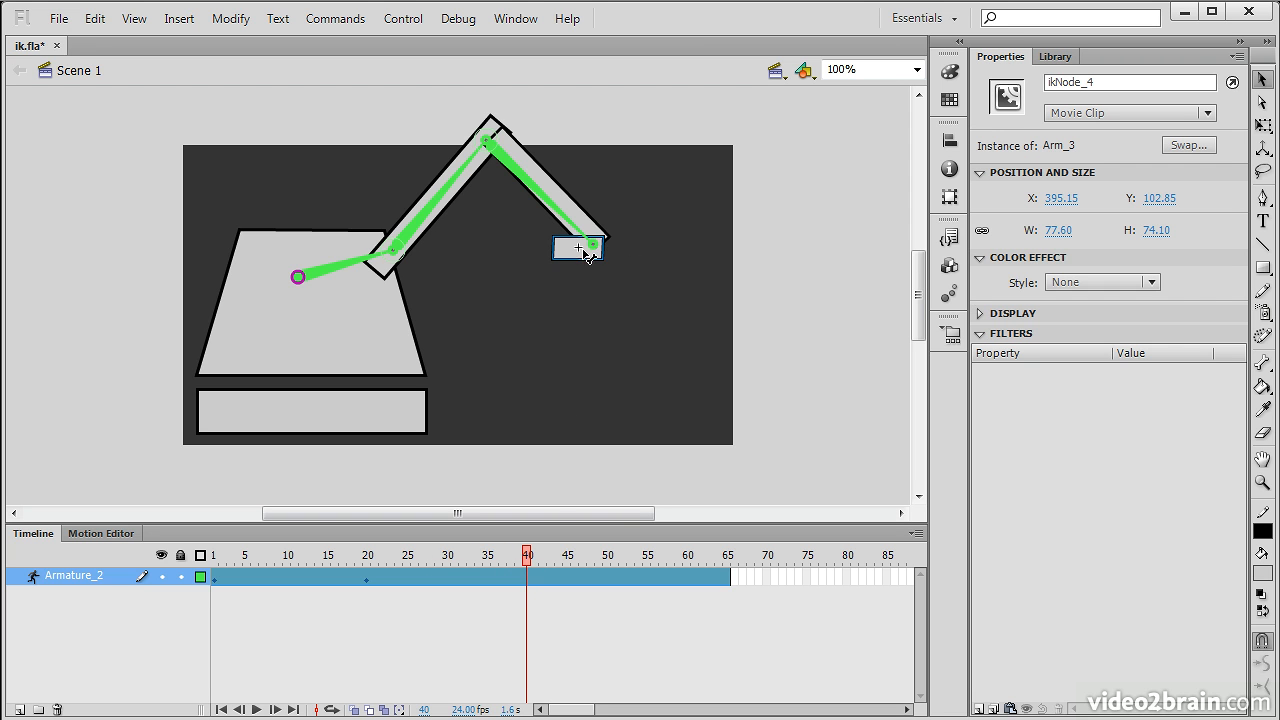
pyautogui.moveTo(578, 248); pyautogui.dragTo(658, 380)
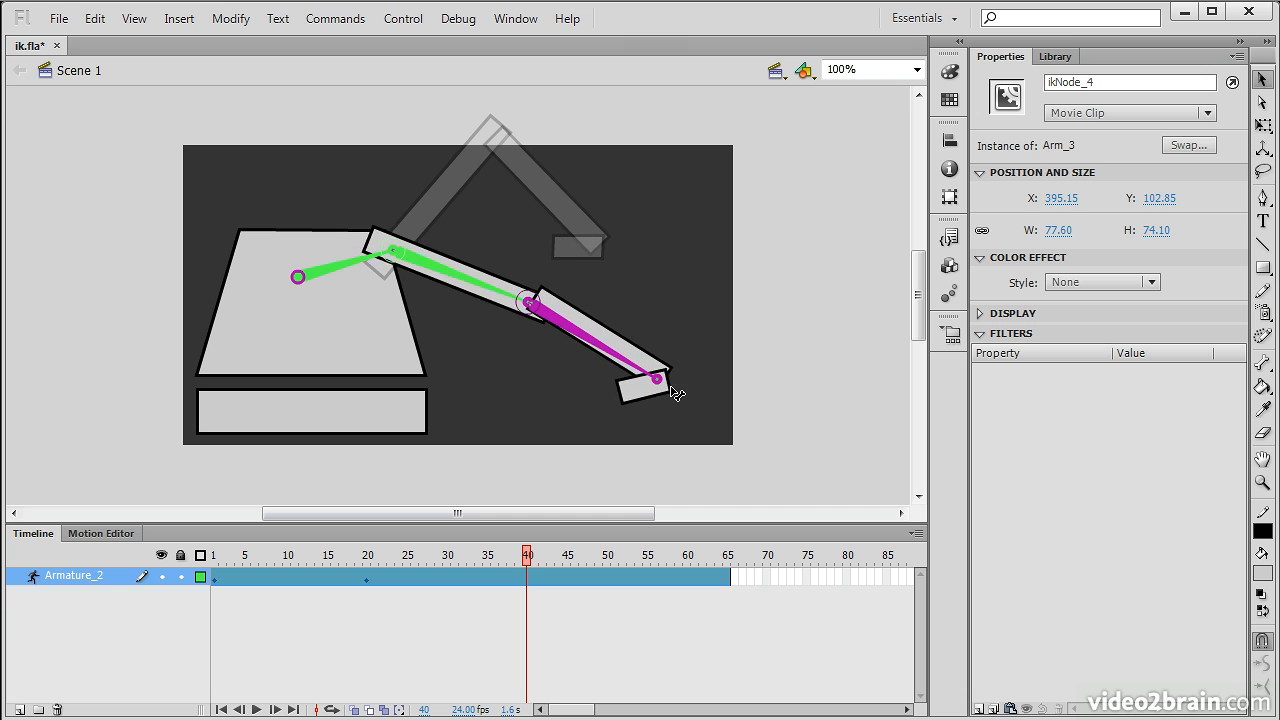
pyautogui.moveTo(655, 380); pyautogui.dragTo(545, 450)
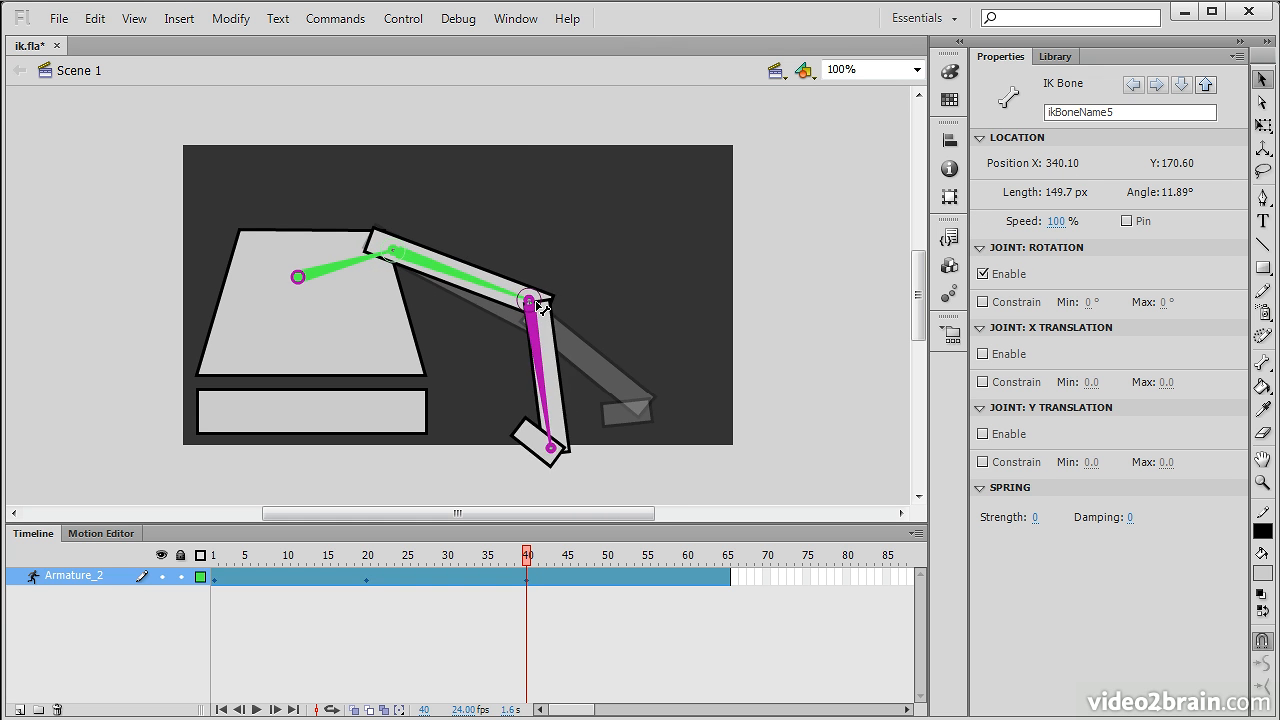
pyautogui.moveTo(548, 448); pyautogui.dragTo(578, 450)
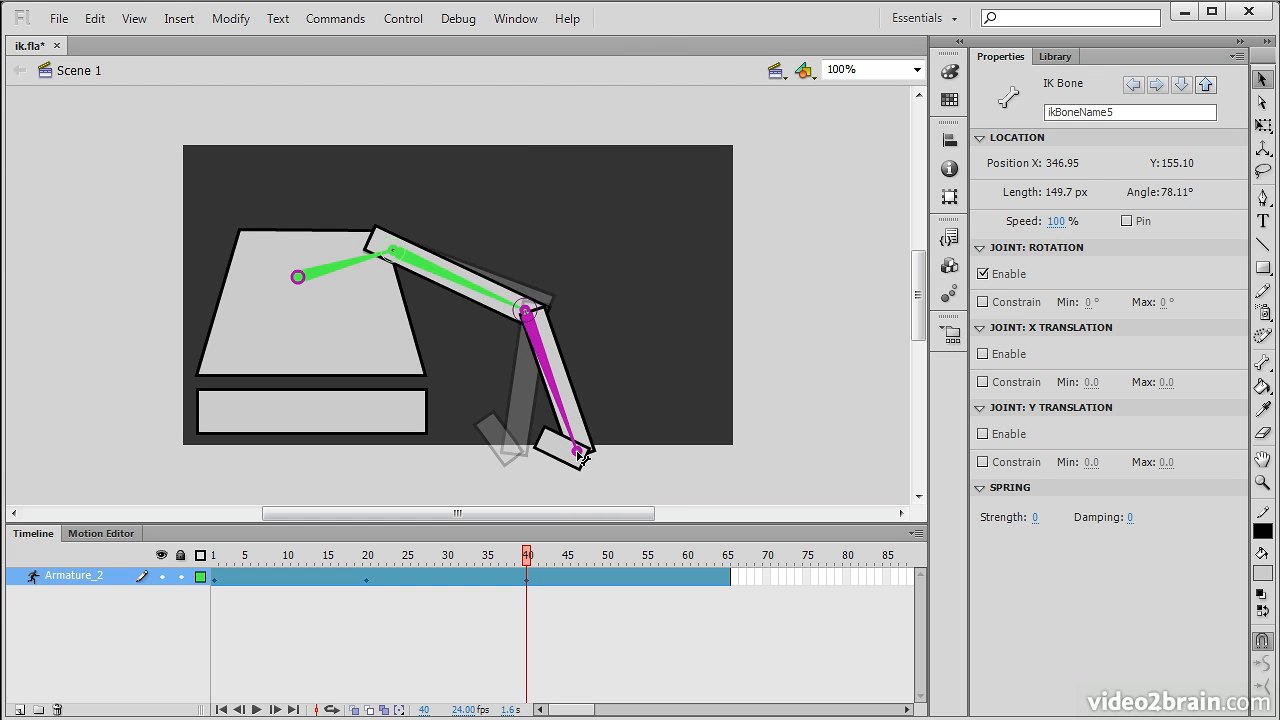
pyautogui.moveTo(578, 452); pyautogui.dragTo(565, 450)
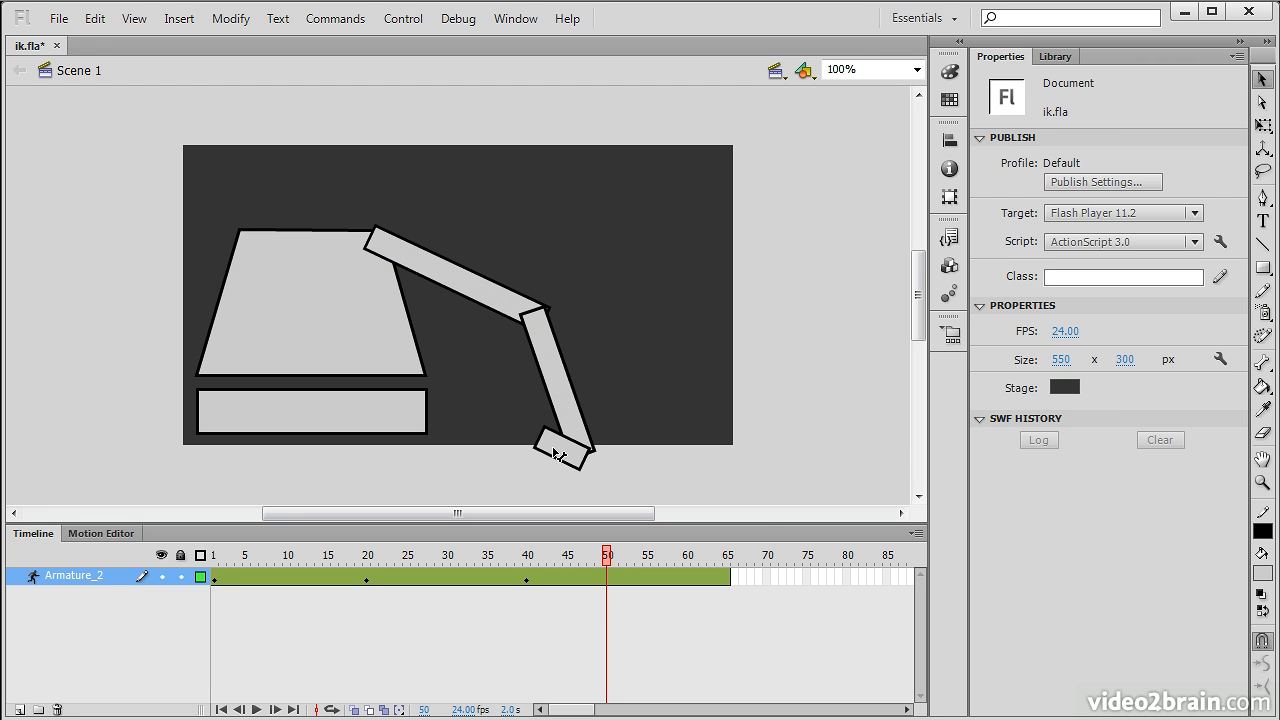
pyautogui.moveTo(560, 450); pyautogui.dragTo(505, 410)
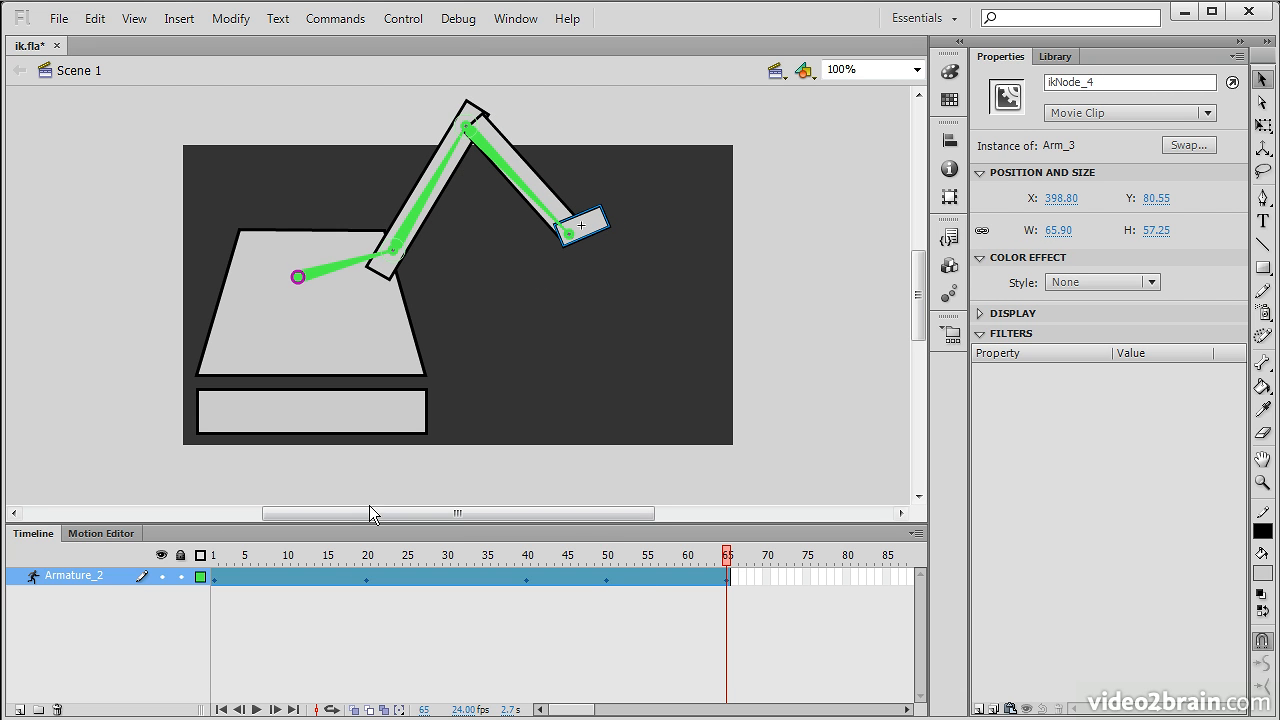
pyautogui.click(288, 555)
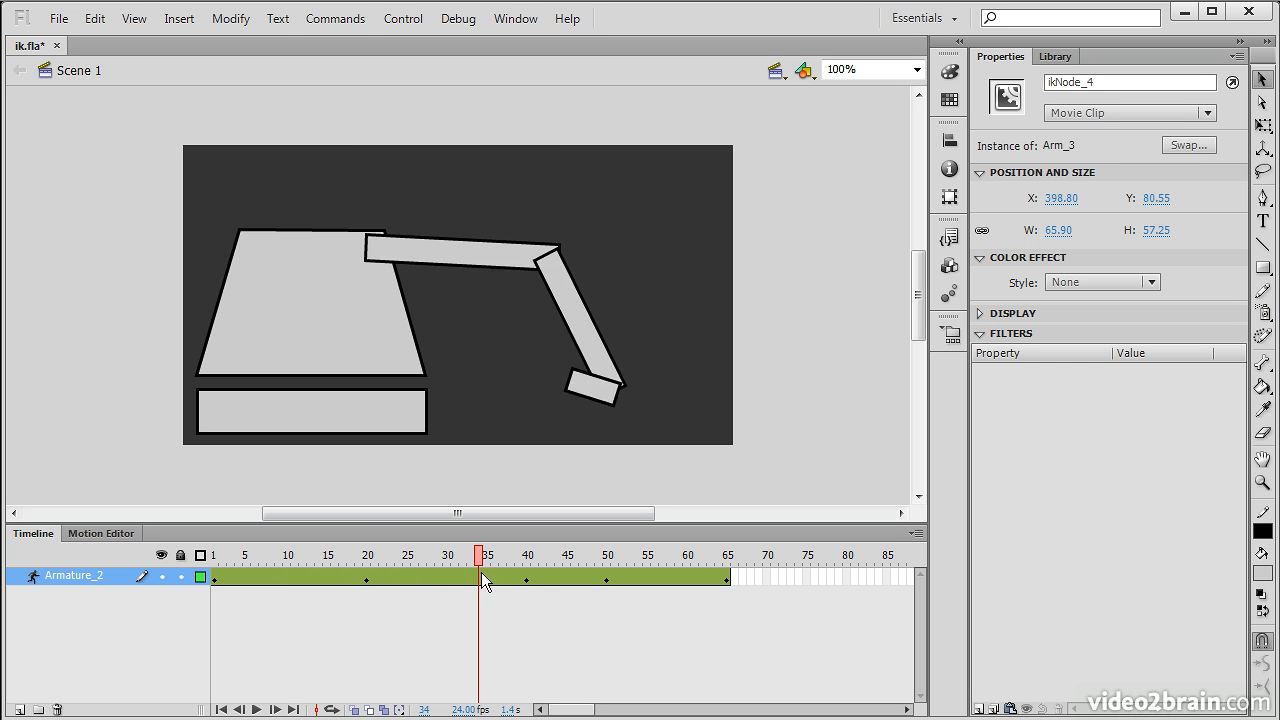
pyautogui.click(568, 555)
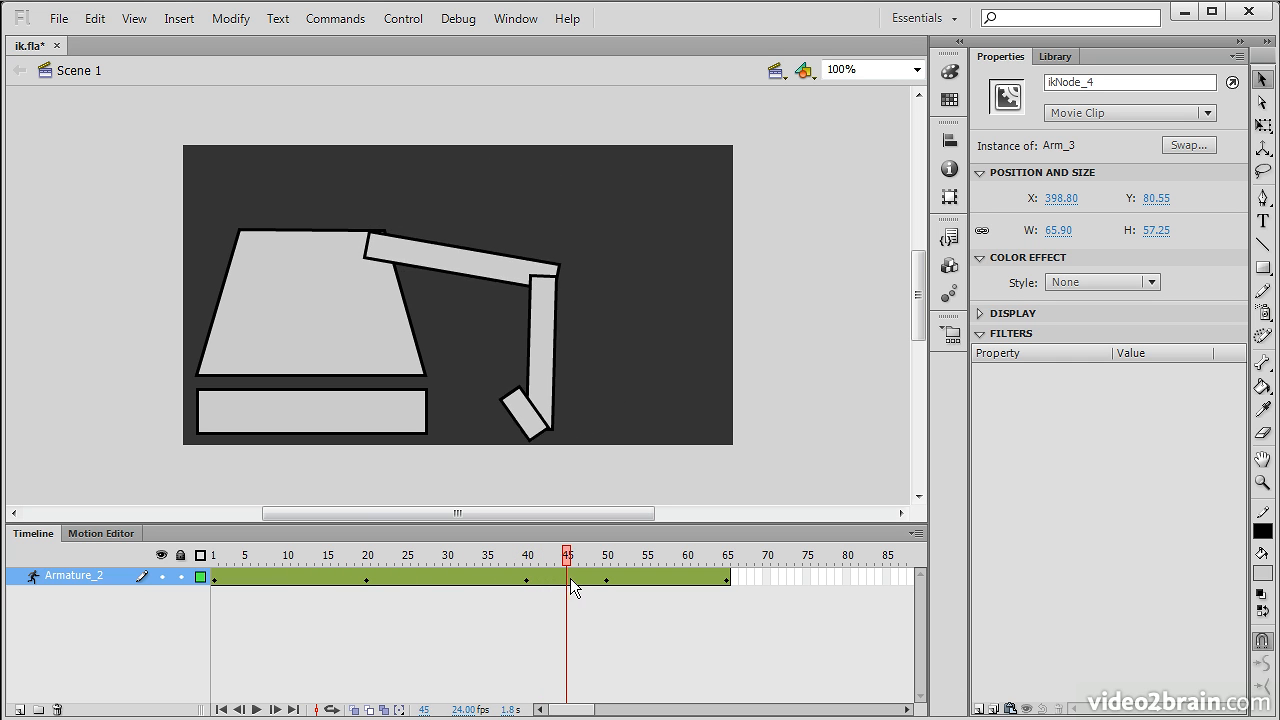
pyautogui.click(655, 555)
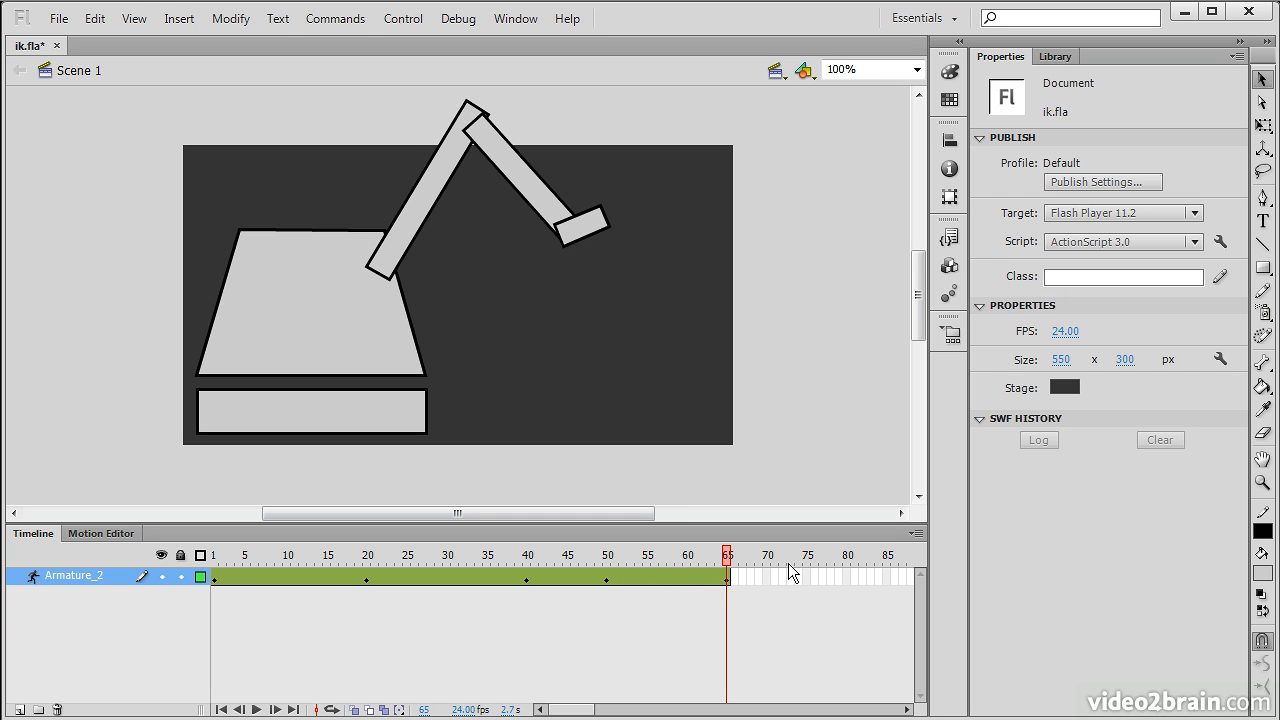
pyautogui.click(270, 555)
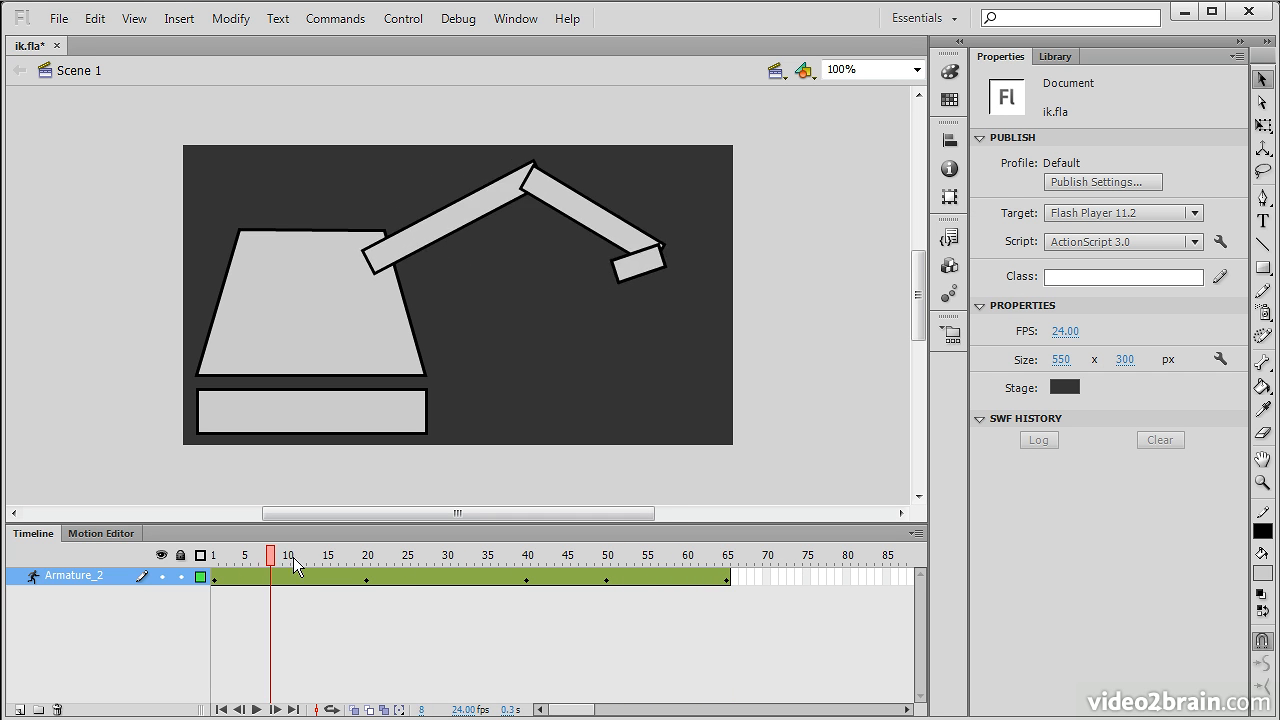
pyautogui.moveTo(289, 555); pyautogui.dragTo(247, 555)
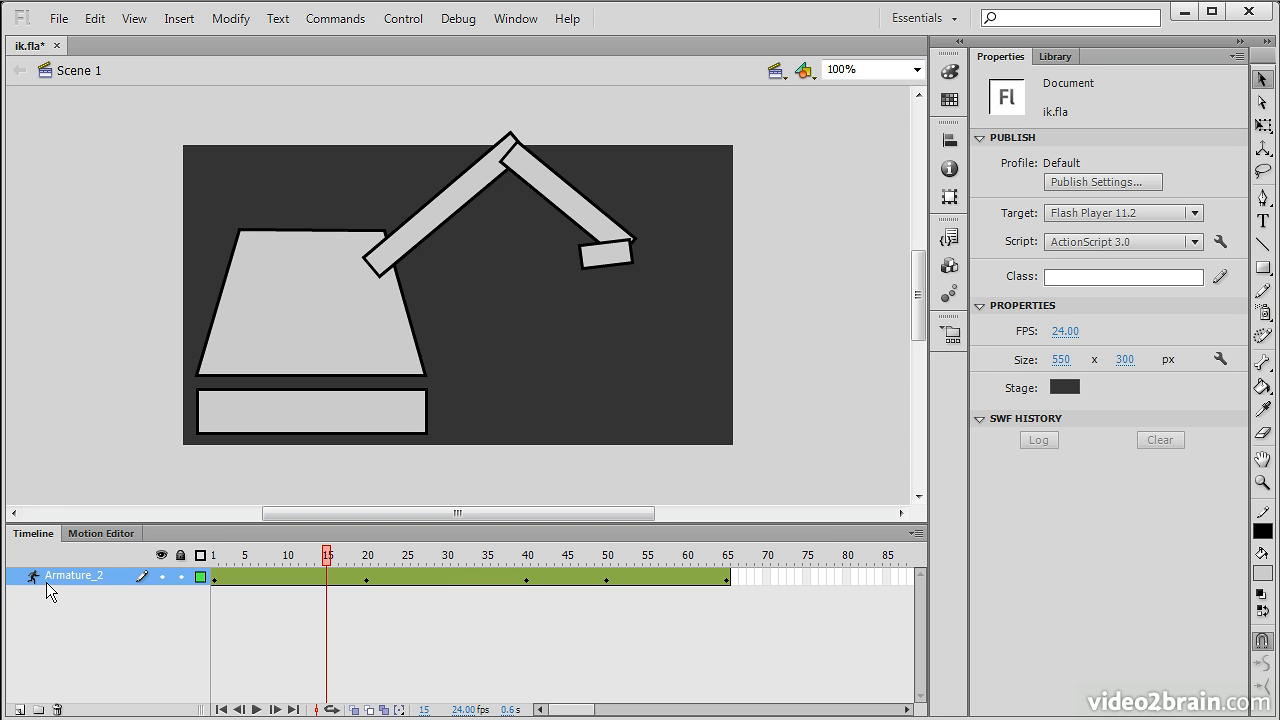
pyautogui.click(447, 555)
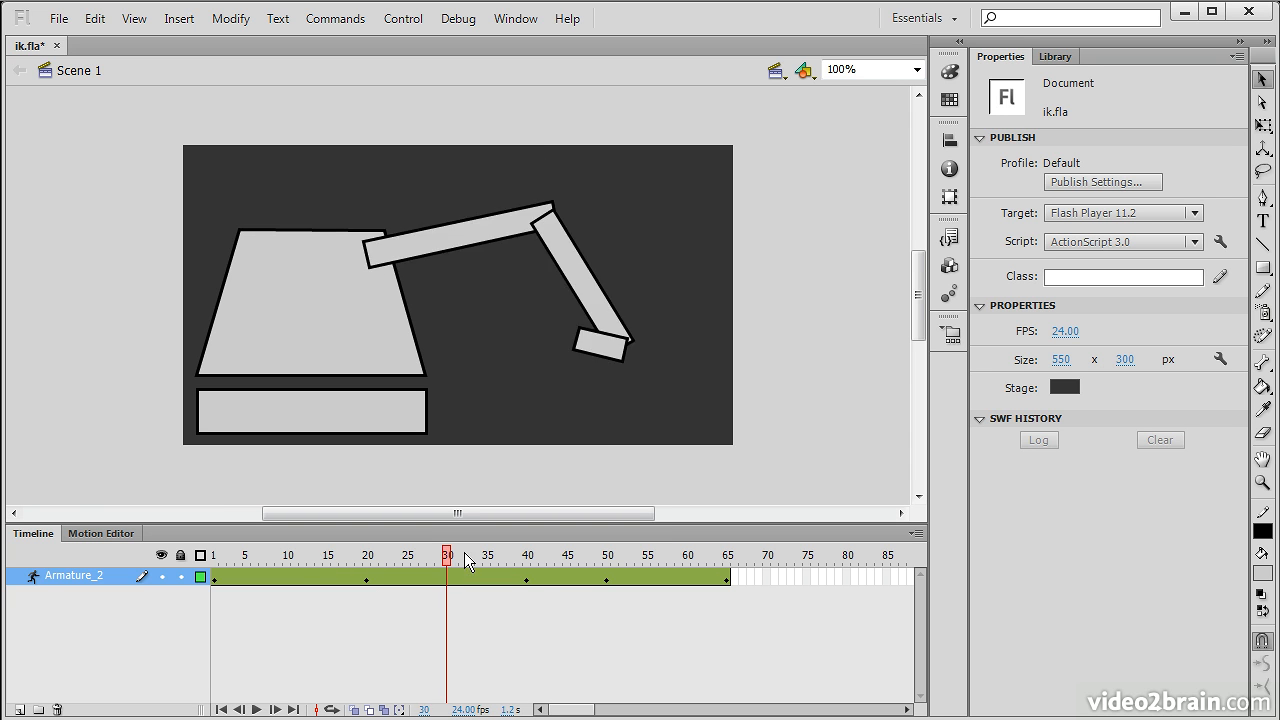
pyautogui.click(318, 555)
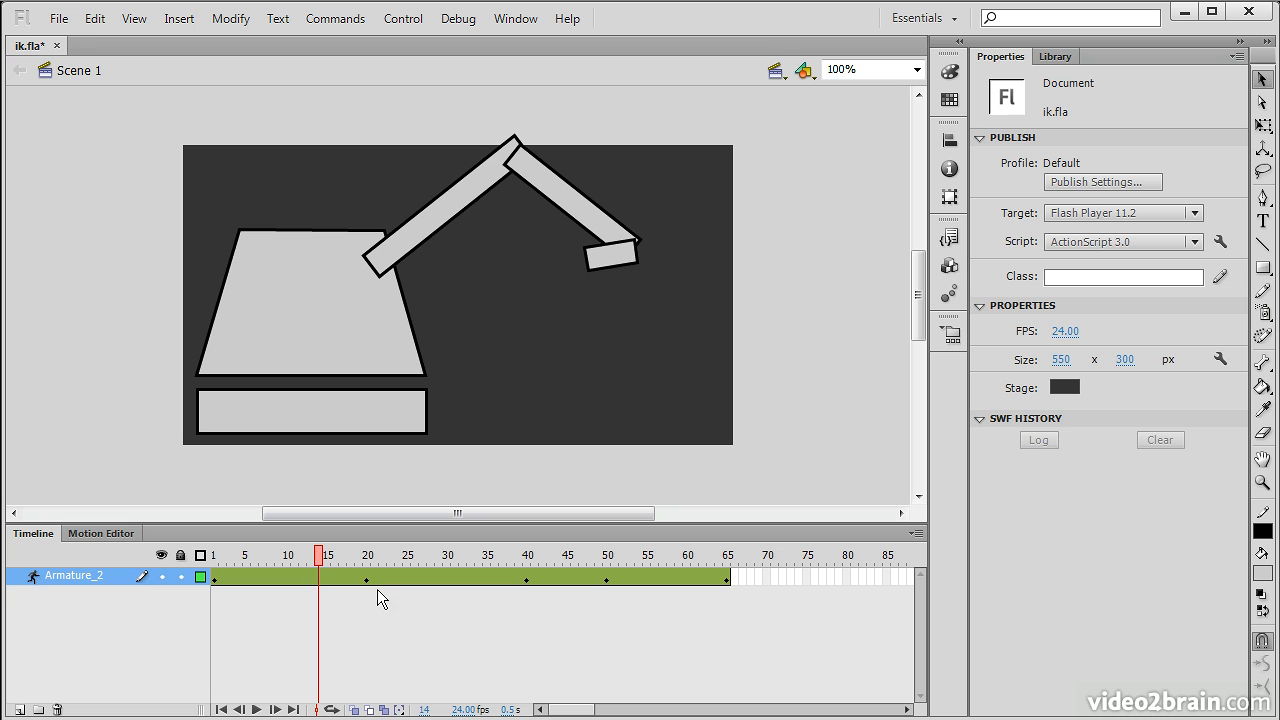
pyautogui.moveTo(453, 585)
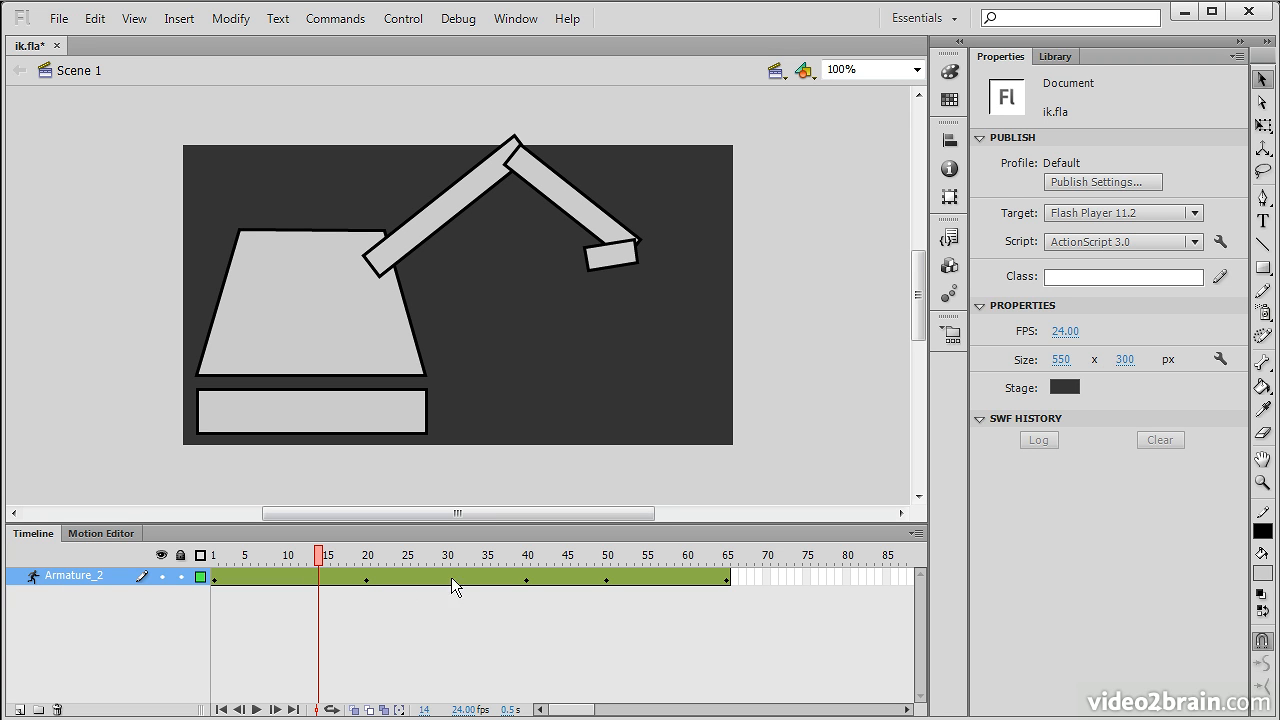
pyautogui.moveTo(435, 652)
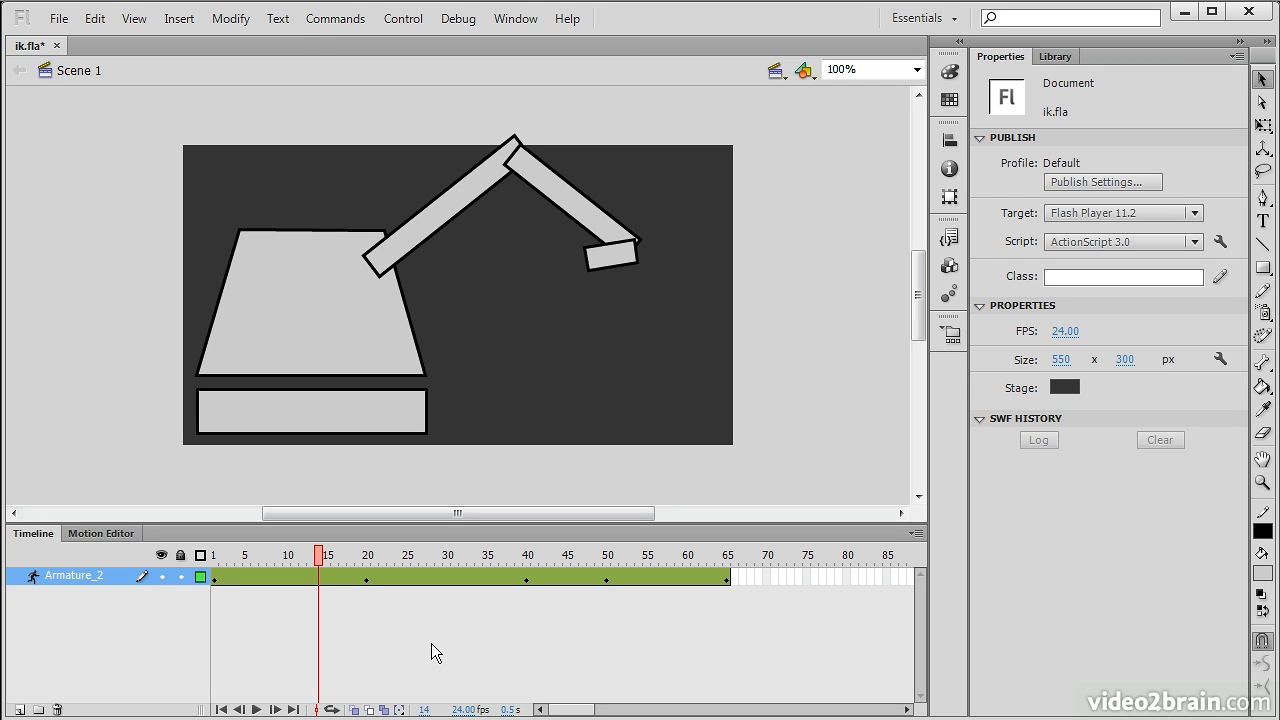
pyautogui.moveTo(560, 63)
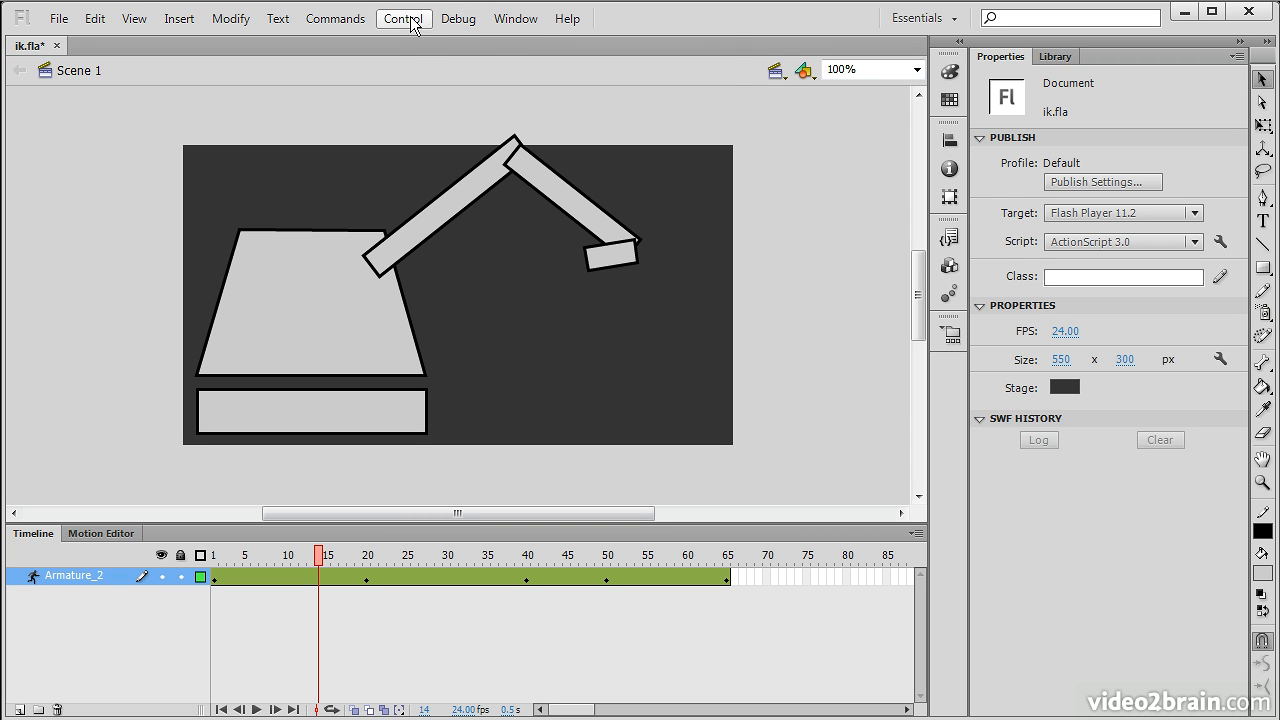
# - Run Control > Test to play ik.swf showing the crane arm animating, then close the preview window
pyautogui.click(403, 18)
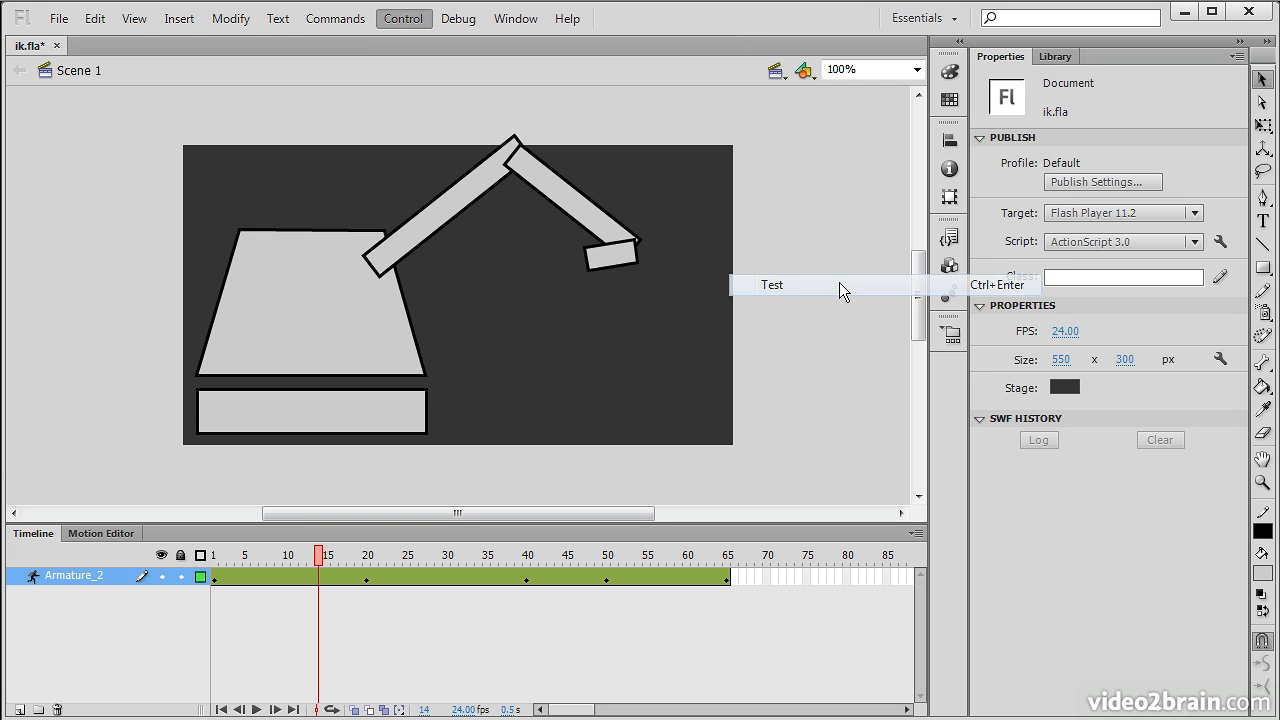
pyautogui.click(771, 285)
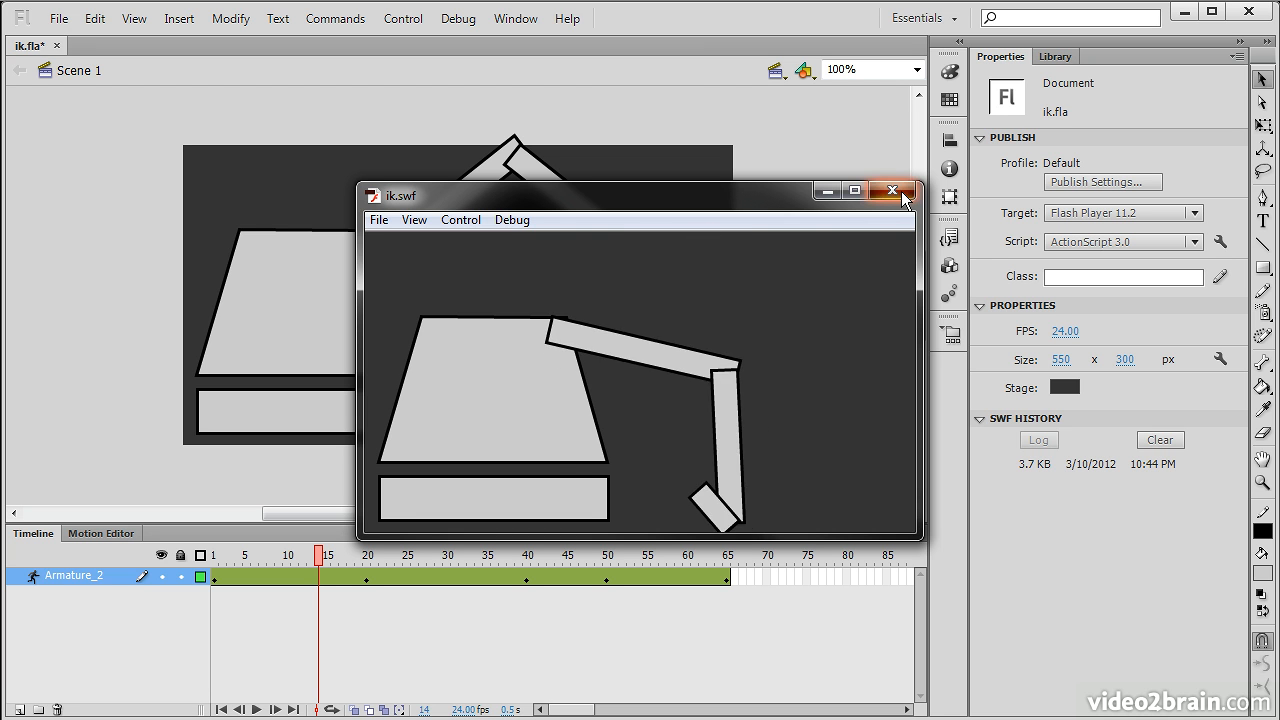
pyautogui.click(891, 191)
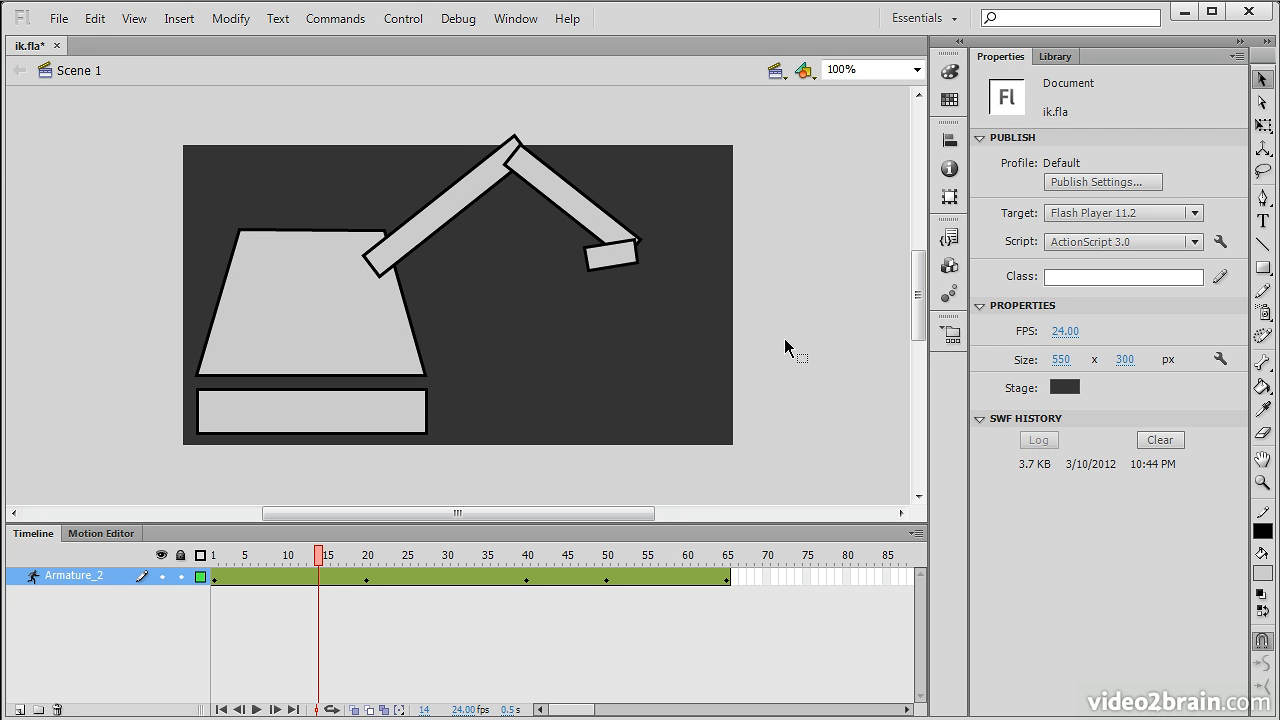